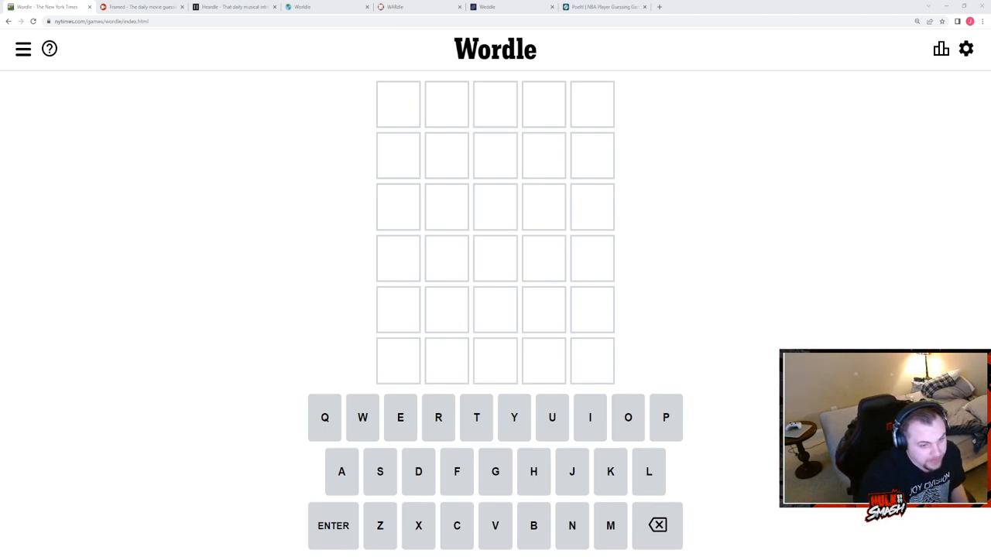
- Guess ROUTE, CHAIN, SCANT then PLANT to solve Wordle and dismiss the statistics summary
type("OUTE")
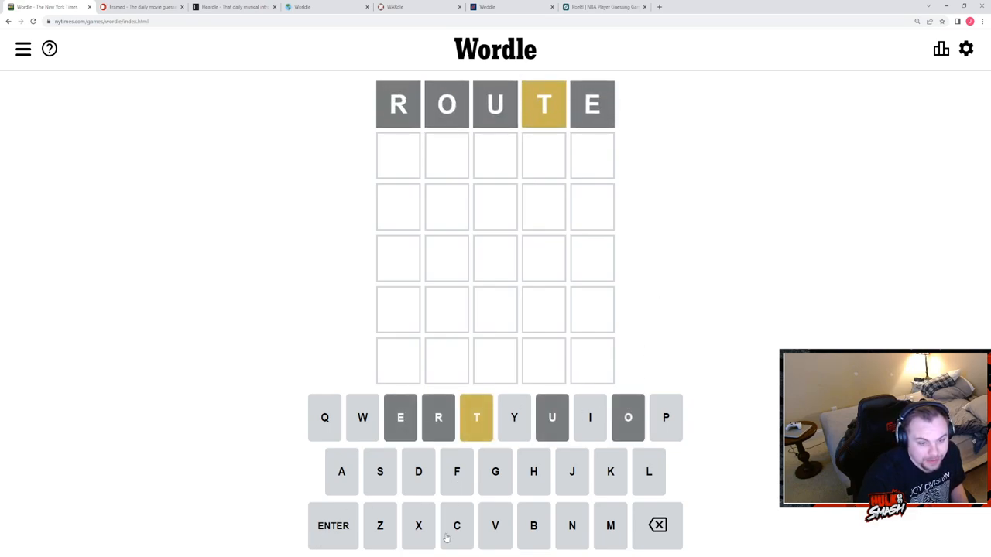
type("CHA")
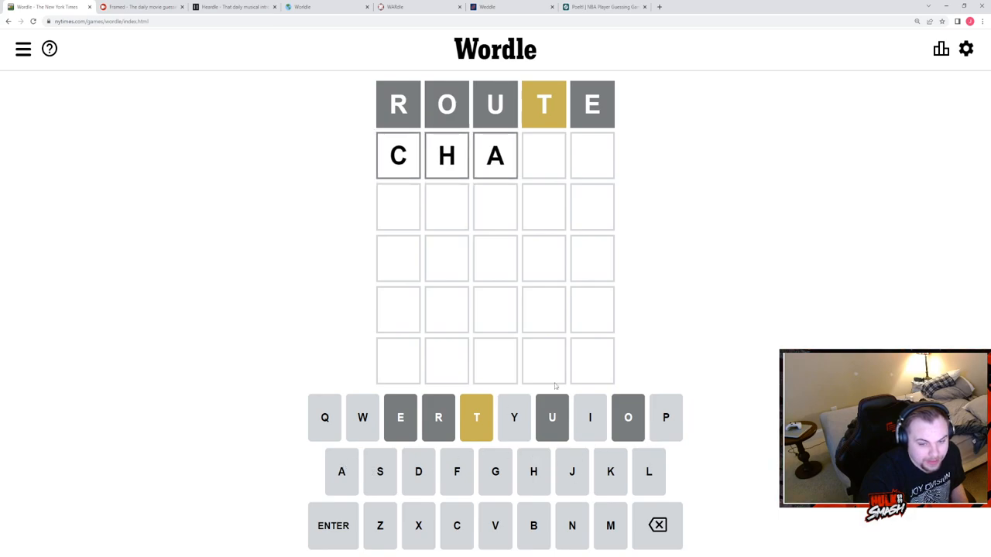
type("IN")
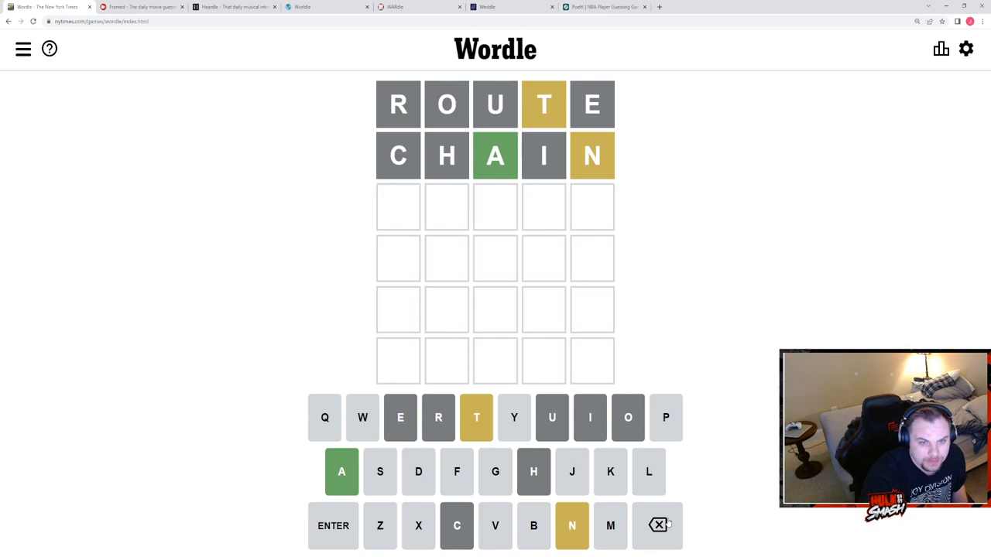
mouse_move(545, 406)
type("SCANT")
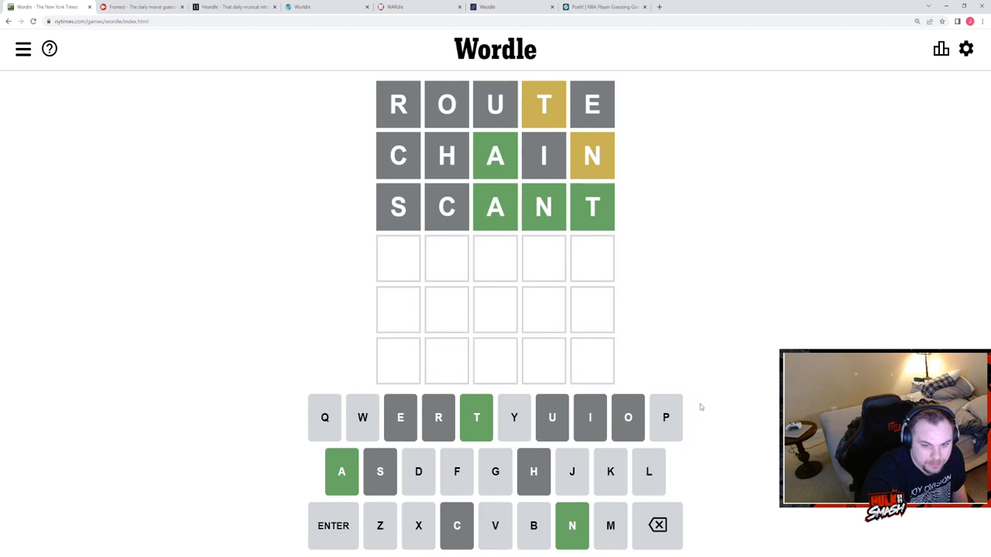
type("PLANT")
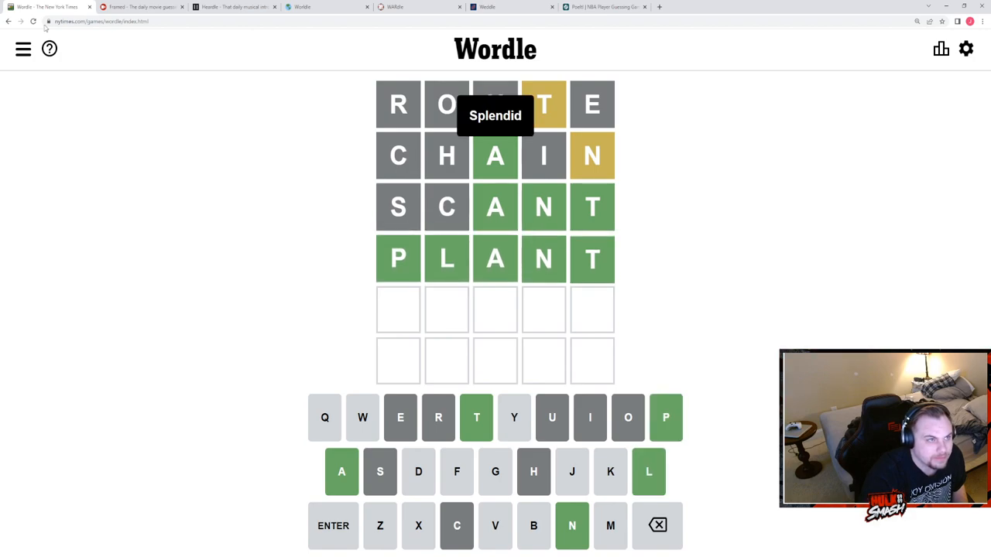
left_click(941, 48)
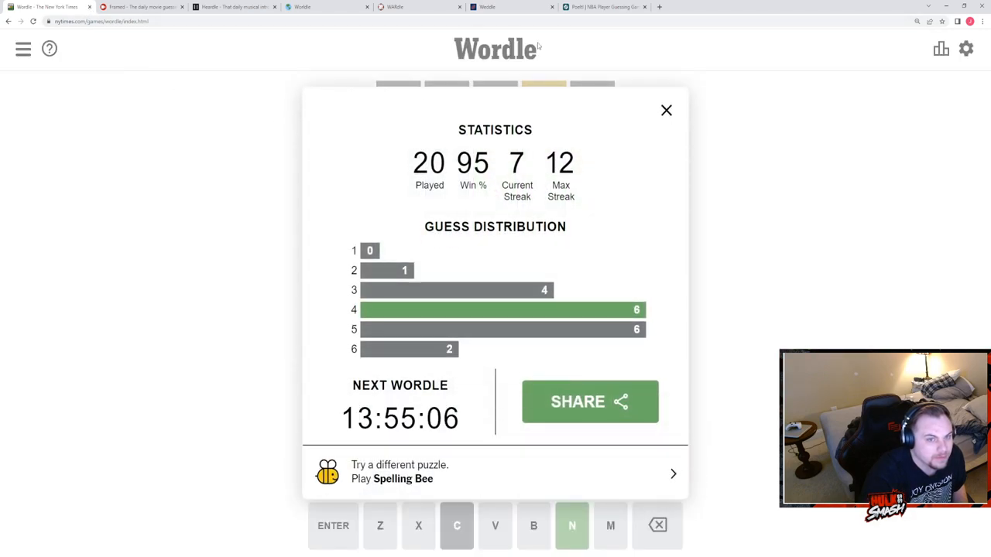
left_click(665, 110)
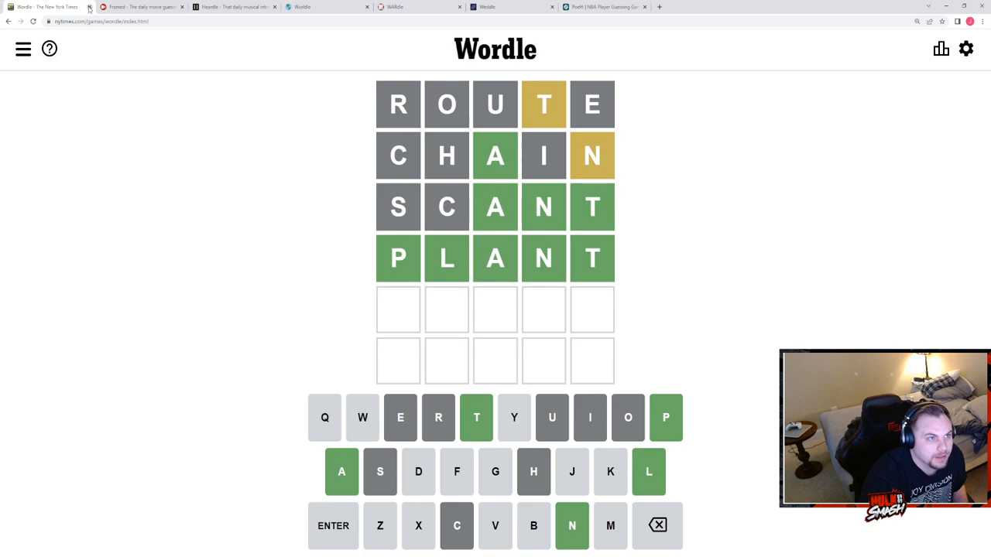
- Leave Wordle and submit A Serious Man as the first Framed guess
left_click(139, 7)
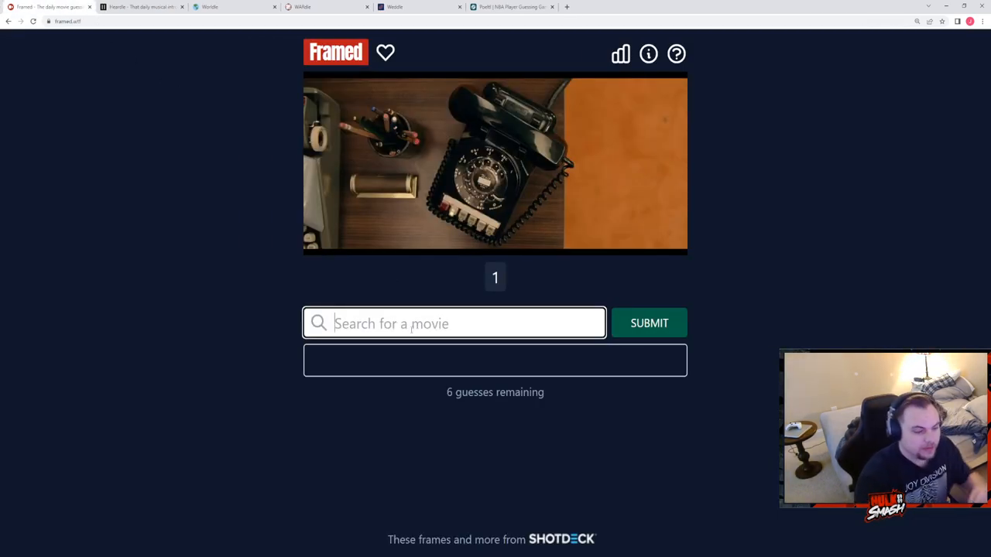
type("a serio")
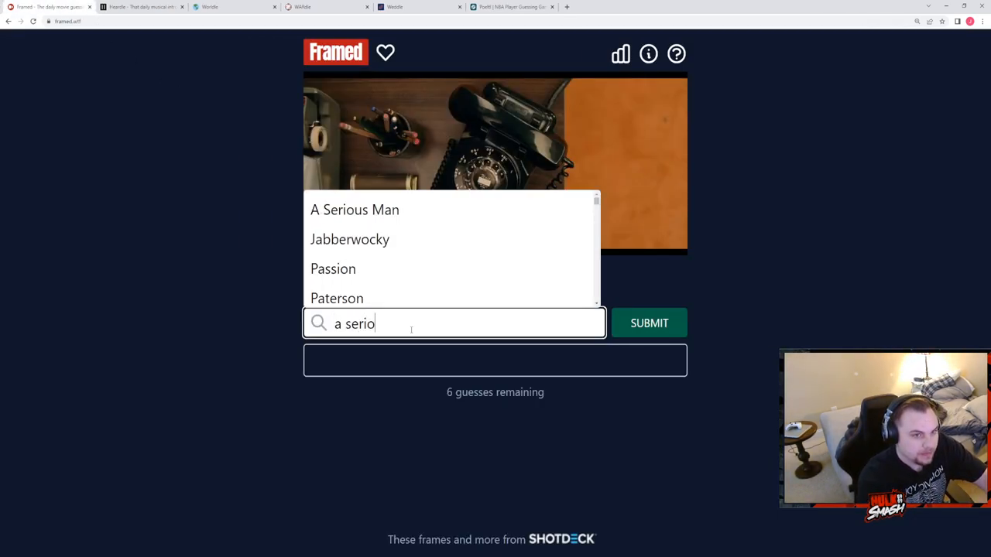
left_click(353, 209)
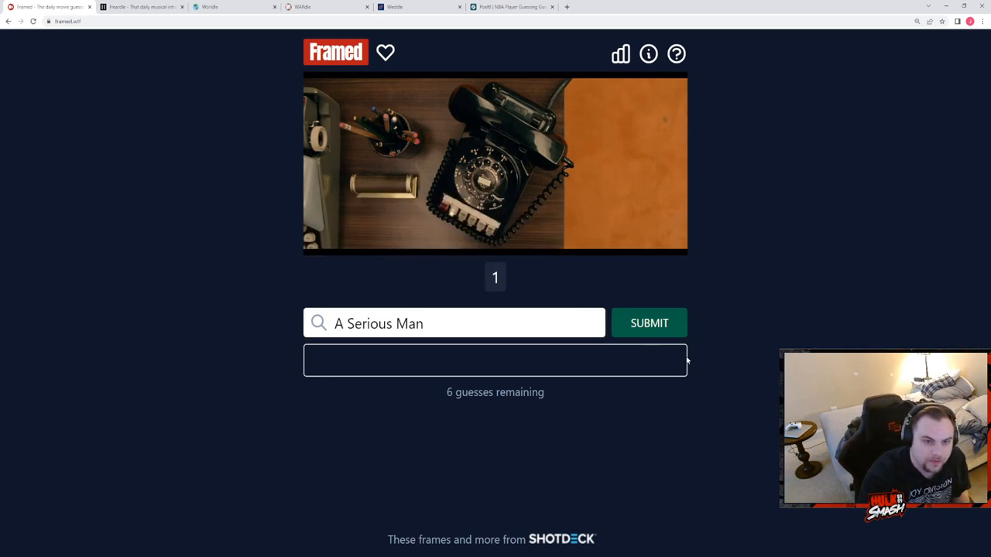
left_click(648, 323)
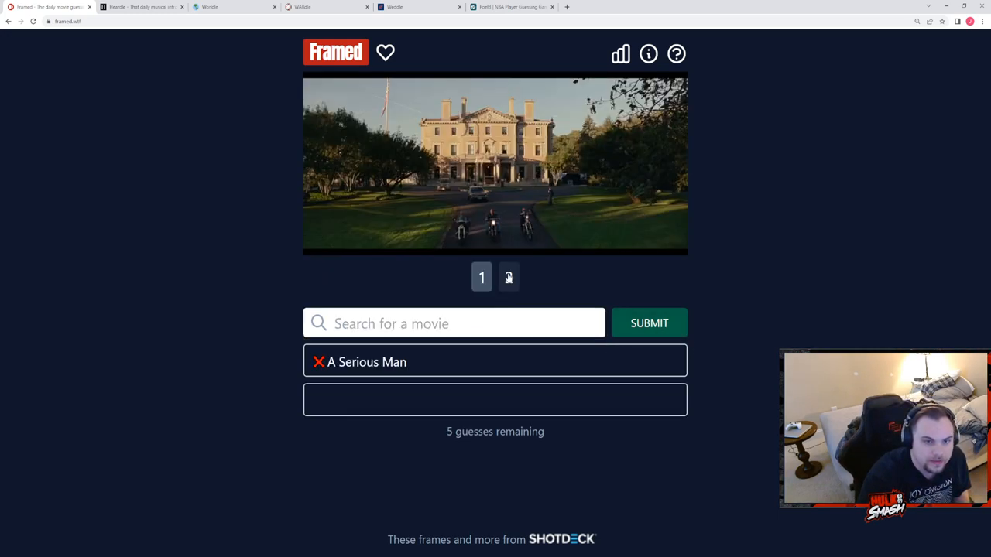
left_click(508, 277)
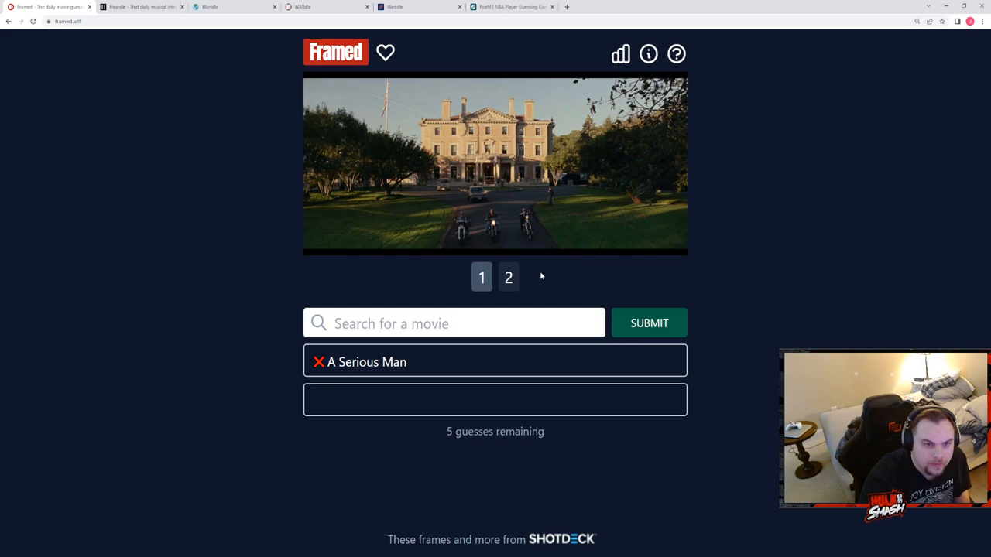
- Submit JFK as the second Framed guess
left_click(453, 323)
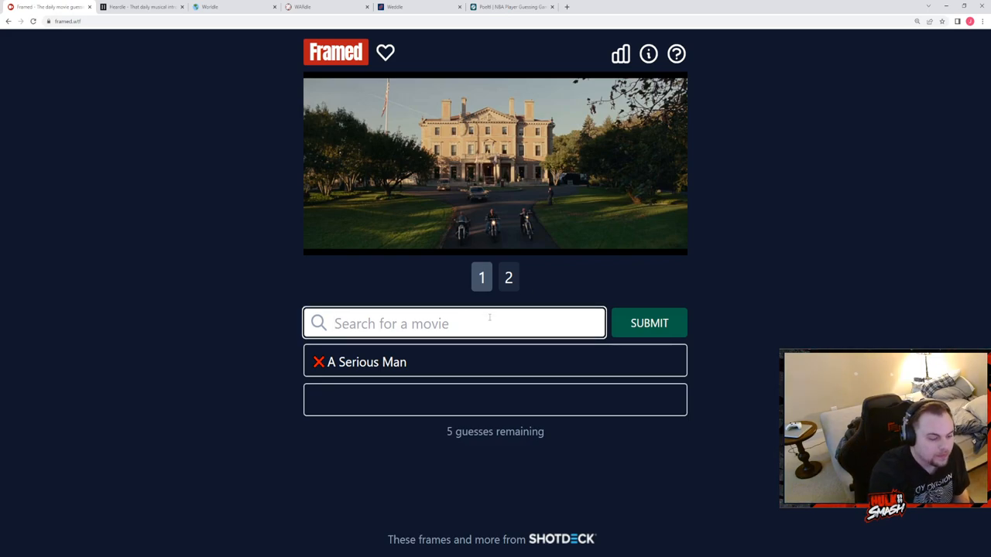
type("jfk")
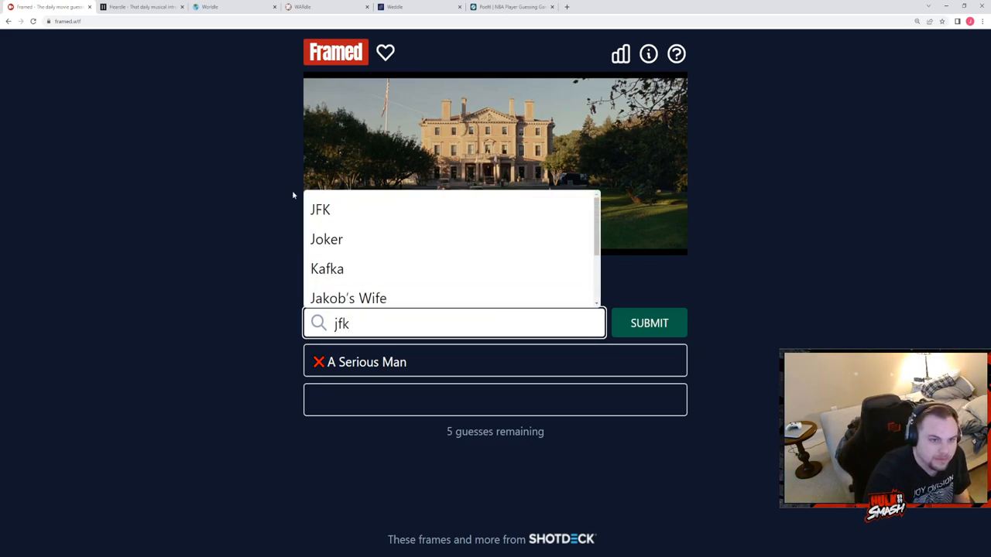
left_click(319, 209)
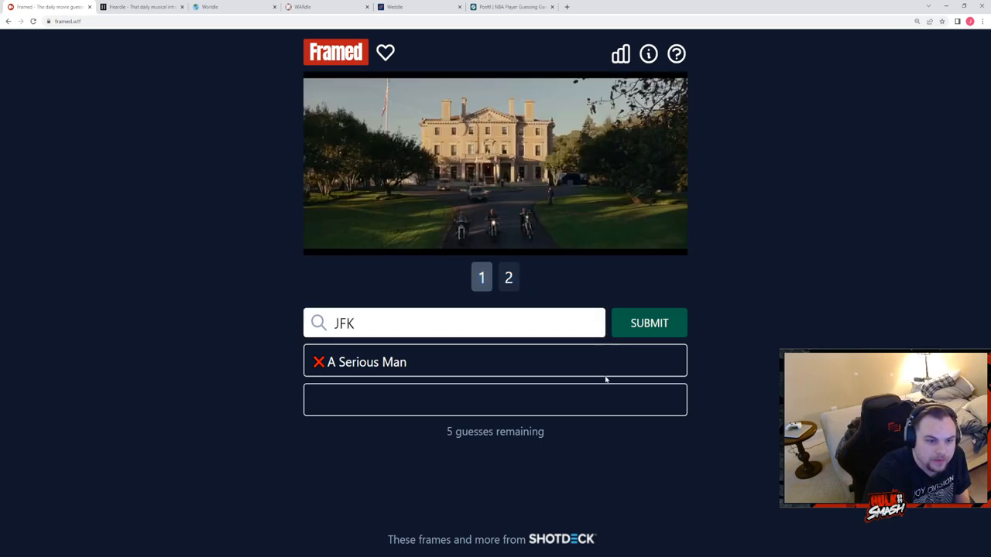
left_click(648, 324)
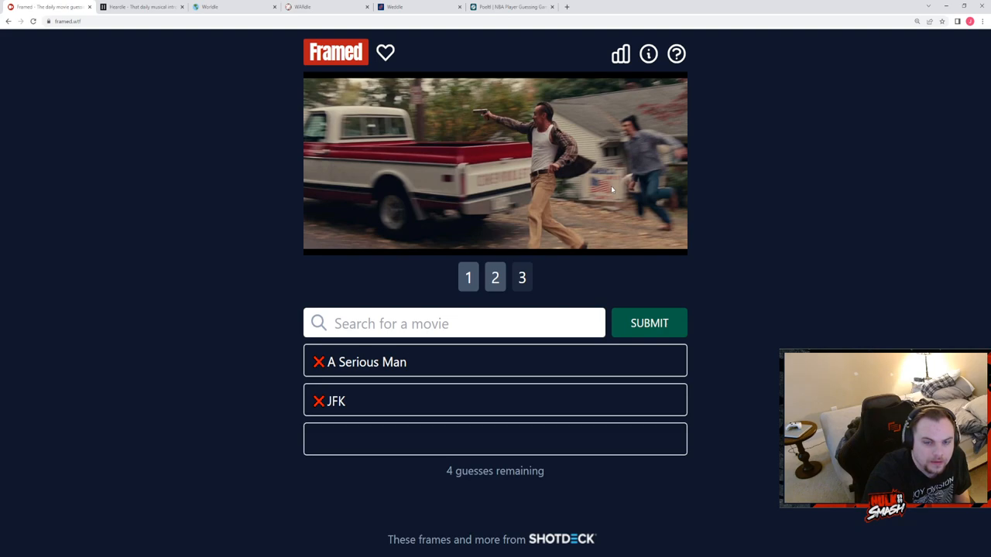
- Submit Killing Them Softly and then Fargo as Framed guesses
left_click(453, 323)
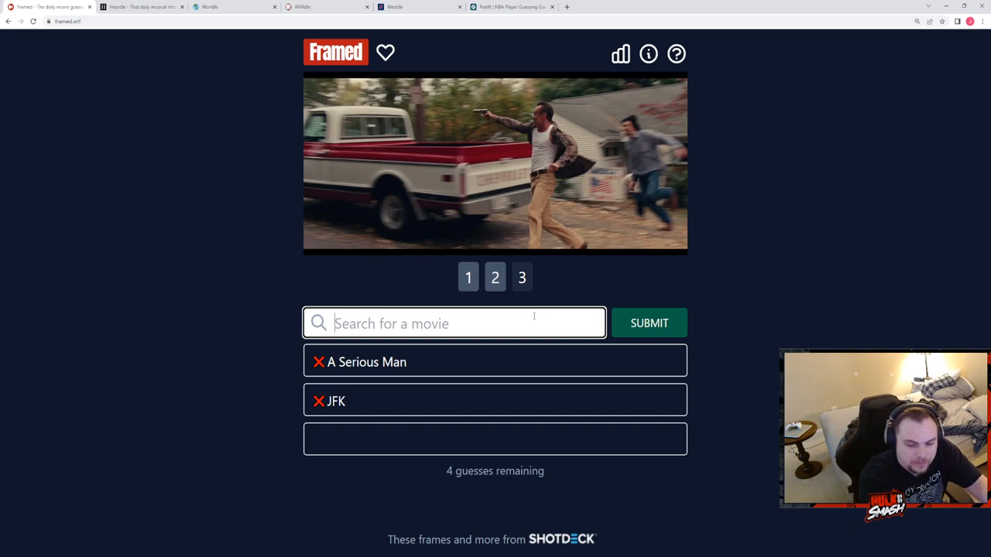
type("kill")
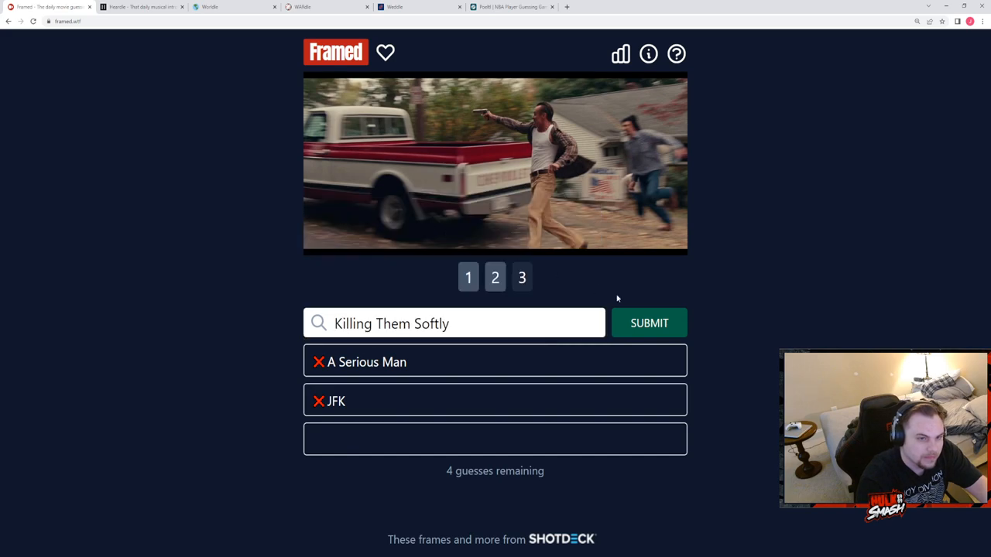
left_click(649, 323)
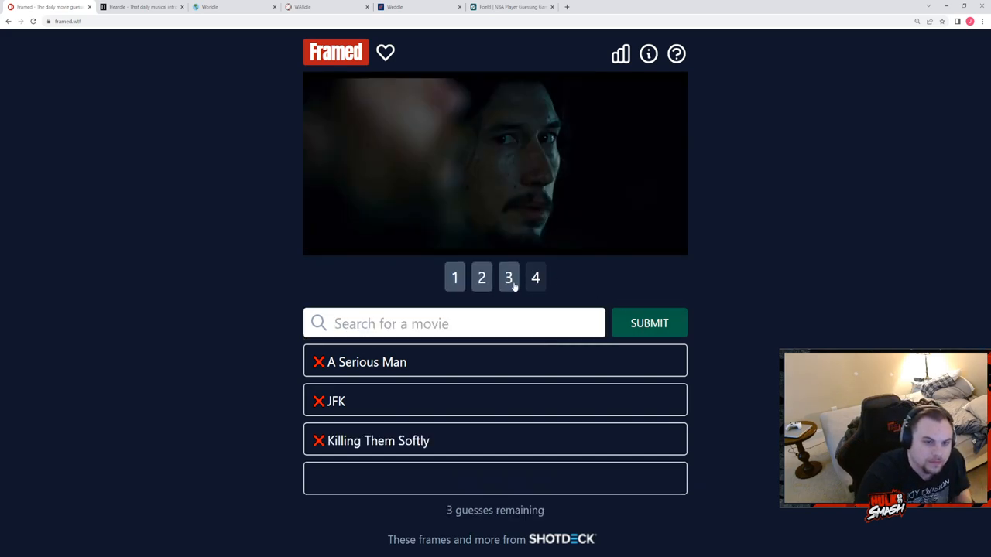
left_click(536, 277)
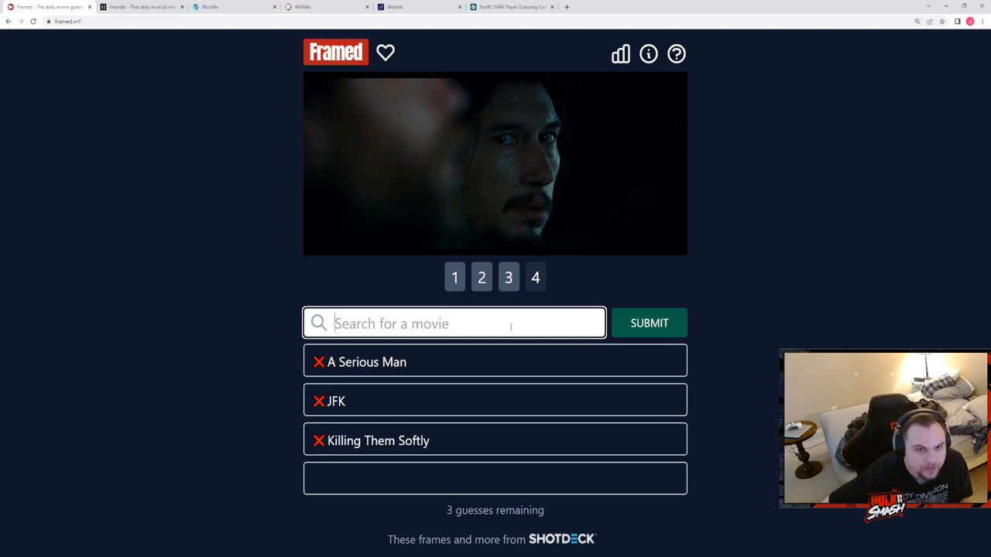
type("f")
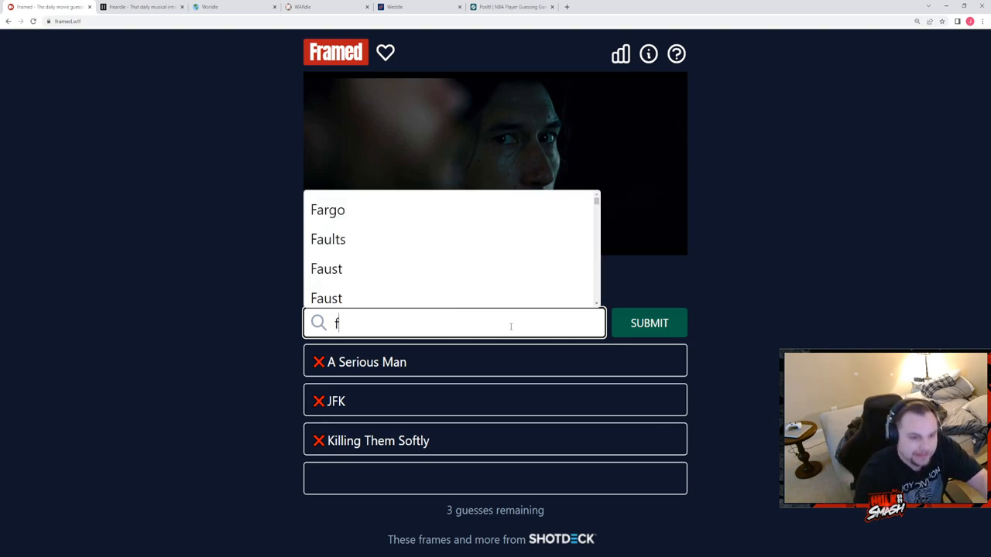
left_click(648, 323)
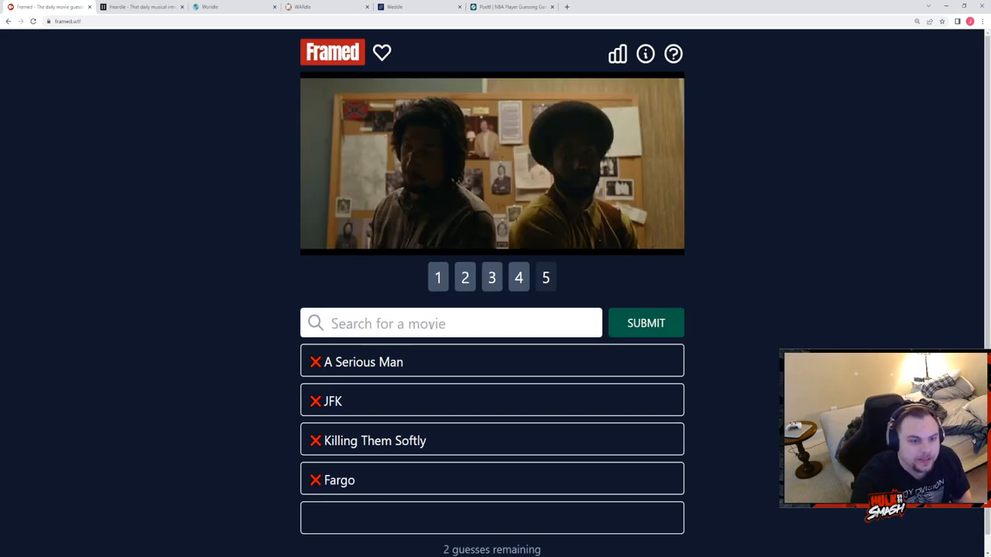
- Guess BlacKkKlansman to solve the Framed puzzle
type("black lkan")
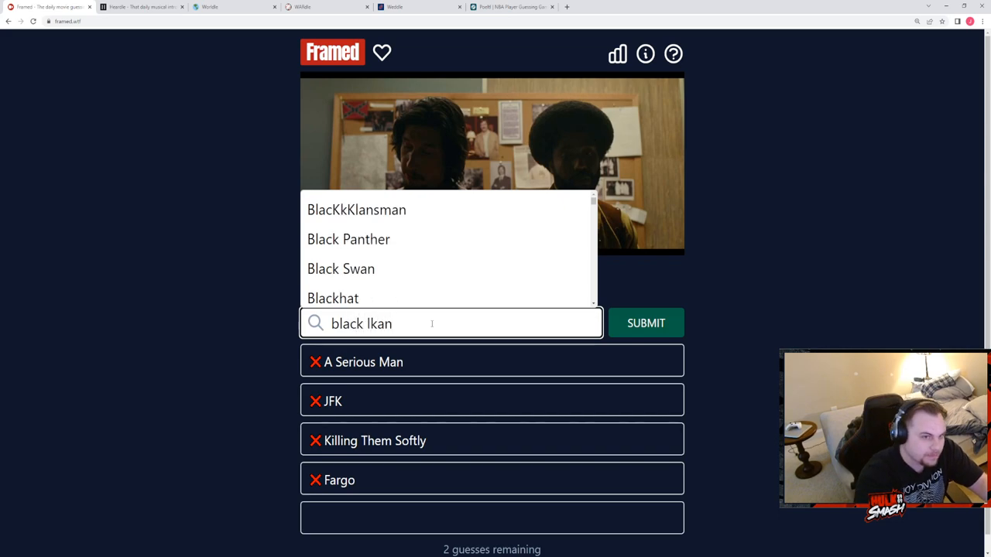
left_click(646, 324)
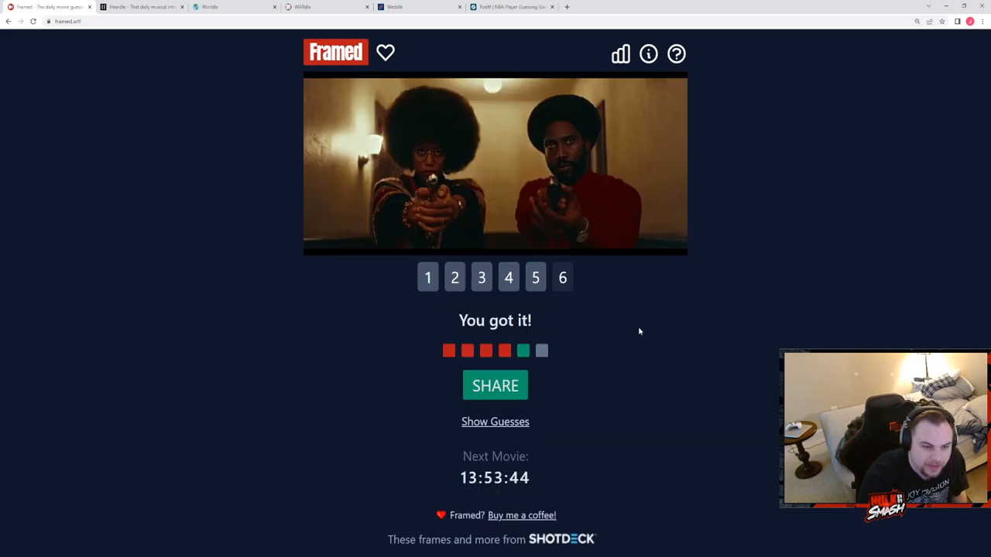
mouse_move(527, 310)
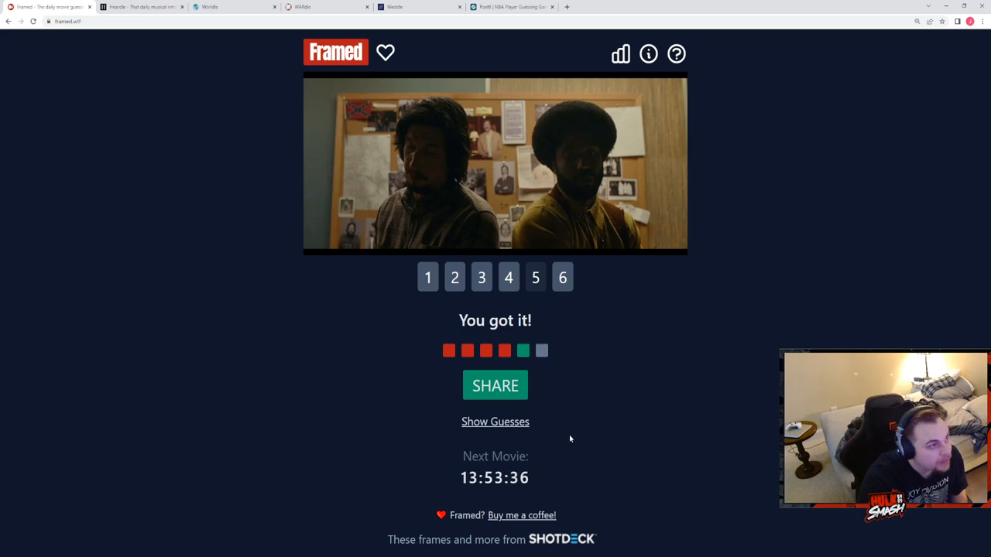
mouse_move(184, 87)
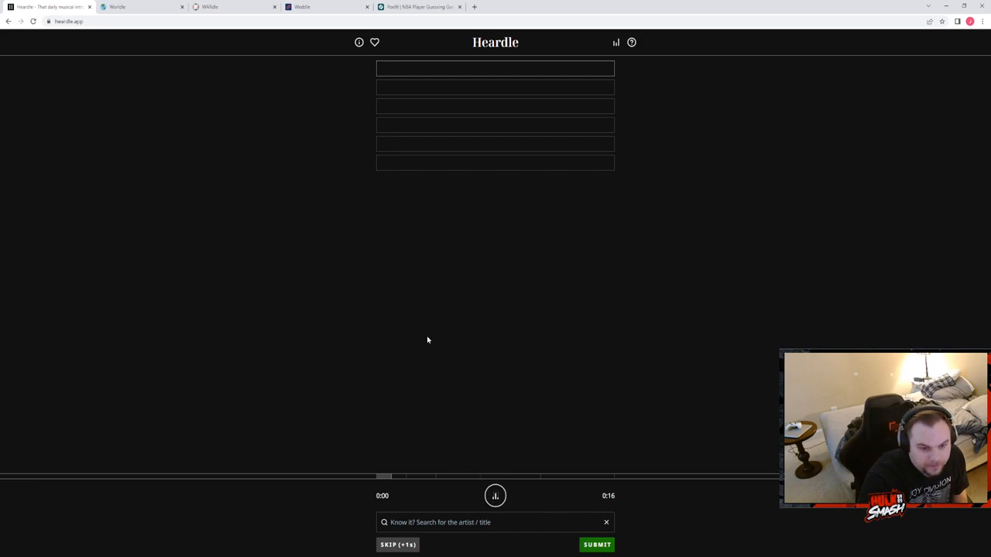
- Listen to the Heardle clip and skip the first two attempts
left_click(496, 495)
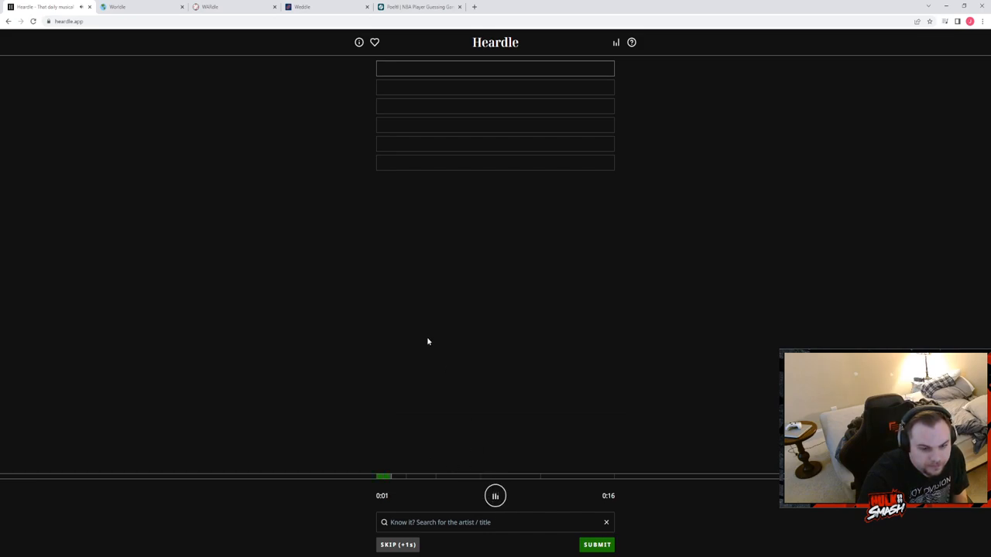
left_click(495, 495)
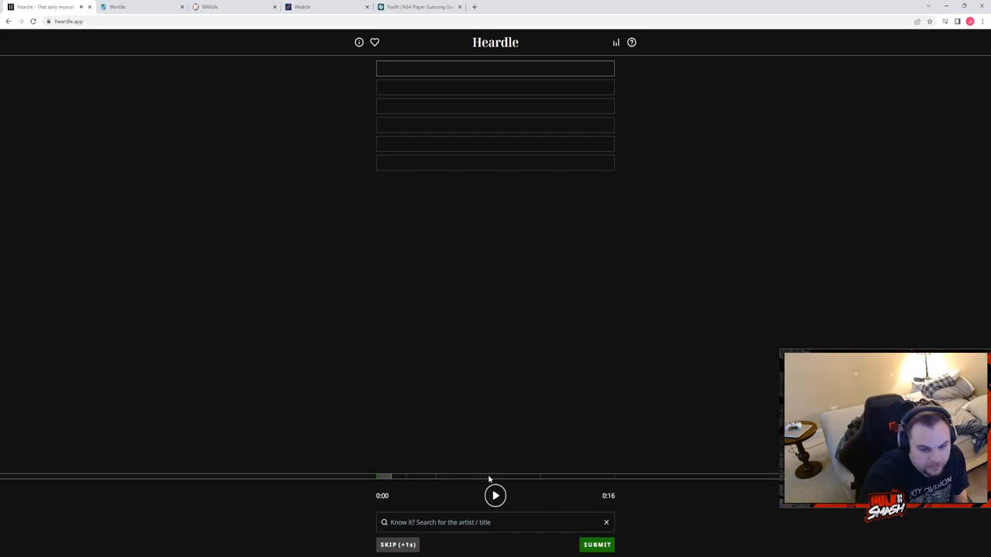
mouse_move(501, 446)
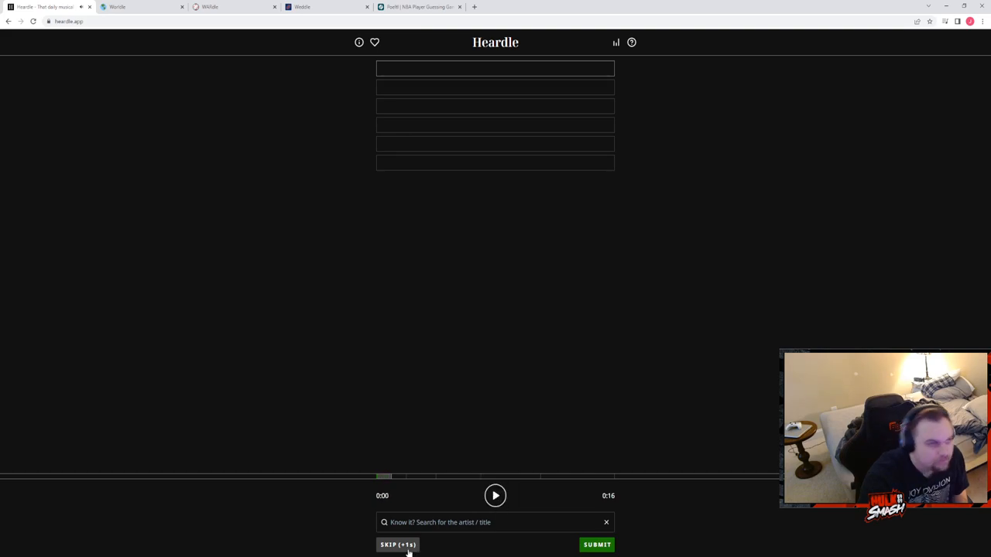
left_click(396, 545)
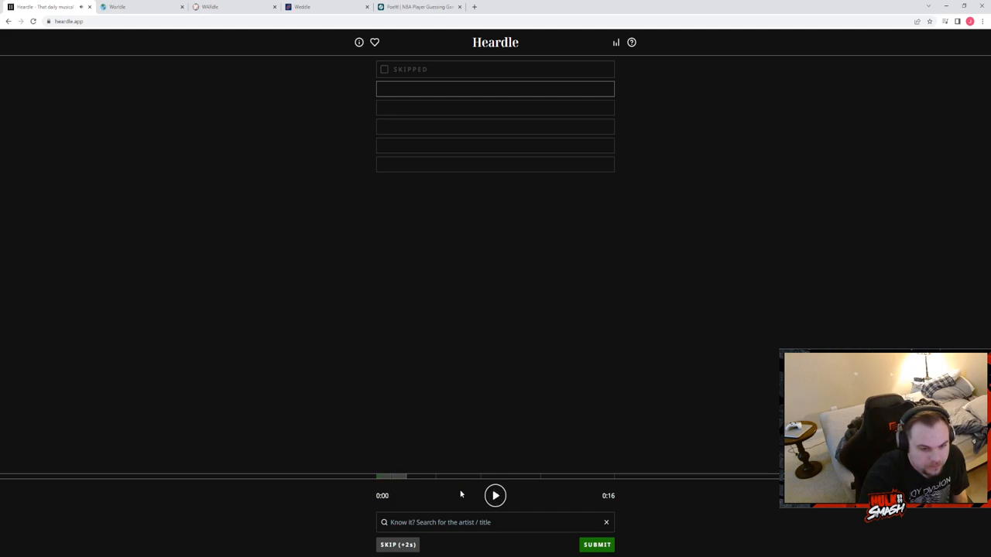
left_click(396, 545)
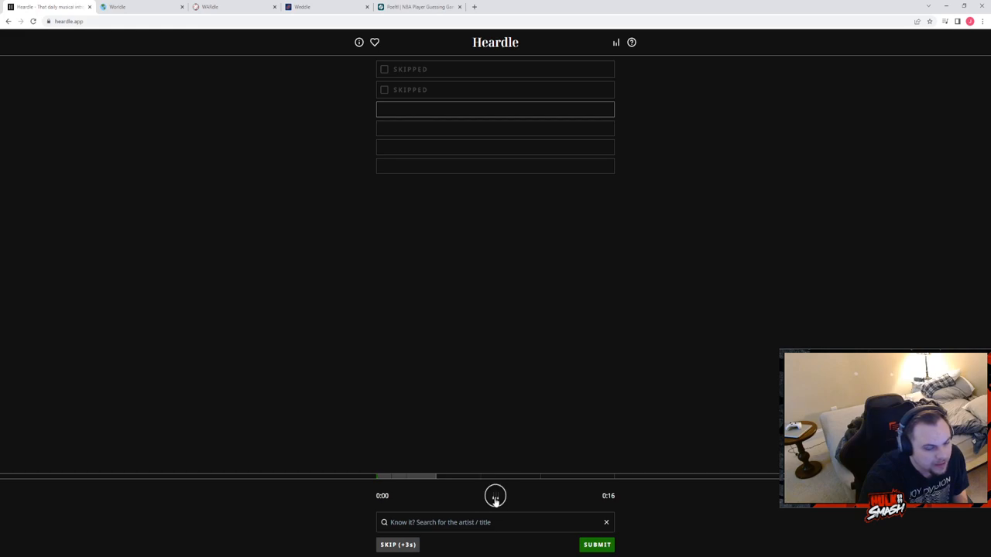
left_click(495, 495)
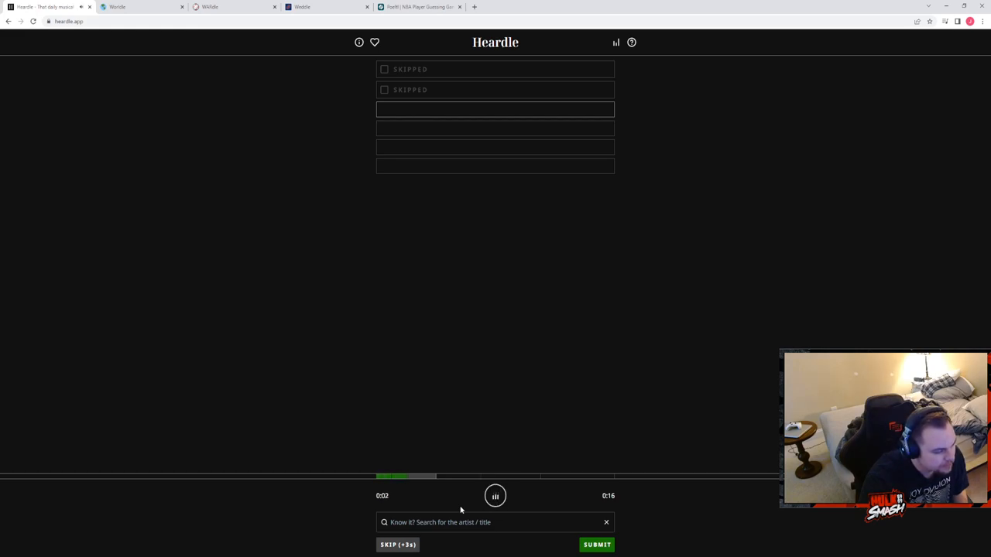
- Search for 'grimes' without guessing, then skip the third attempt
left_click(495, 496)
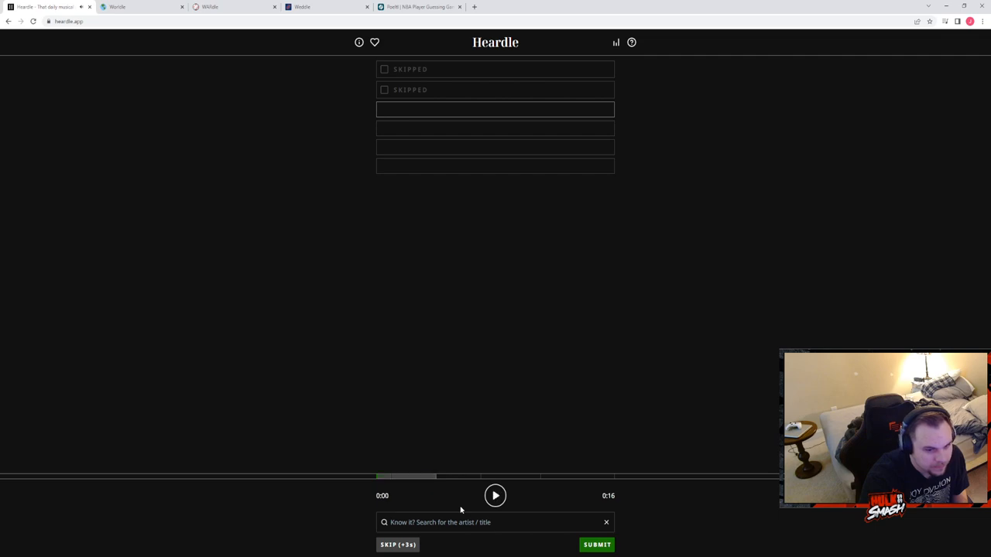
type("g")
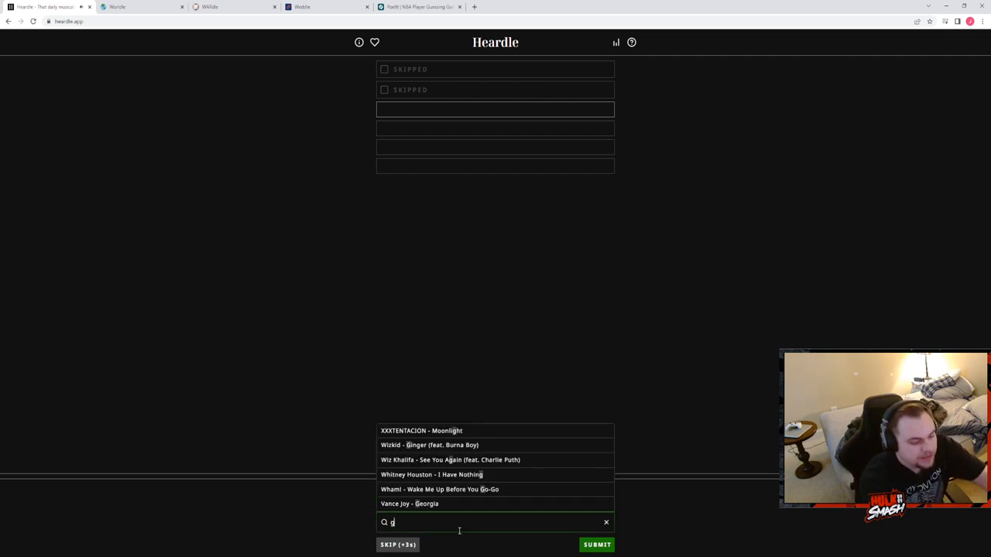
type("rimes")
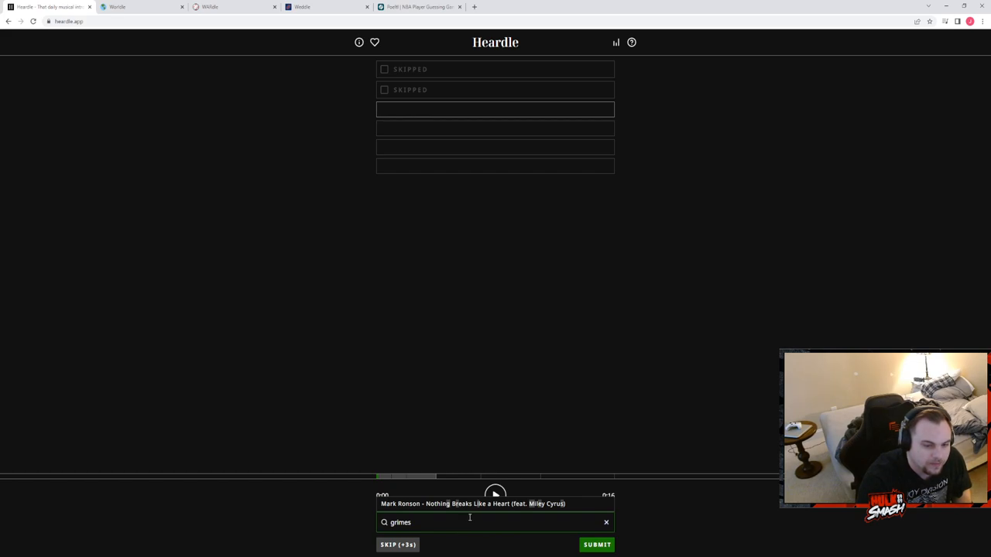
left_click(606, 521)
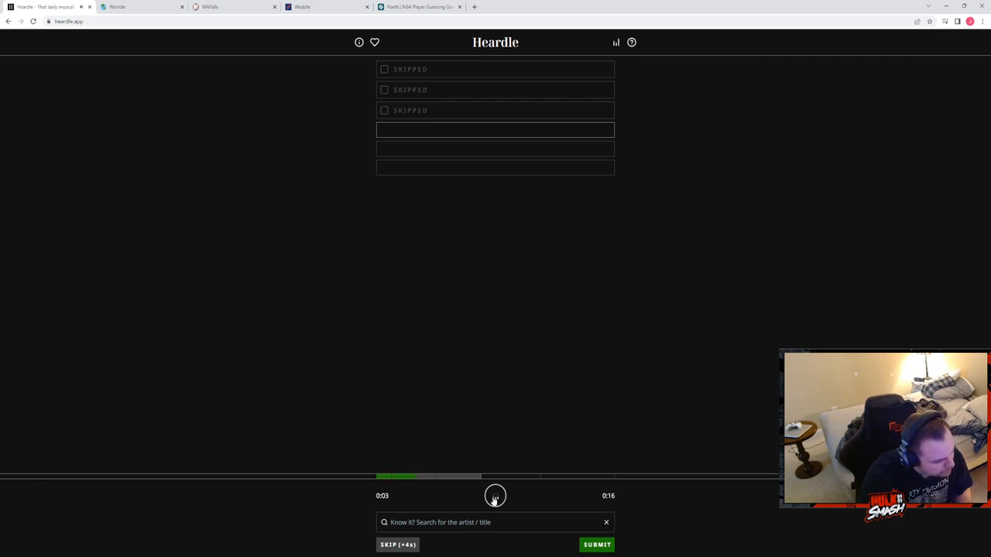
- Skip the fourth and fifth Heardle attempts and play the longer clip
left_click(495, 496)
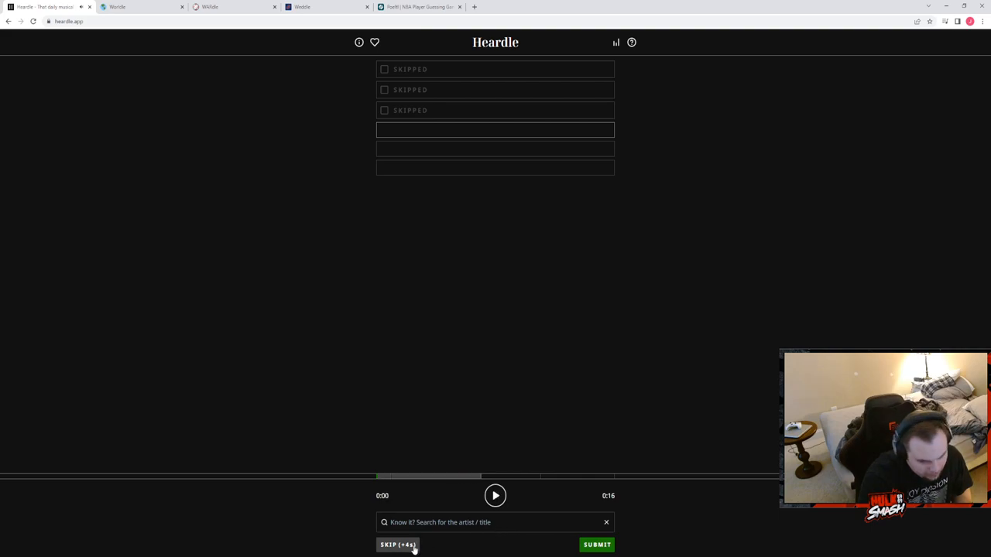
left_click(396, 545)
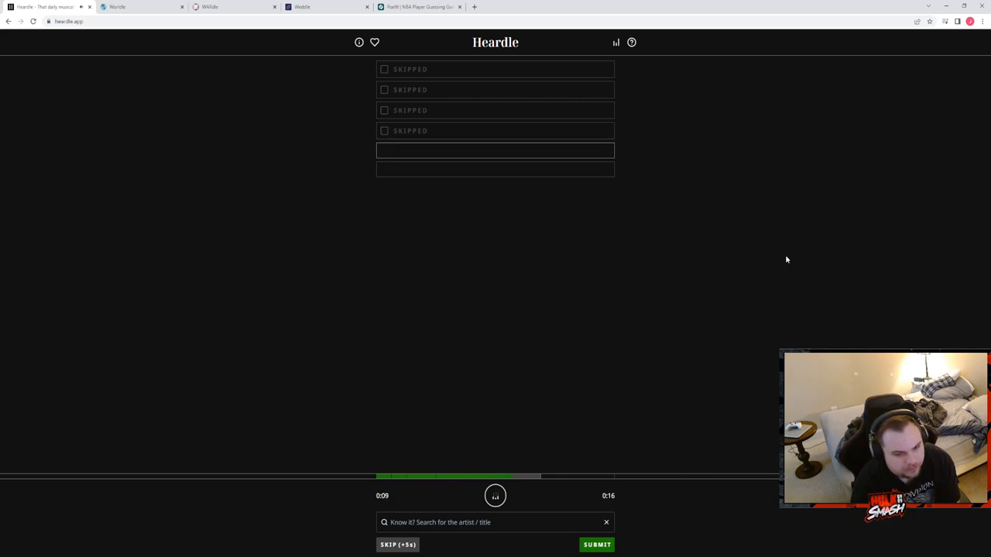
left_click(495, 496)
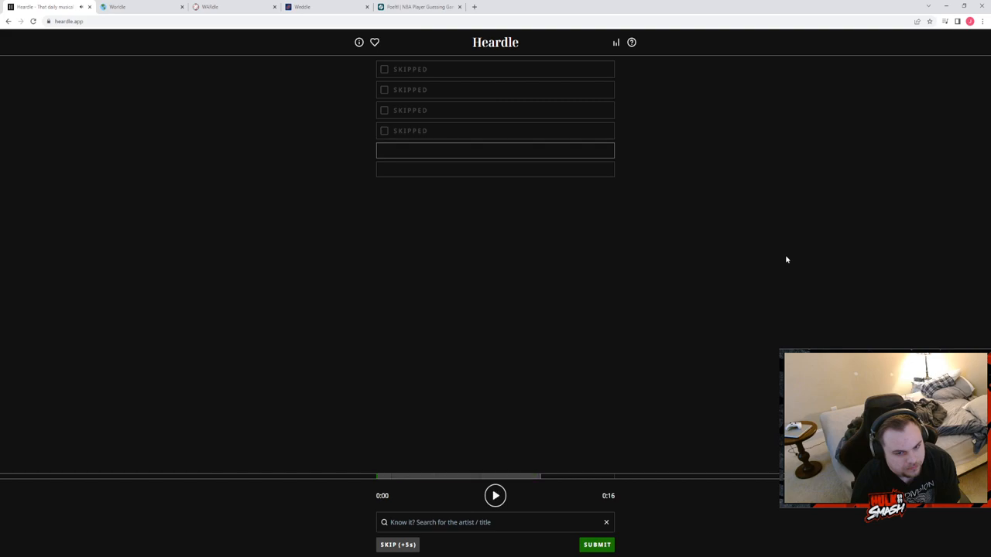
mouse_move(778, 285)
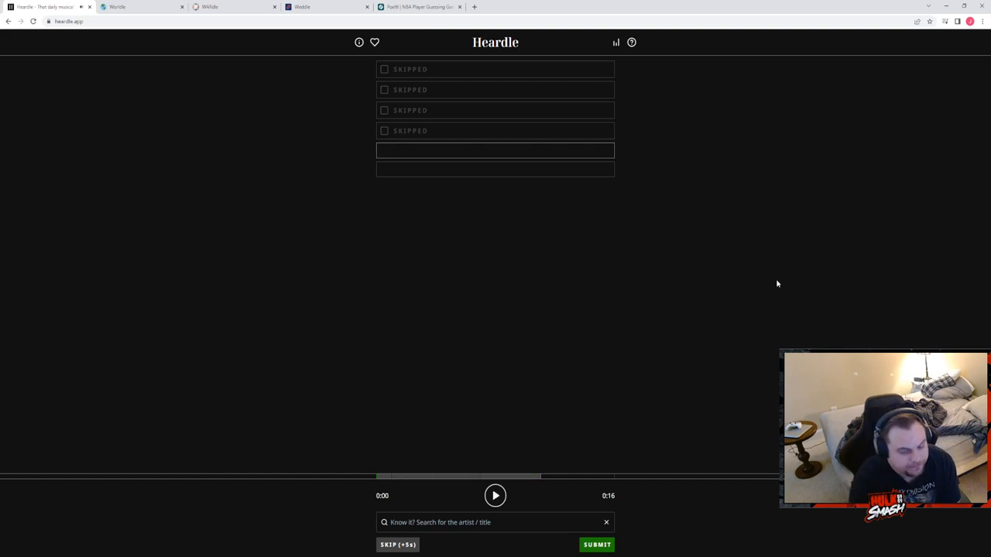
left_click(496, 496)
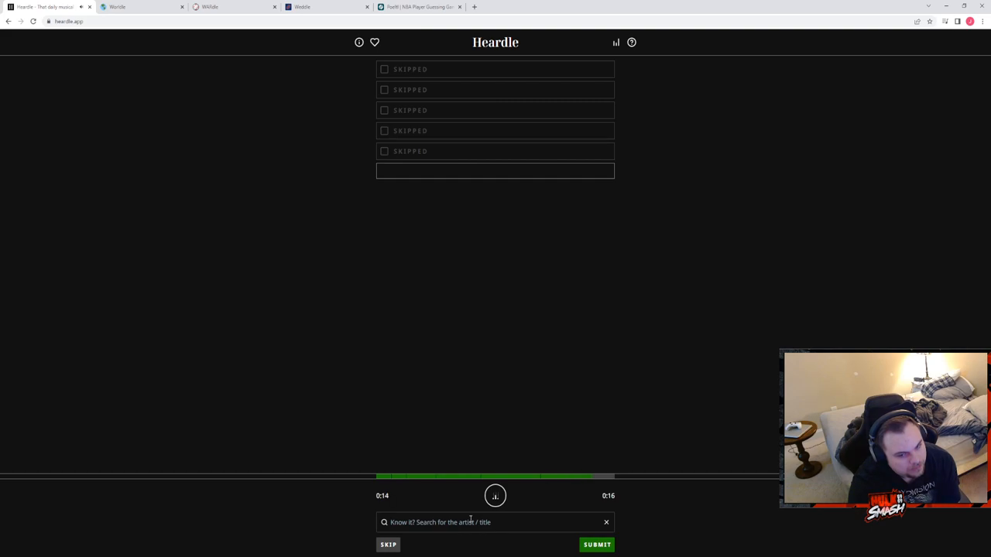
- Search 'doja' and pick a Doja Cat song for the final guess
left_click(495, 495)
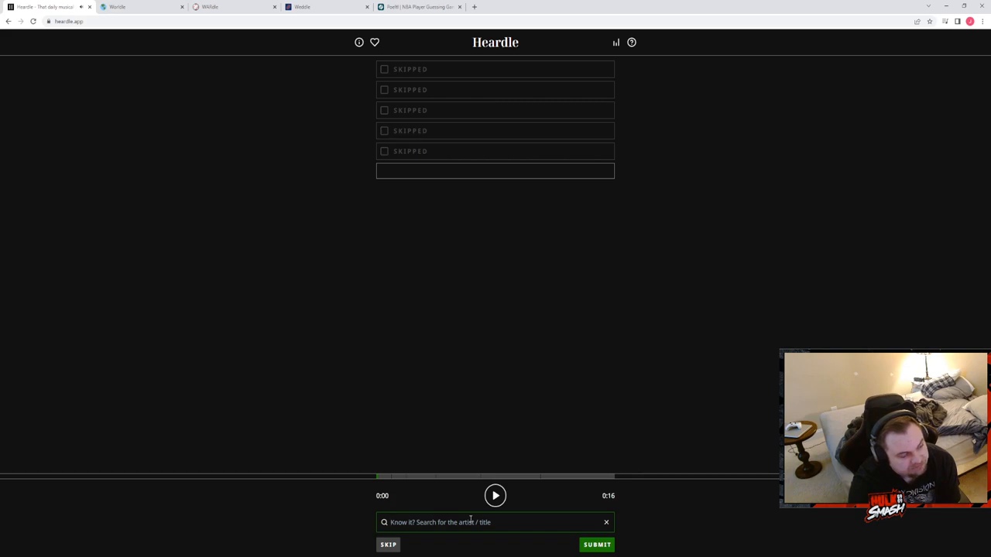
type("doja")
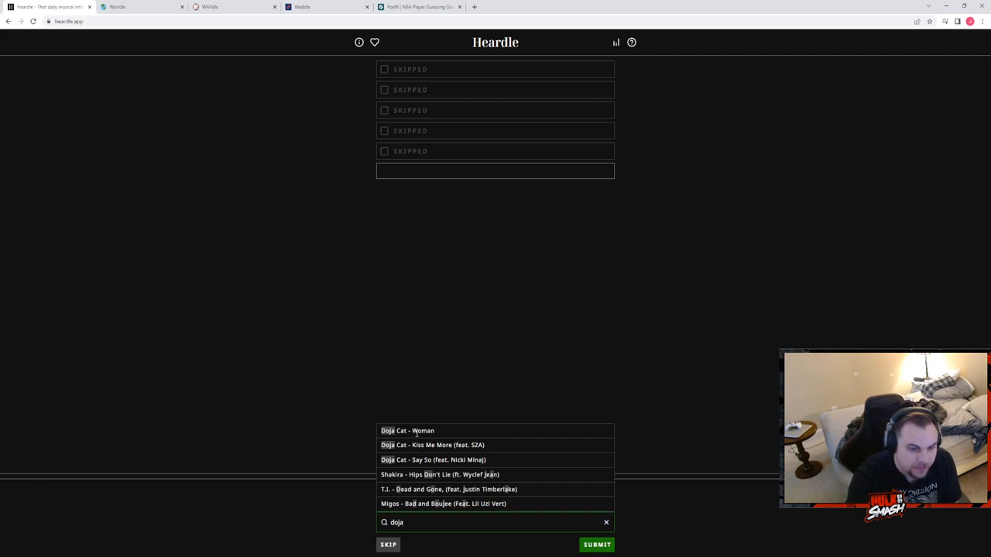
left_click(596, 545)
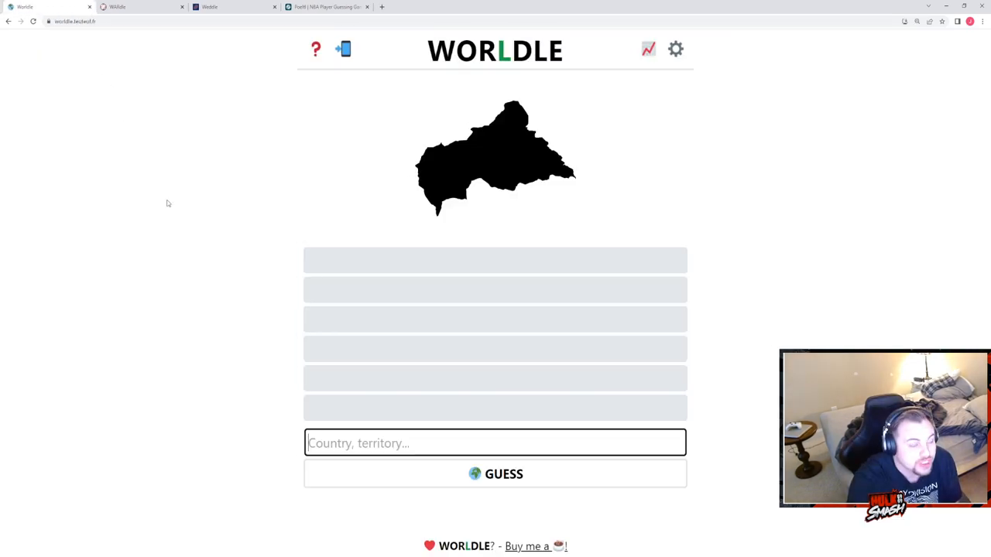
mouse_move(201, 272)
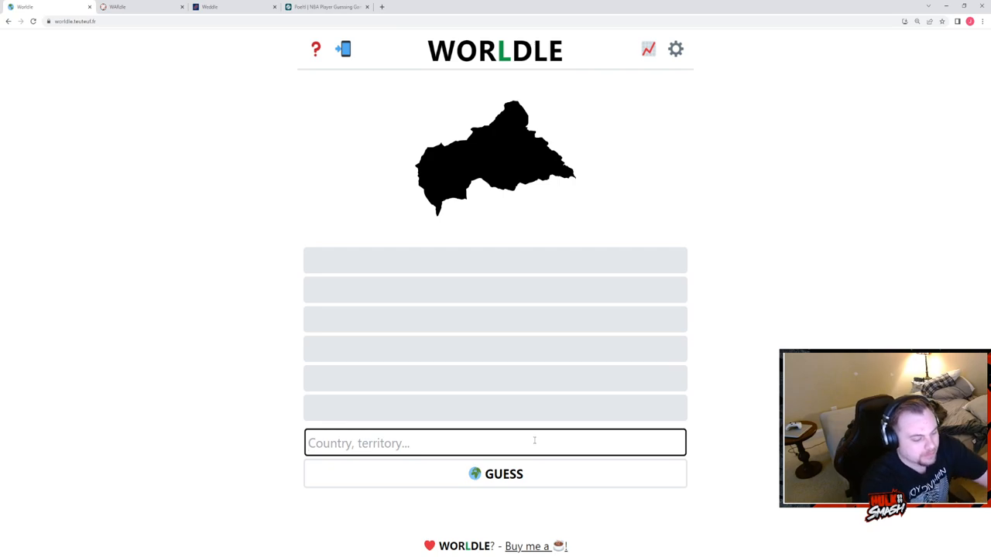
- Replace a mistaken 'czech' entry with Austria and submit it as the first Worldle guess
type("czech")
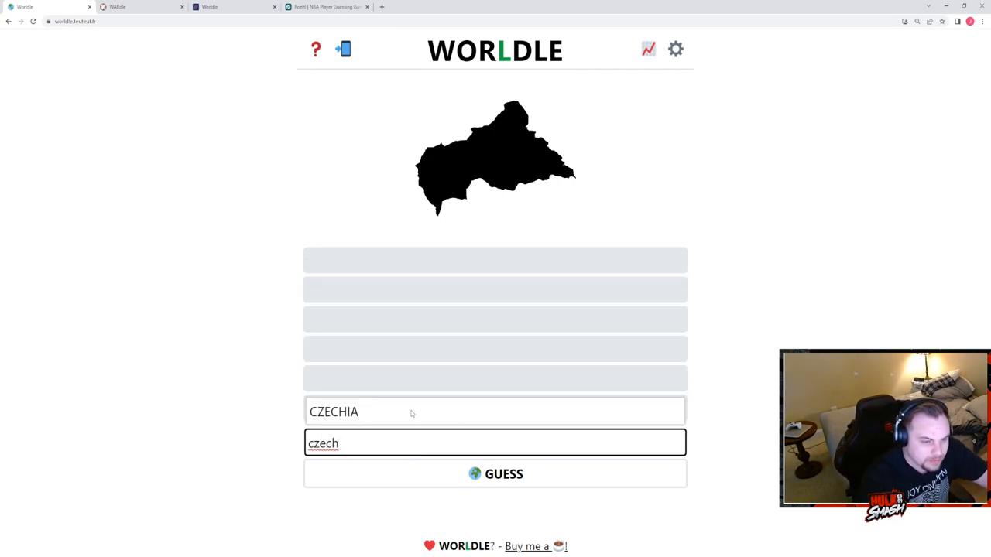
key("BackSpace")
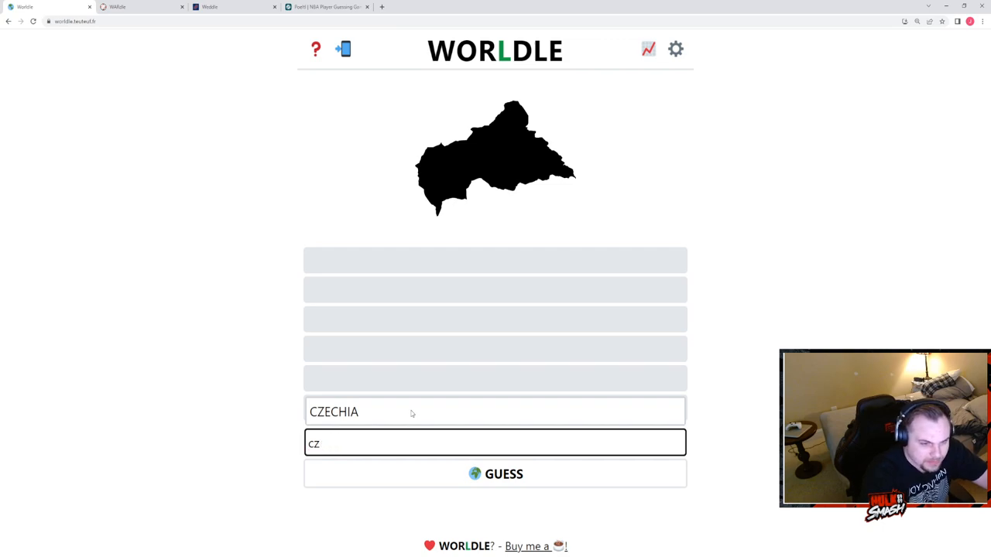
type("a")
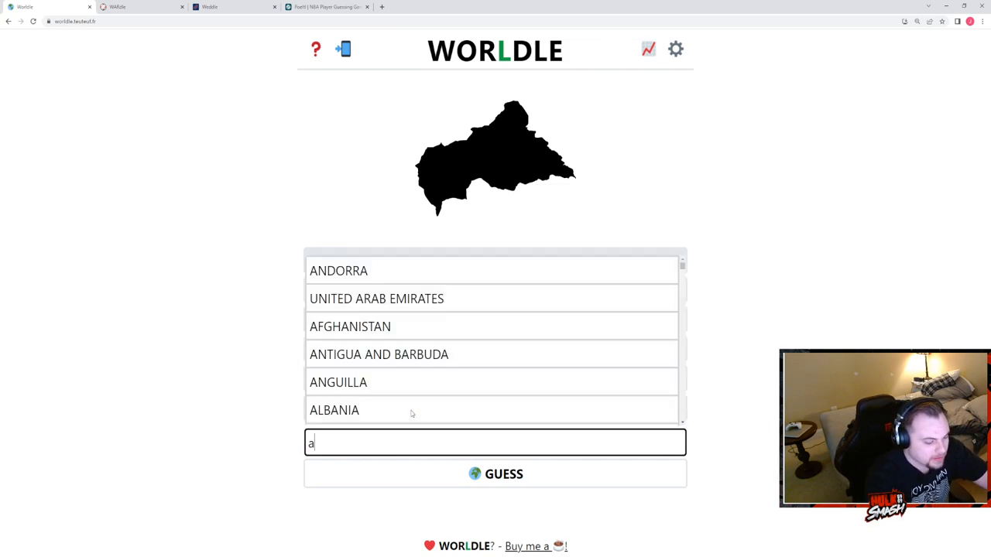
type("ustria")
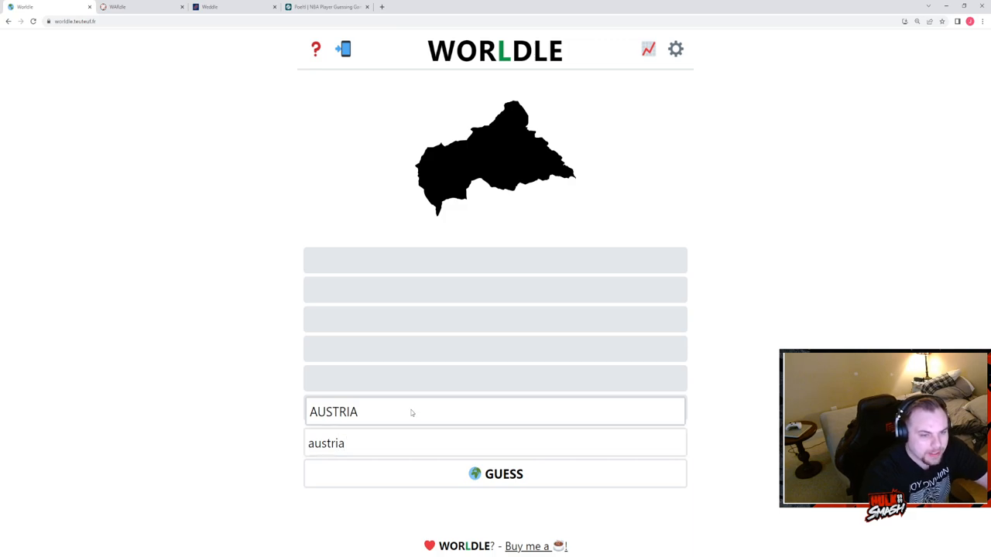
left_click(495, 474)
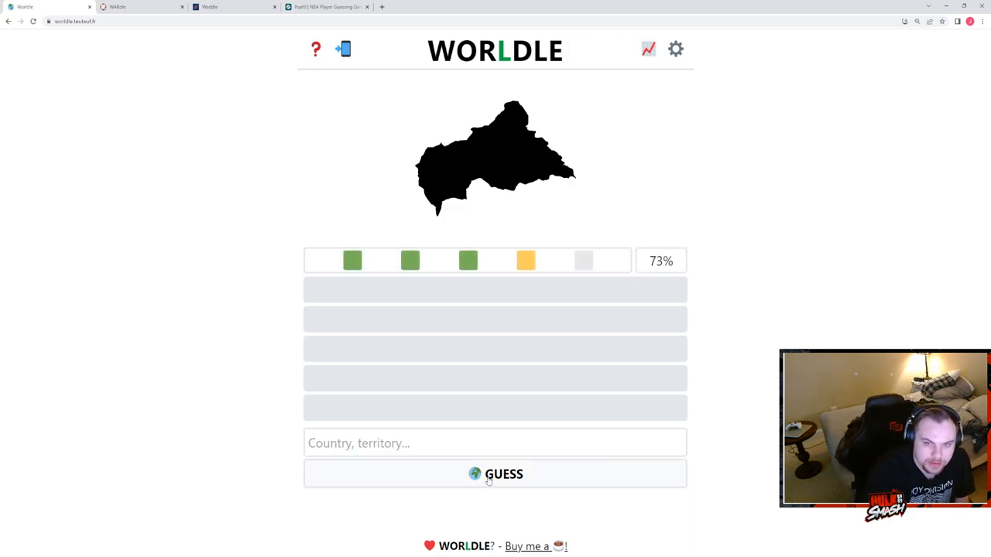
left_click(496, 473)
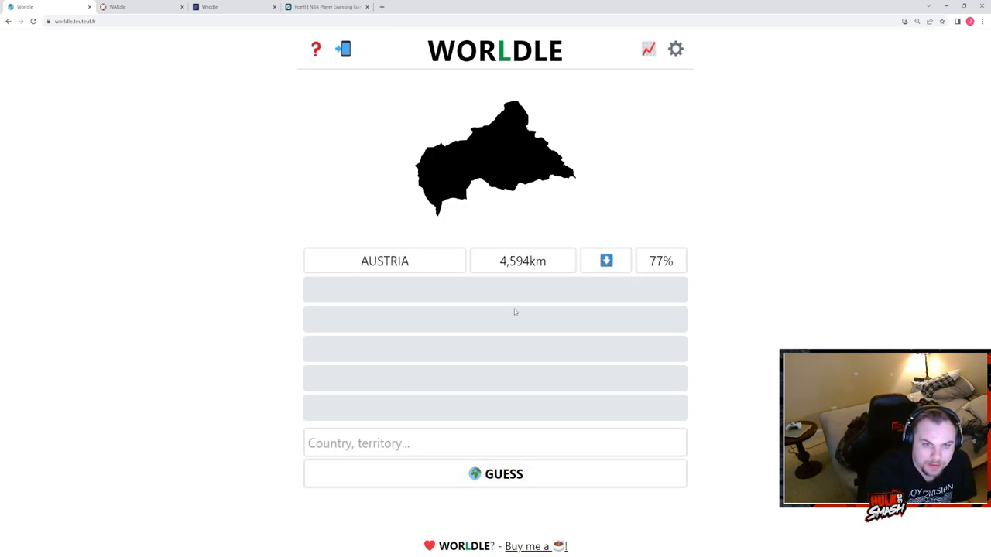
- Submit Angola and then Morocco as the next Worldle guesses
type("a")
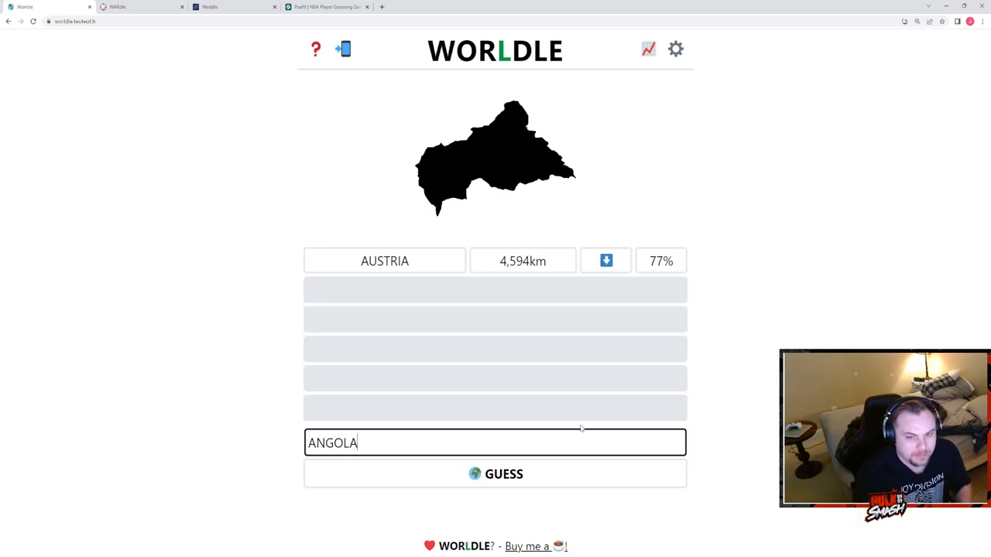
left_click(495, 474)
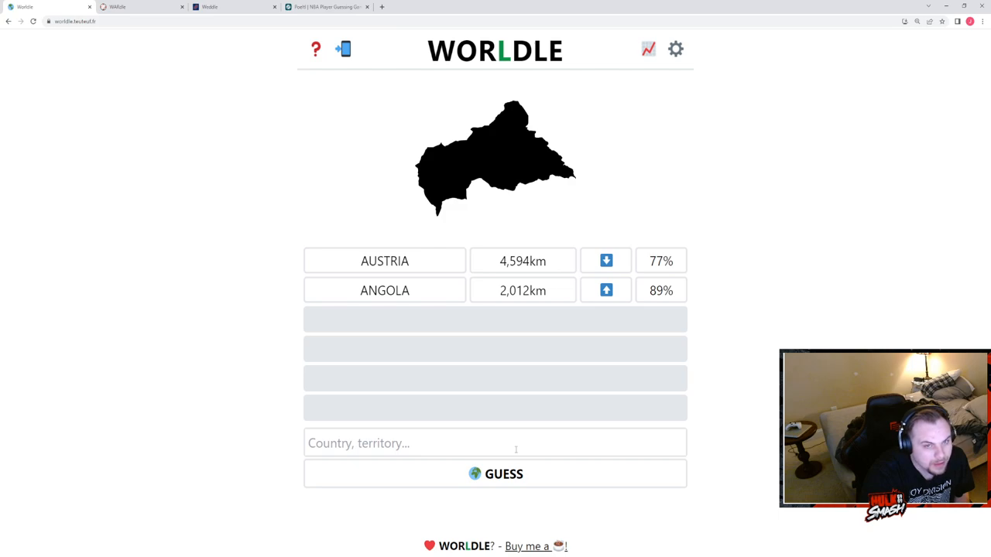
type("m")
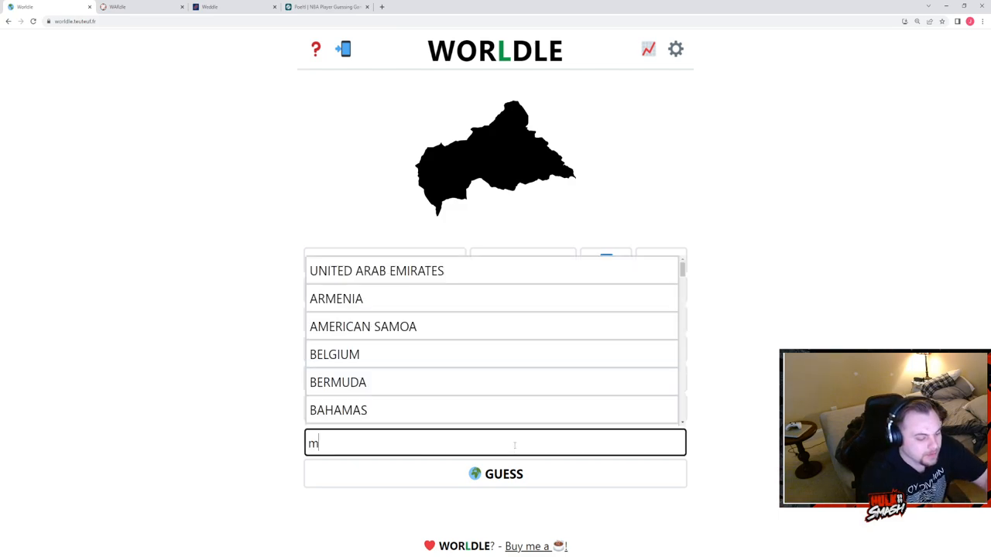
type("OROCCO")
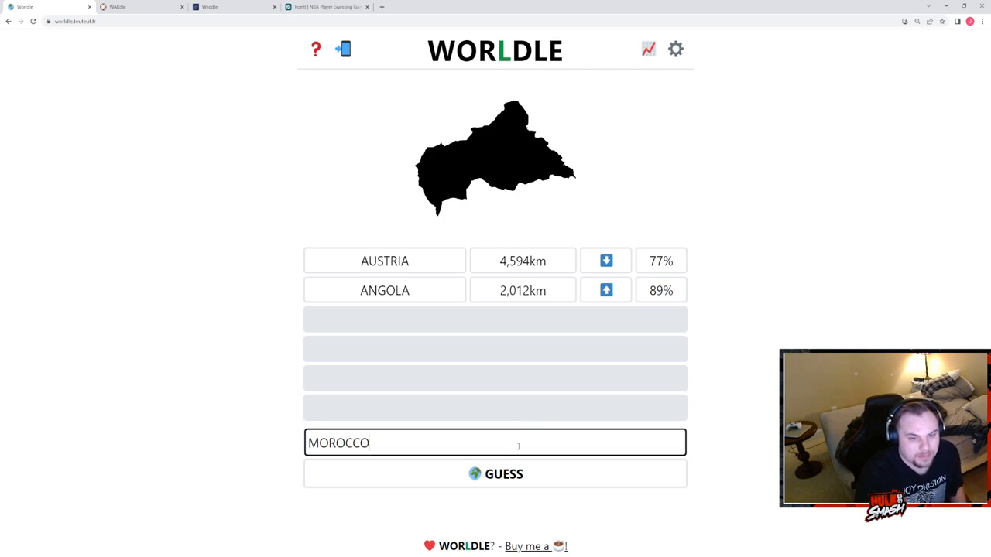
left_click(495, 474)
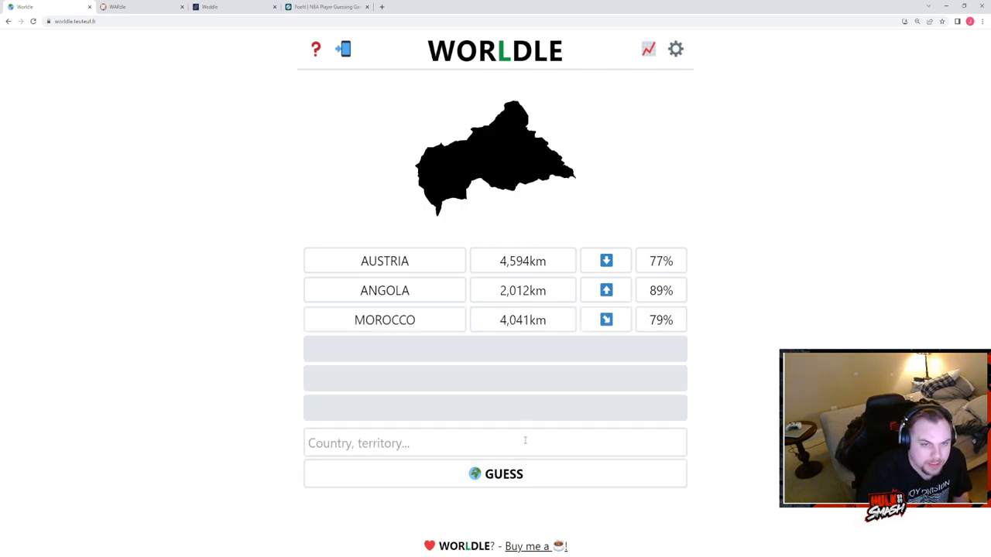
mouse_move(536, 430)
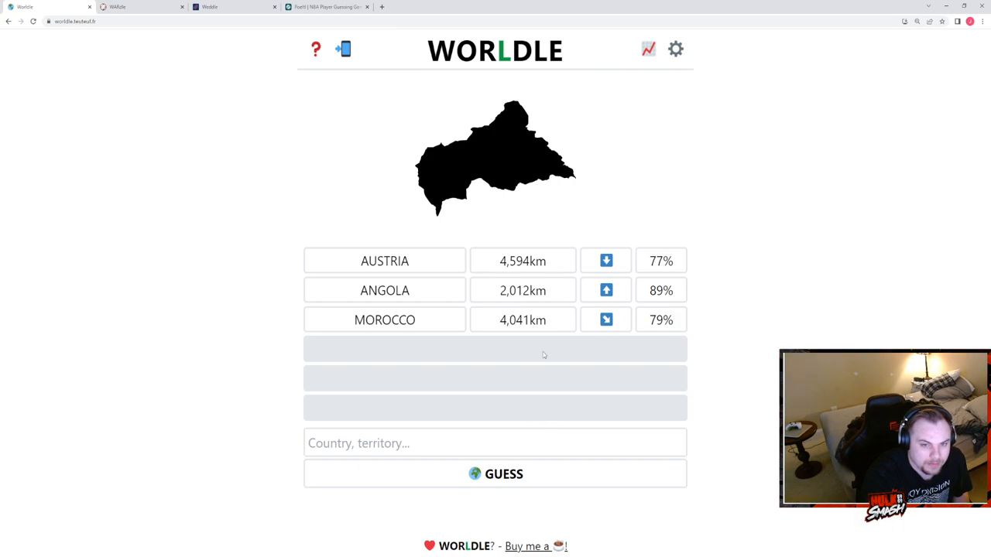
- Submit Eritrea and Uganda as Worldle guesses
left_click(495, 443)
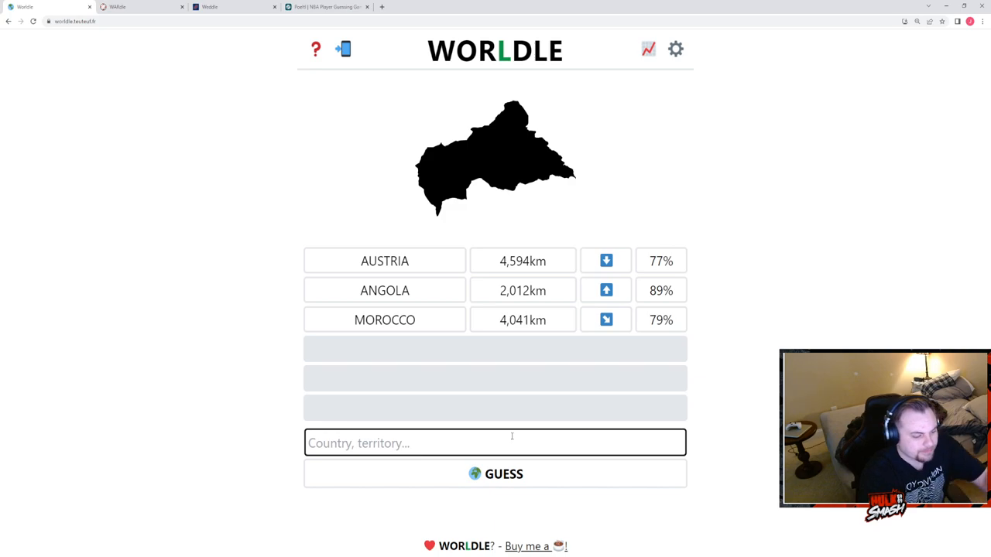
type("erit")
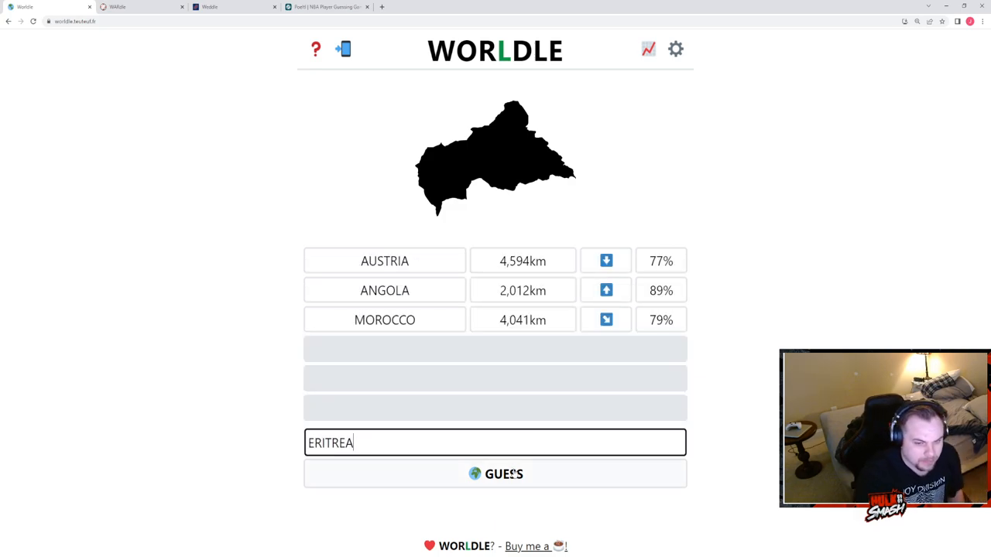
left_click(496, 473)
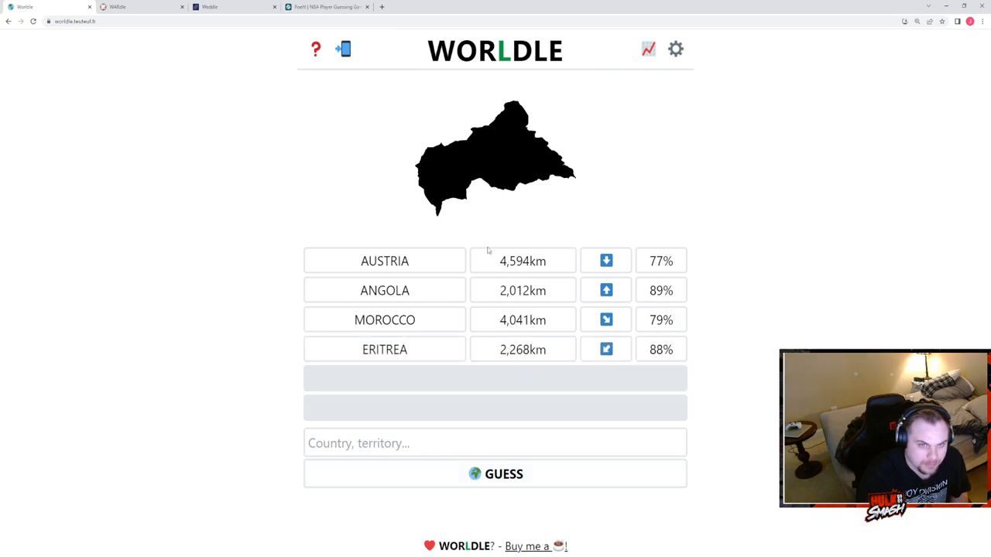
left_click(495, 443)
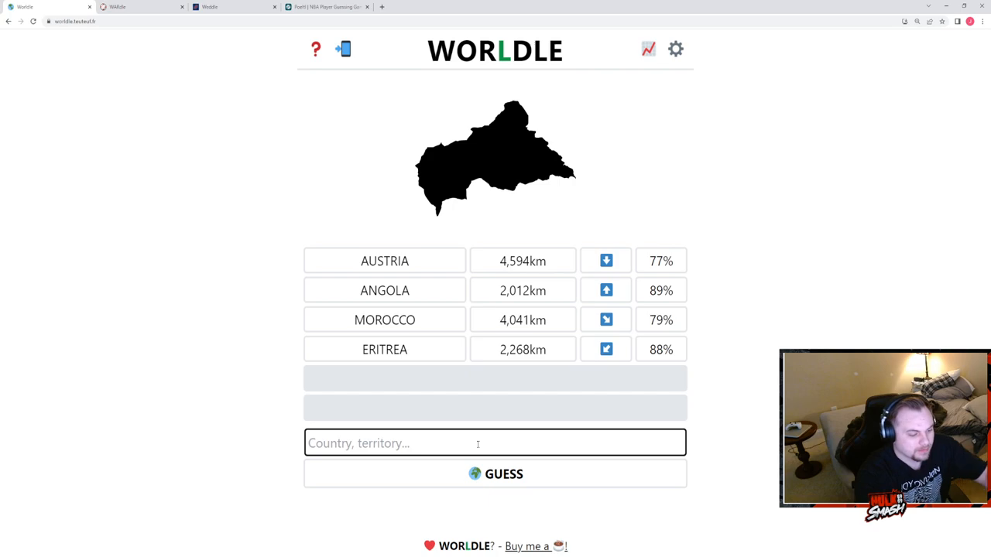
type("ugand")
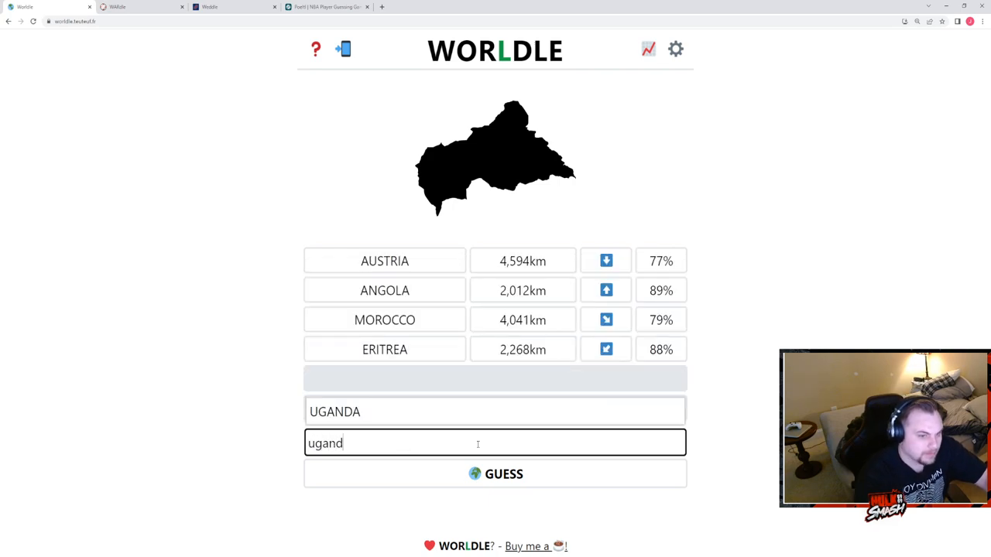
left_click(496, 474)
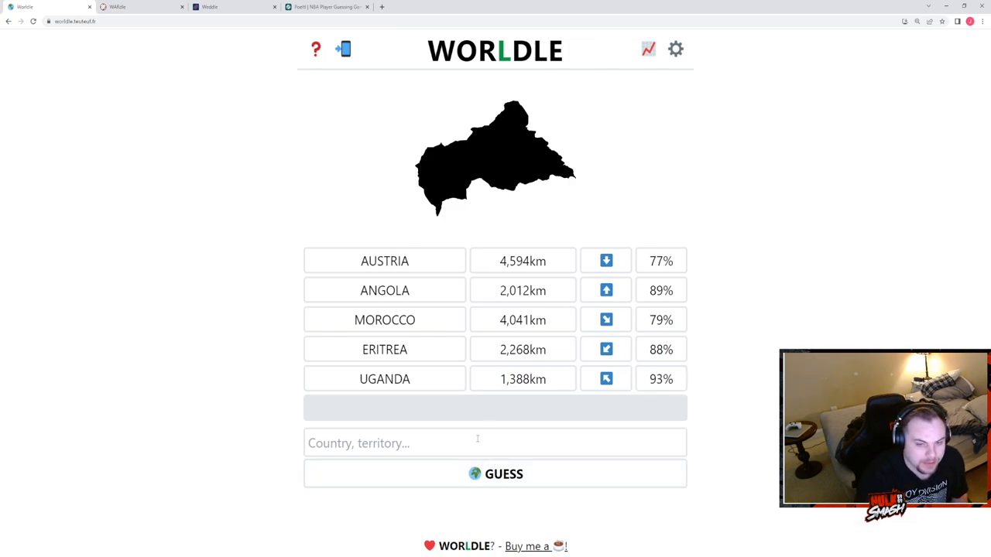
- Submit Rwanda as the final guess and dismiss the Central African Republic answer notice
left_click(495, 443)
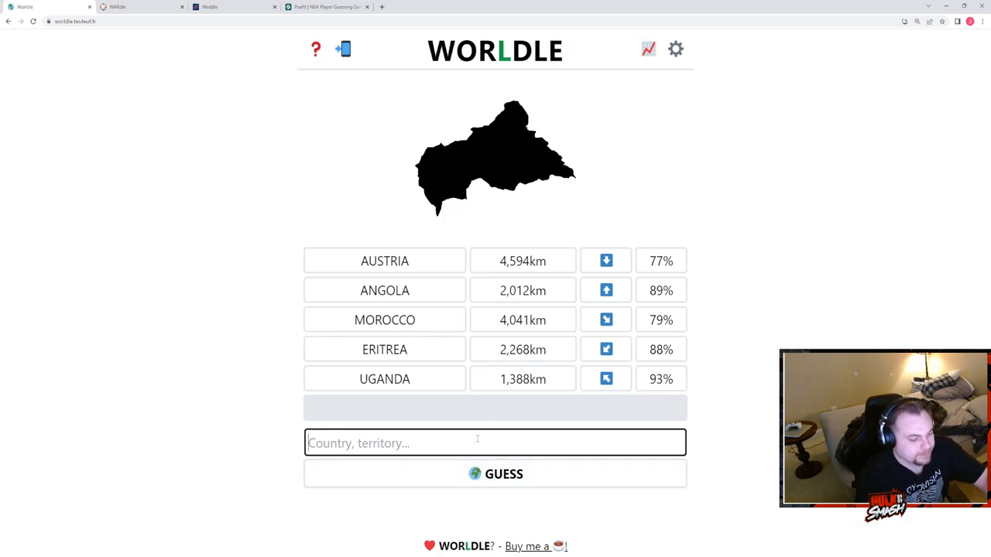
type("RWANDA")
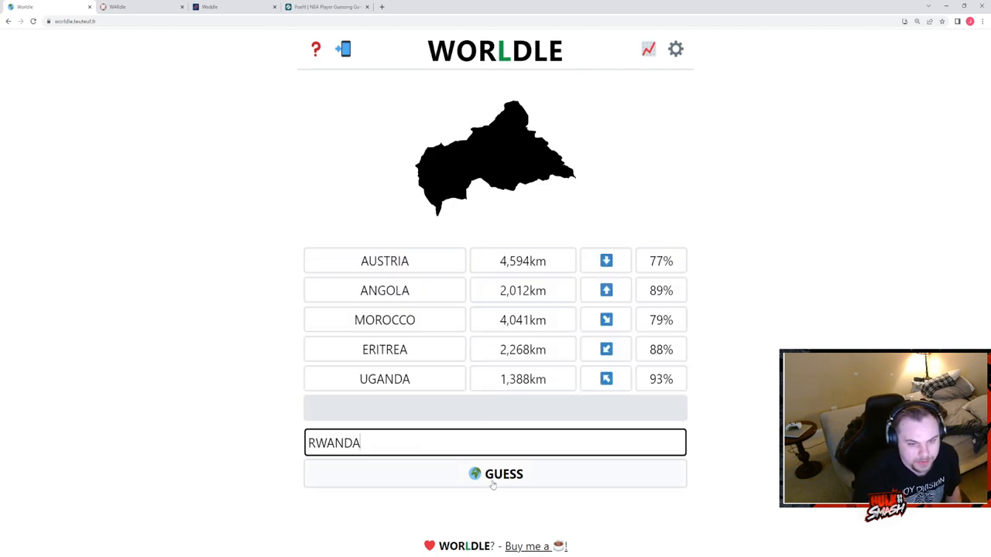
left_click(495, 473)
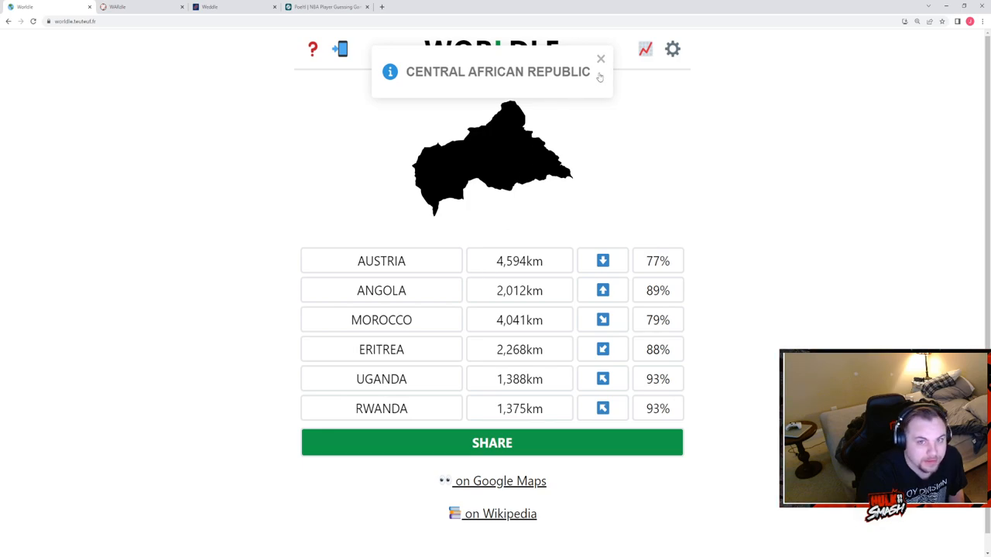
left_click(600, 58)
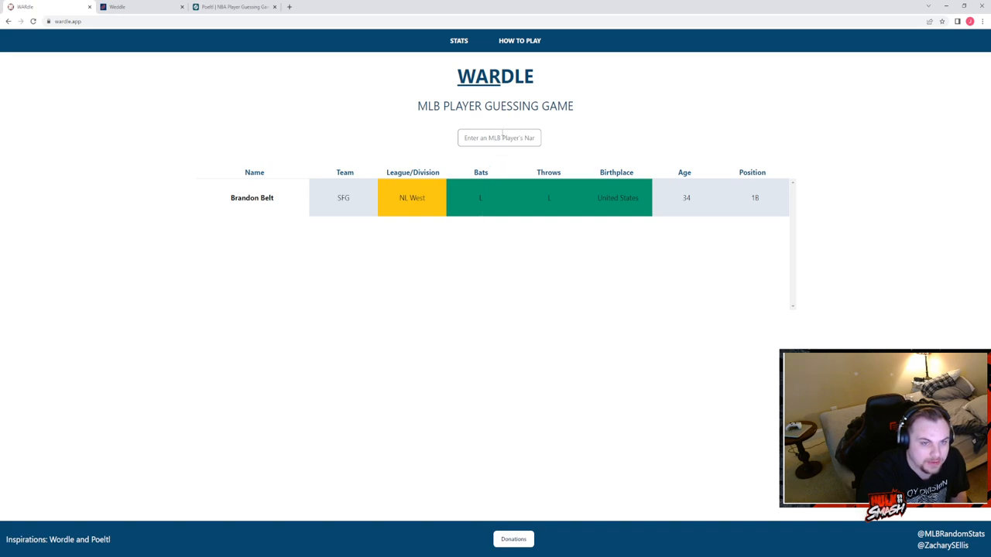
- Pick Ian Anderson as the next Wardle guess
left_click(499, 137)
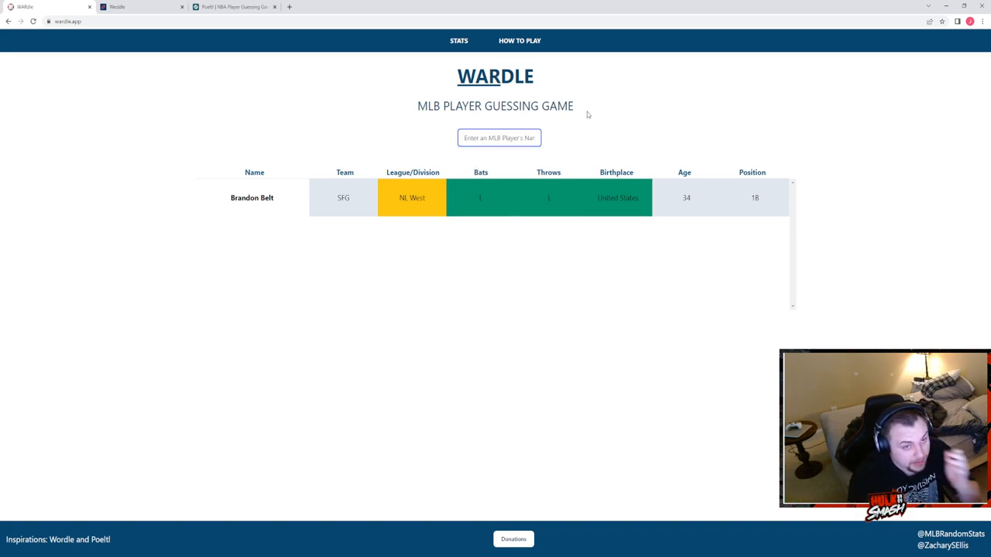
type("rosa")
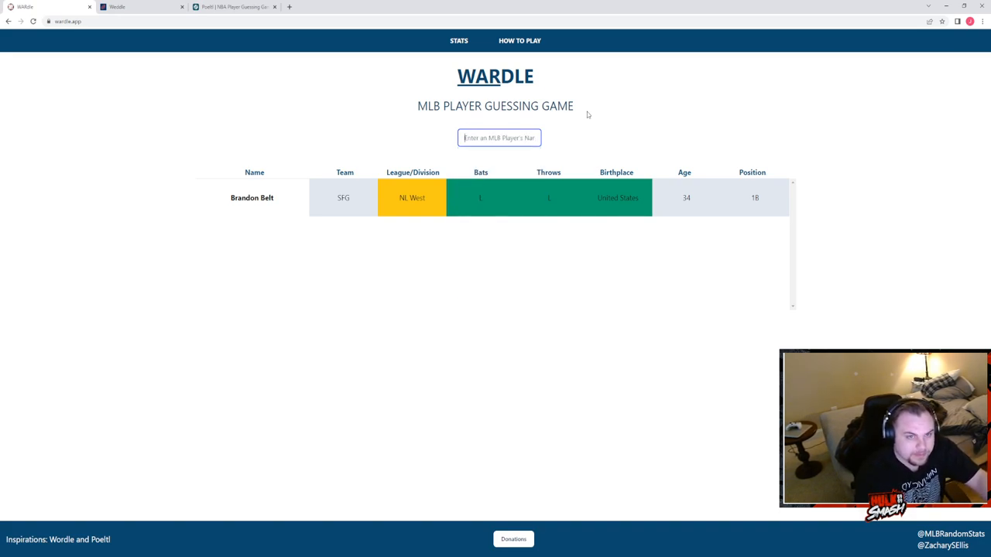
type("anders")
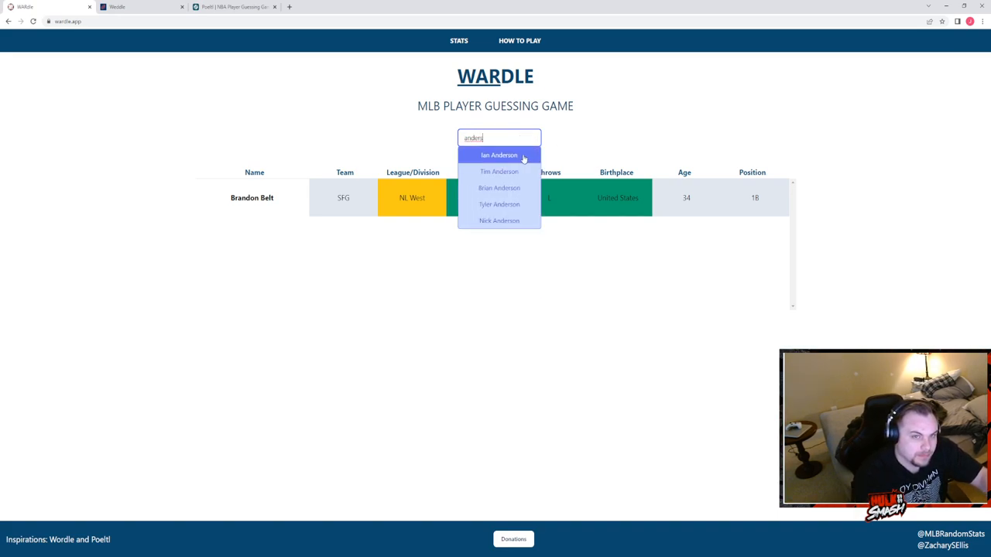
left_click(499, 154)
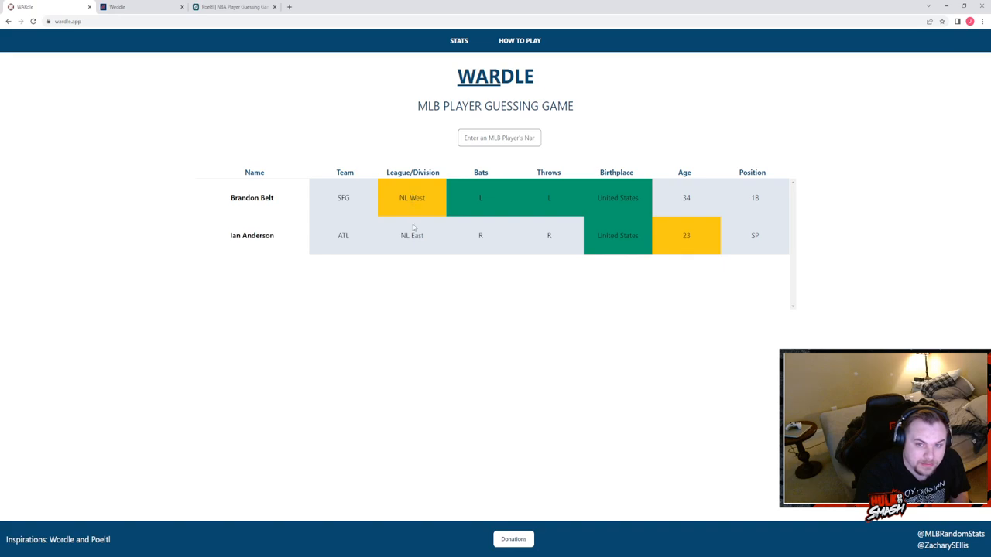
- Pick Jared Walsh as the following Wardle guess
left_click(498, 138)
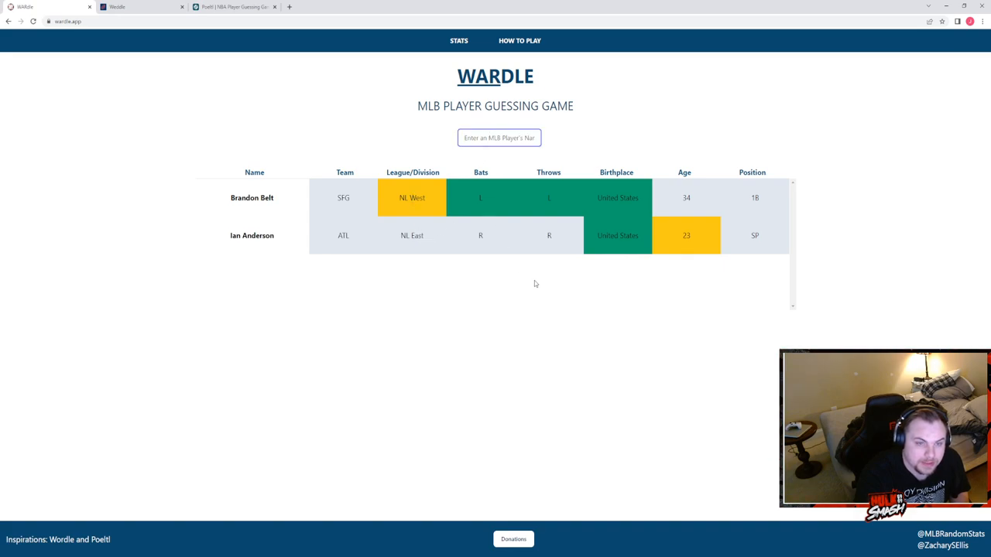
type("jar")
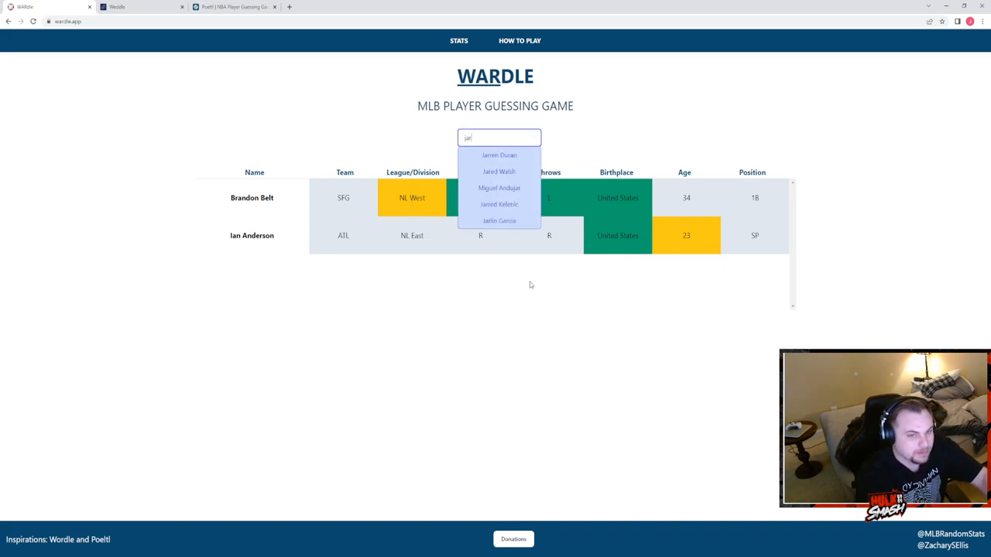
left_click(499, 170)
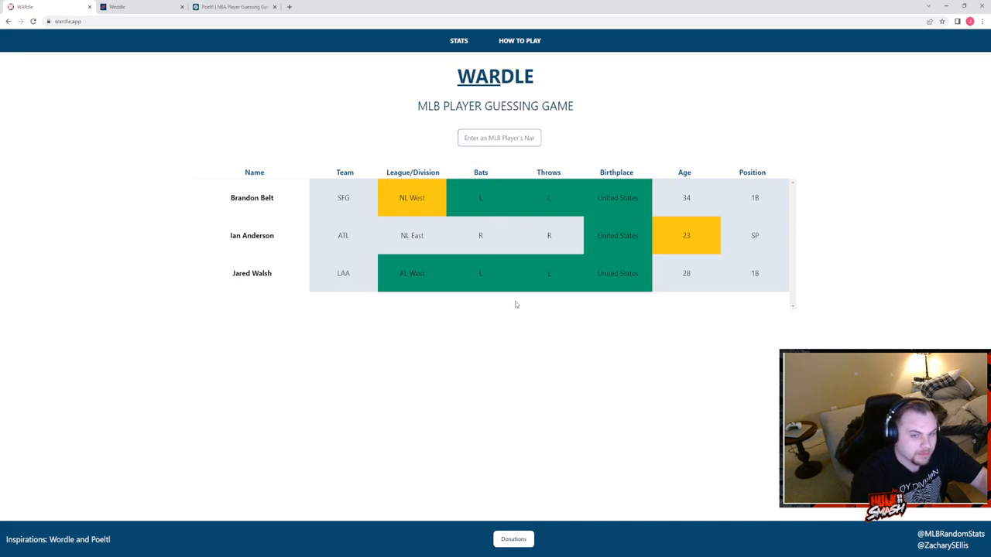
mouse_move(521, 125)
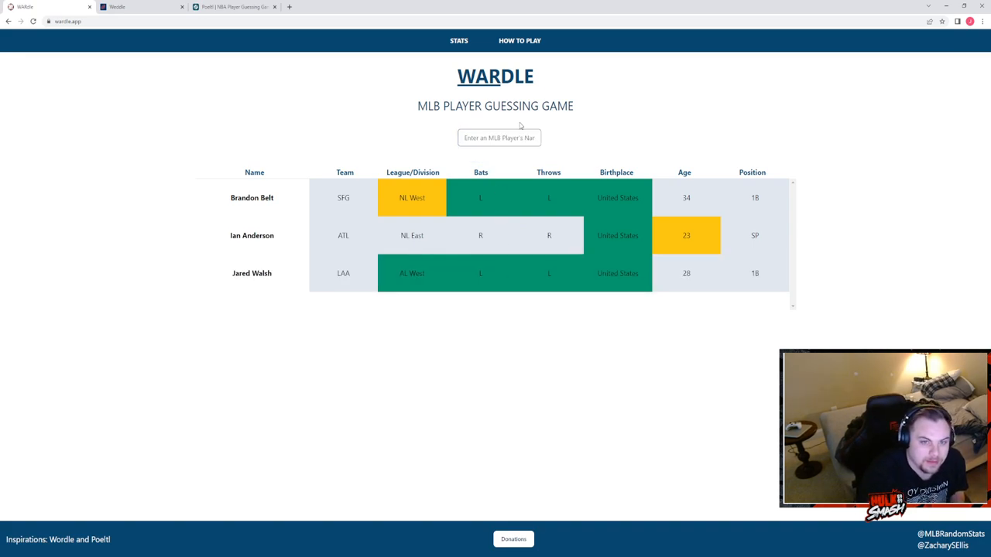
left_click(498, 138)
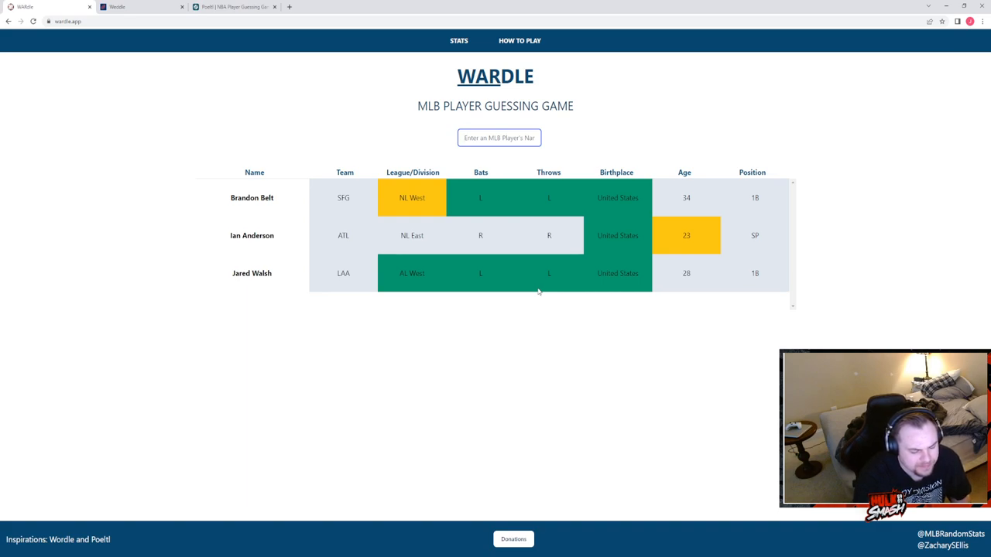
- Guess Kyle Tucker and then Ketel Marte in Wardle
left_click(499, 137)
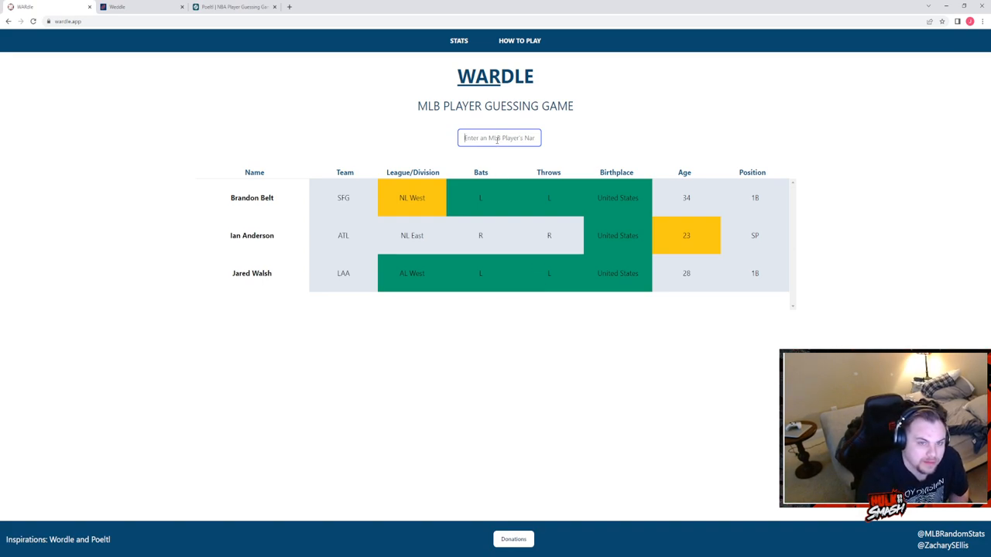
type("tucker")
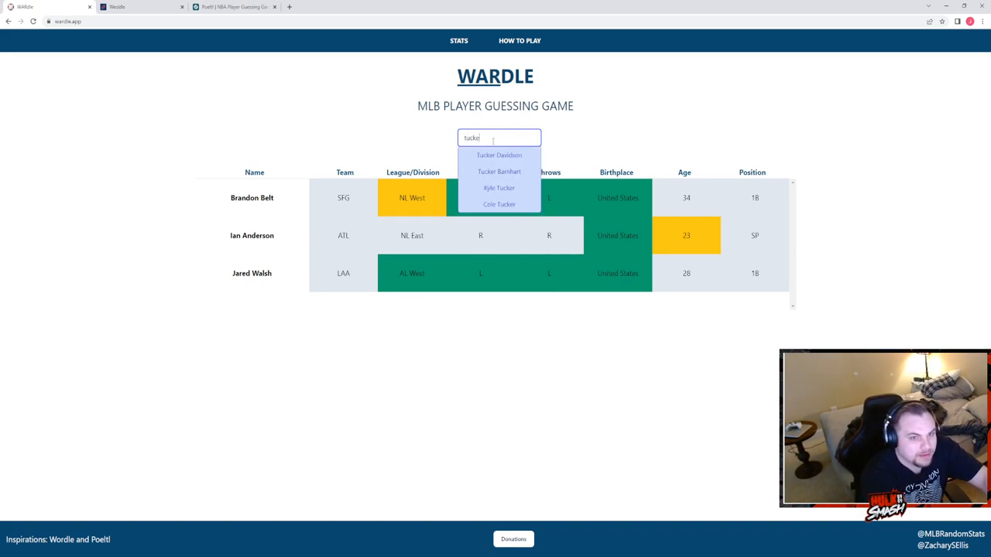
left_click(498, 189)
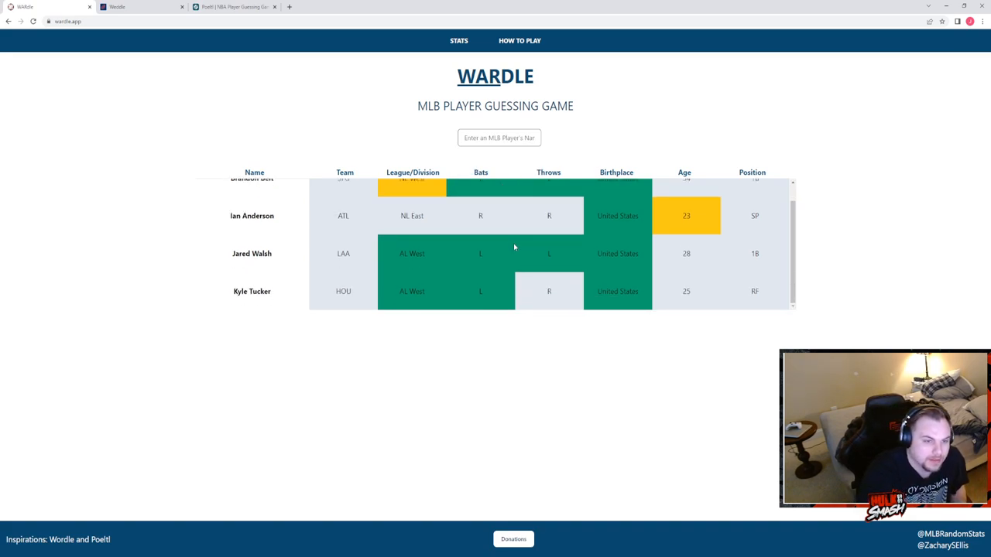
mouse_move(696, 298)
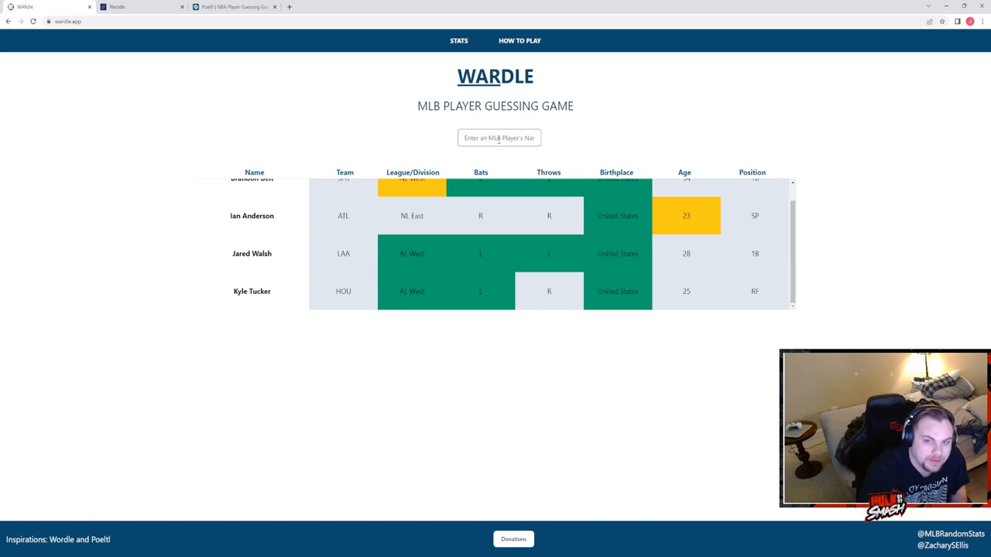
left_click(499, 136)
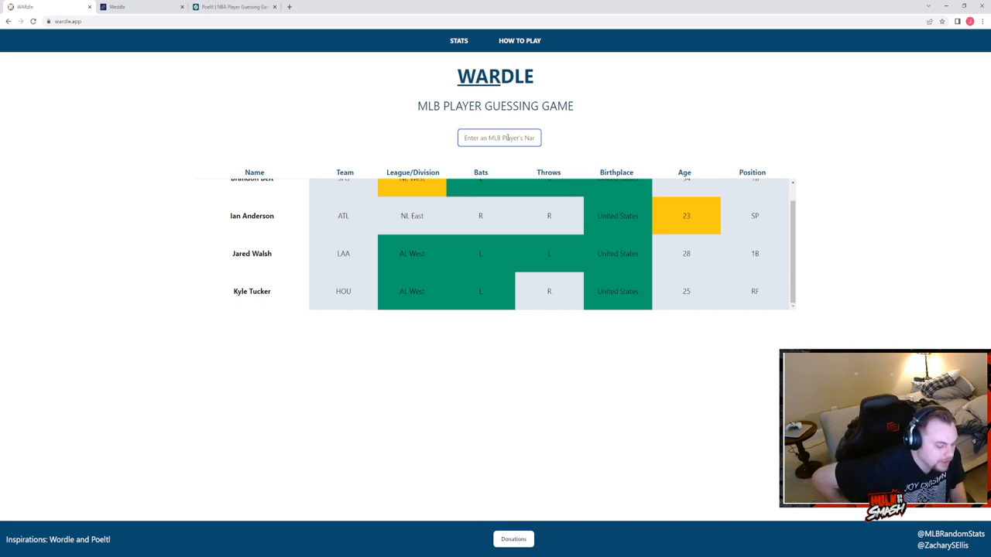
type("ketel")
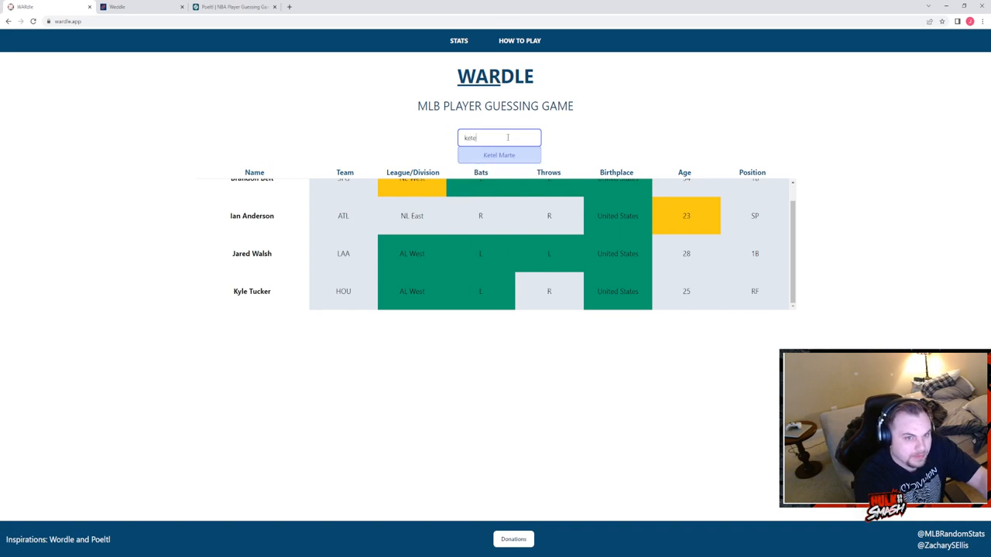
left_click(498, 155)
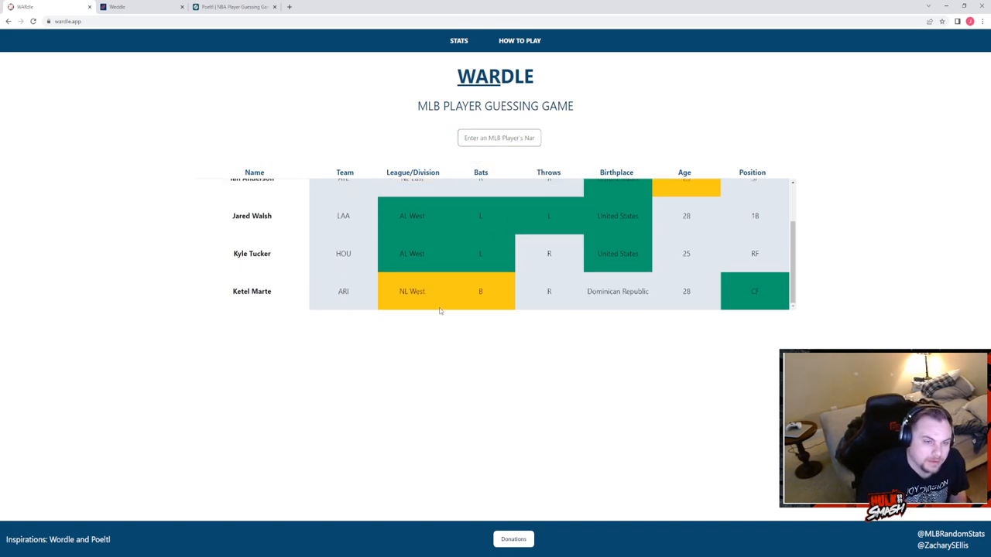
- Submit Jarred Kelenic as the winning Wardle guess
left_click(499, 138)
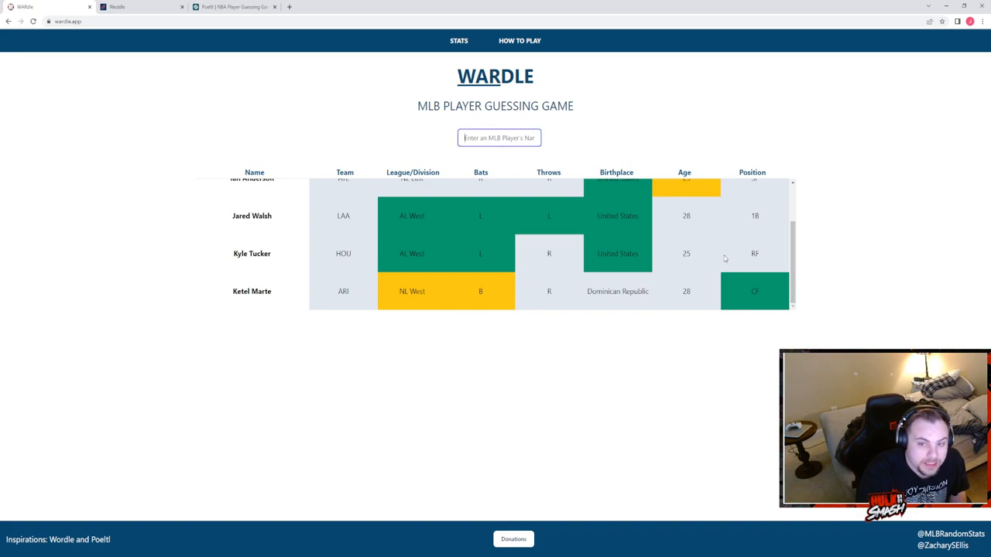
left_click(498, 138)
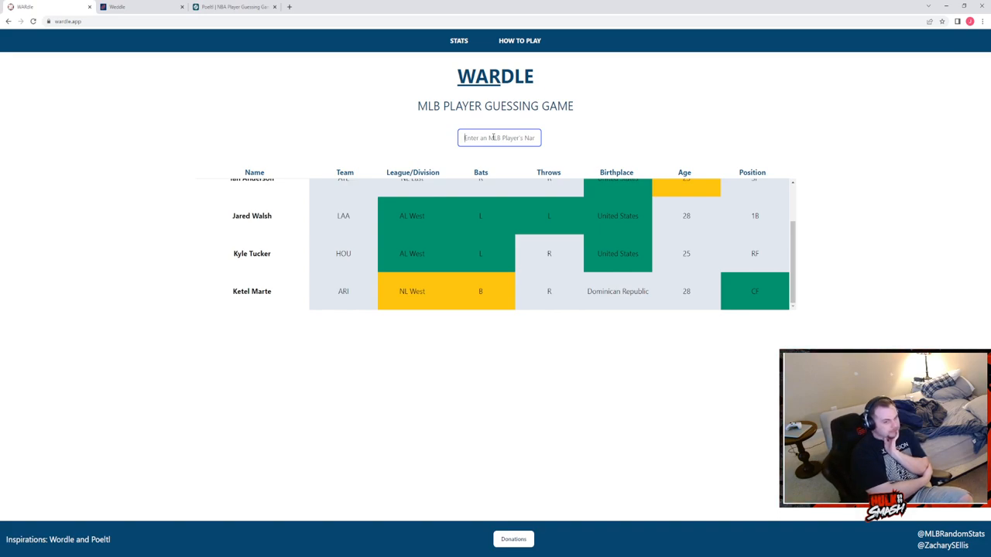
type("k")
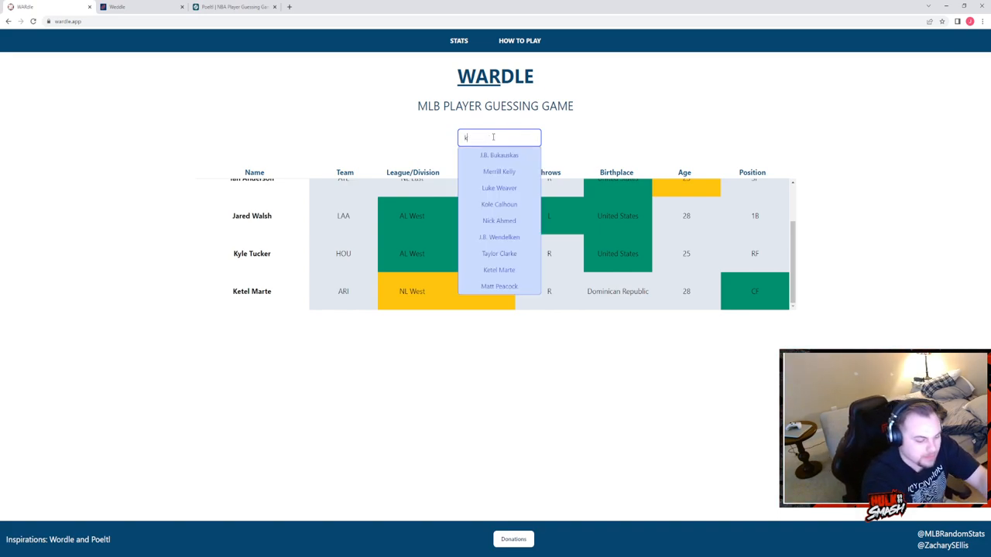
type("el")
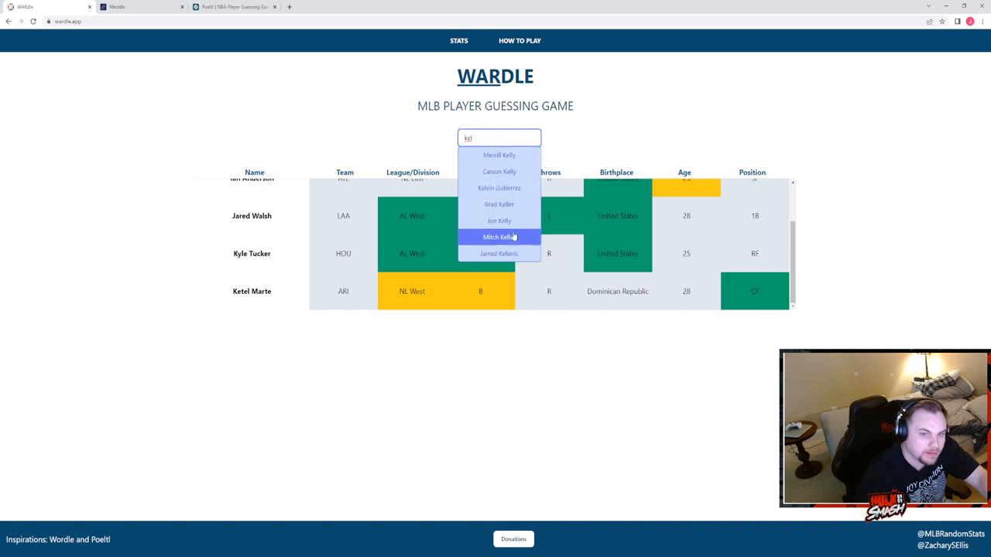
left_click(498, 237)
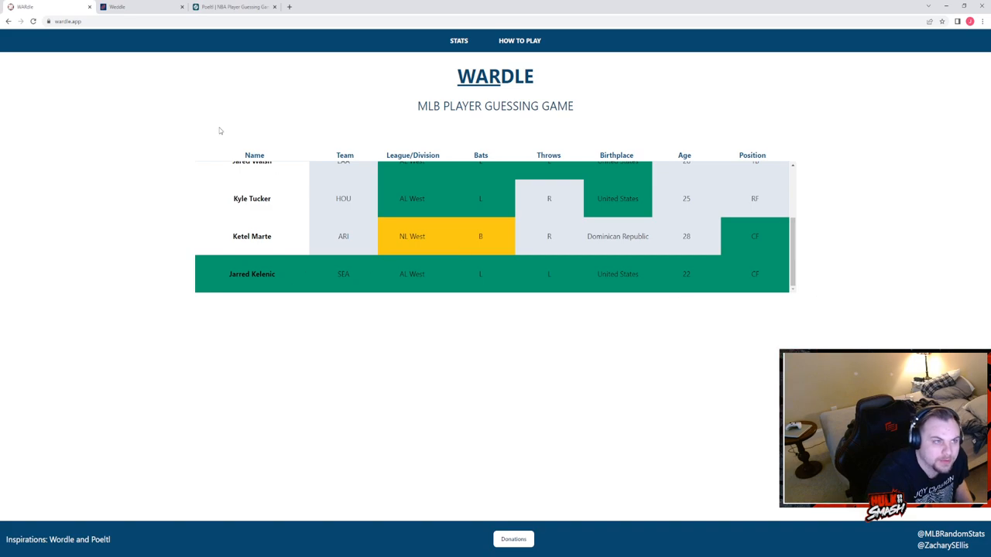
- Switch to Weddle and guess A.J. Brown first
left_click(116, 6)
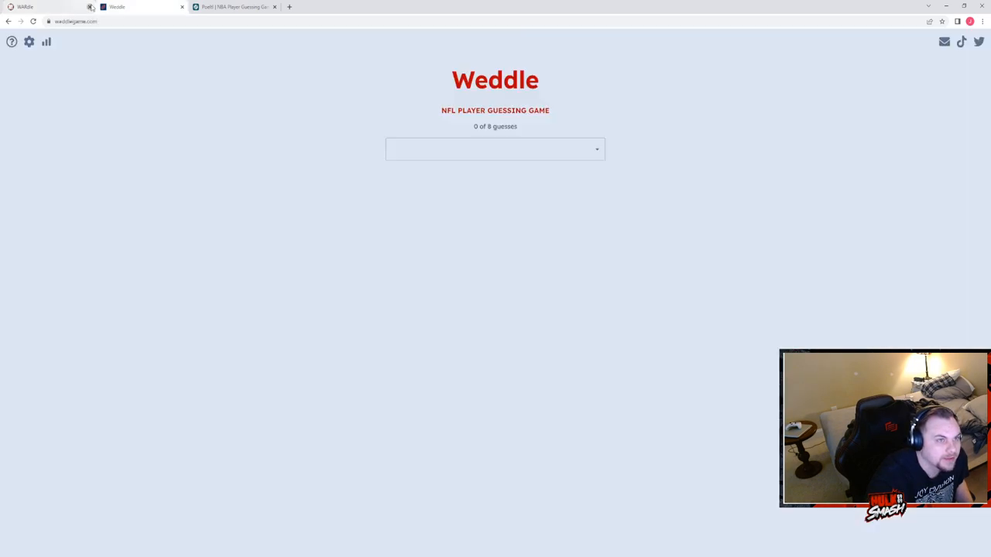
left_click(495, 149)
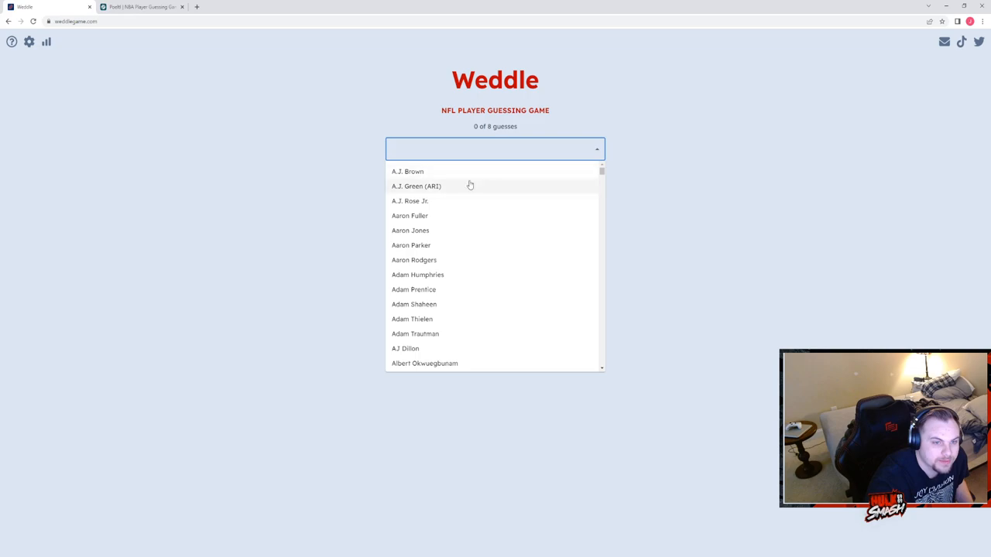
left_click(407, 170)
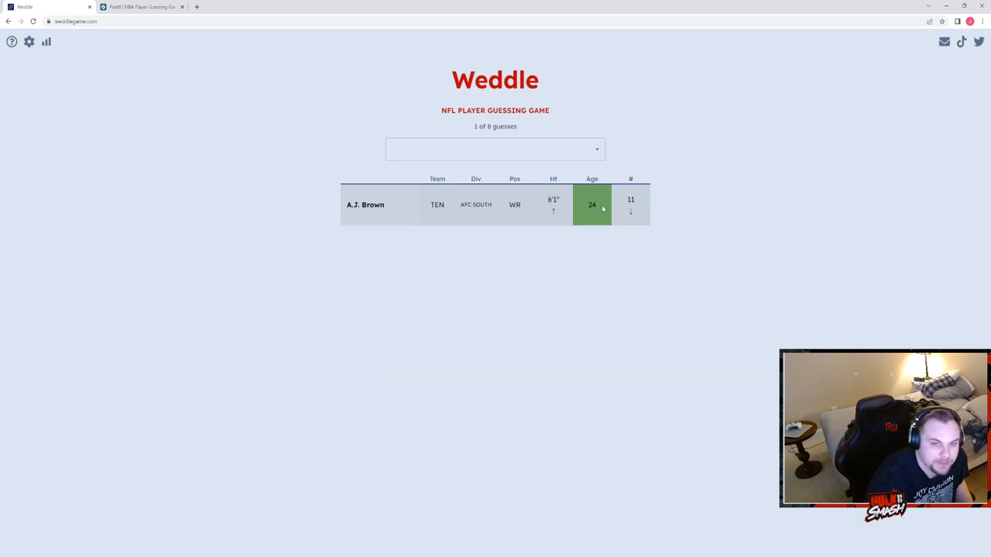
left_click(495, 148)
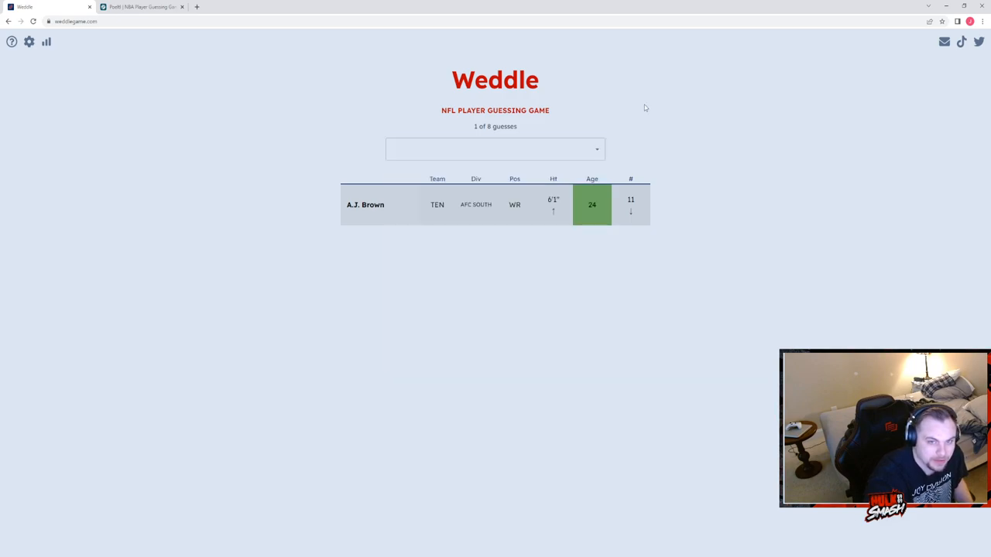
- Submit Matthew Stafford as the second Weddle guess
left_click(496, 148)
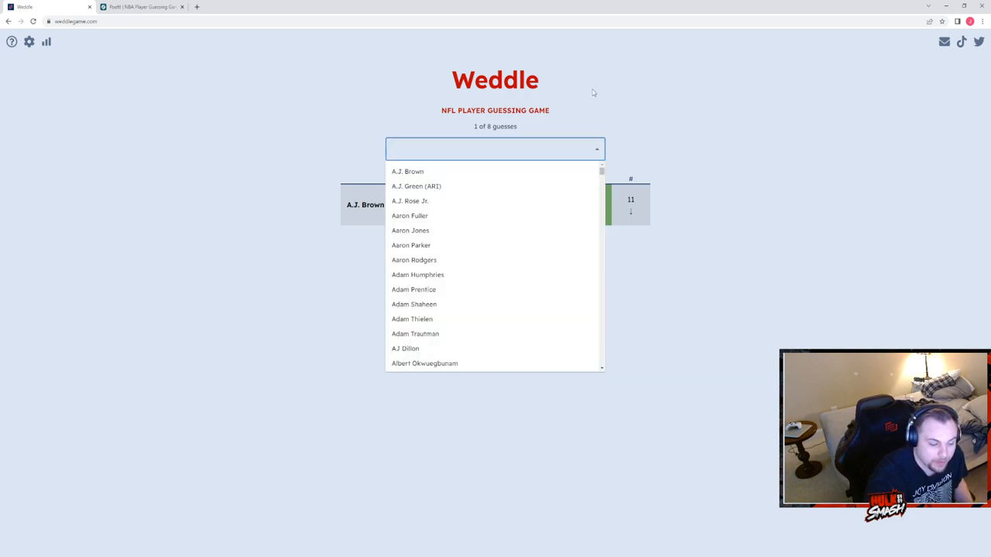
mouse_move(588, 95)
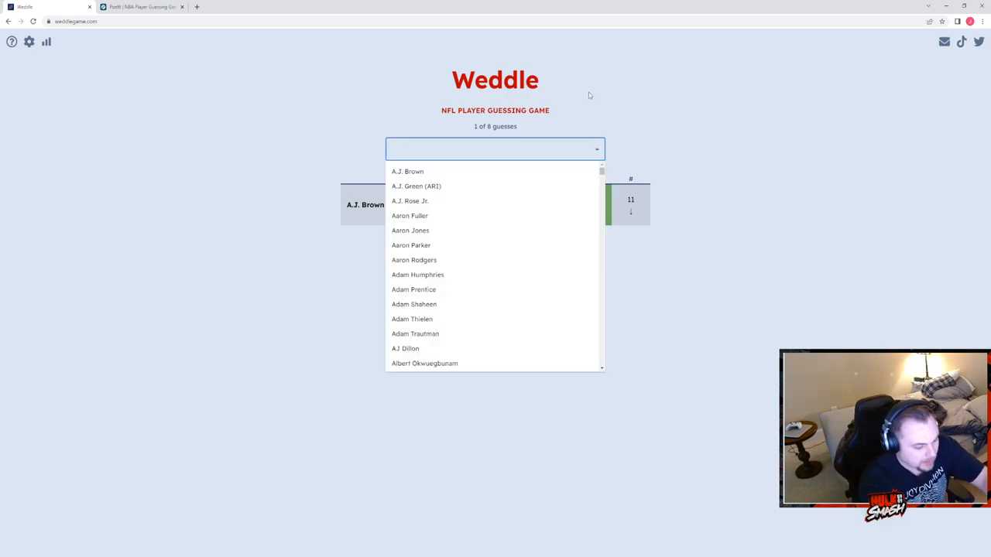
type("m")
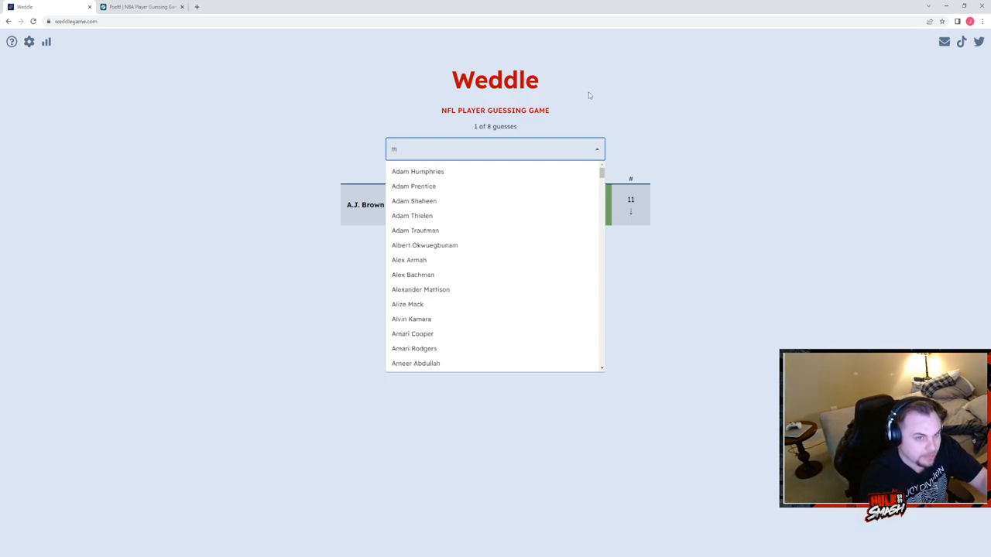
type("staff")
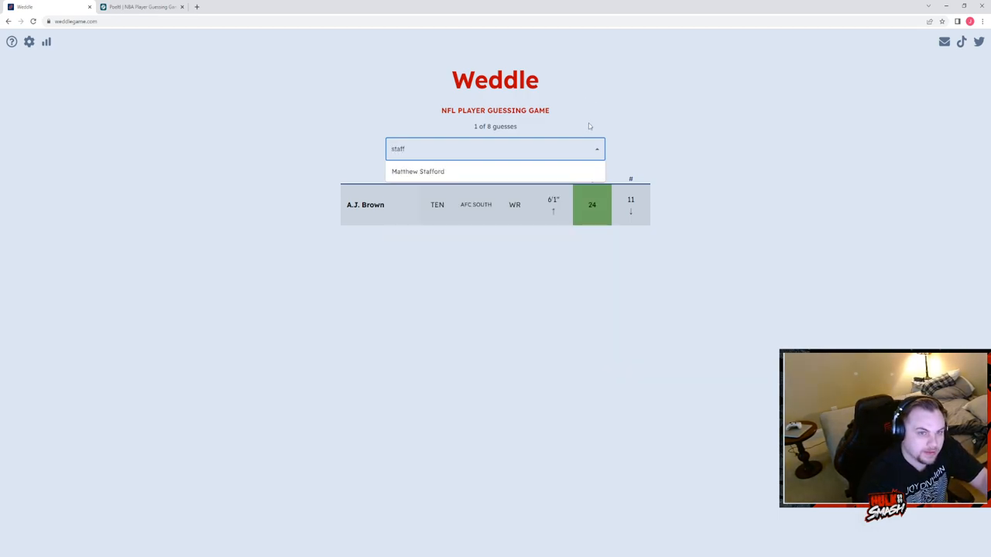
left_click(418, 170)
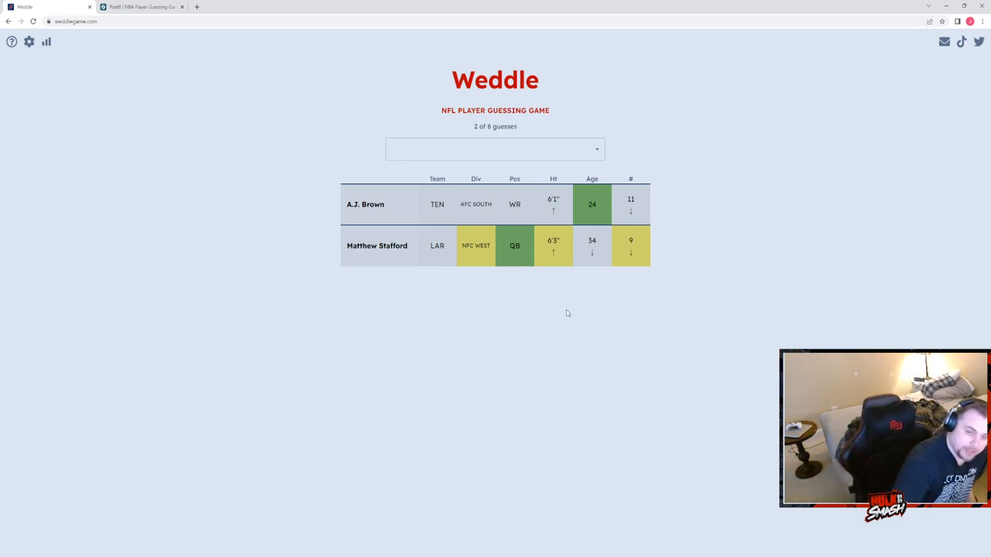
mouse_move(508, 187)
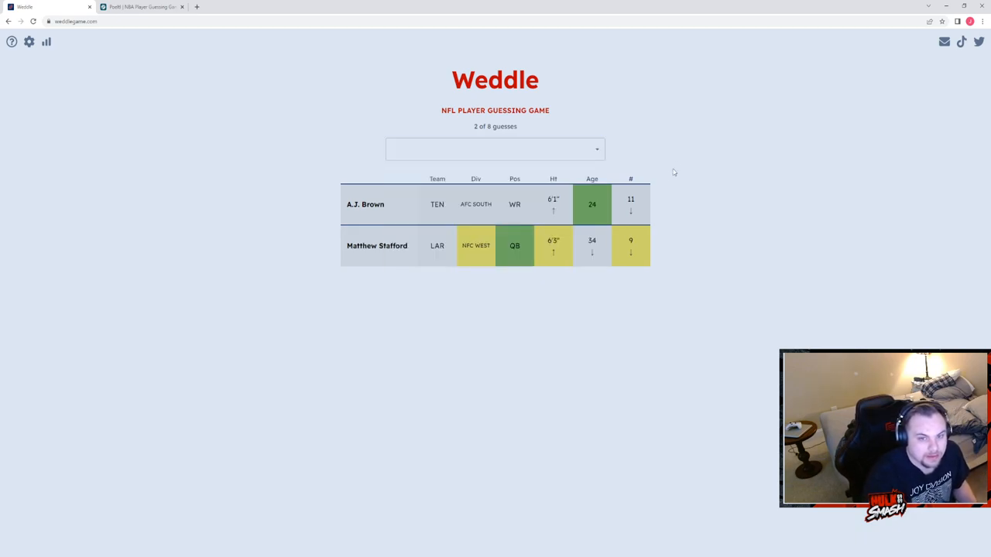
left_click(496, 149)
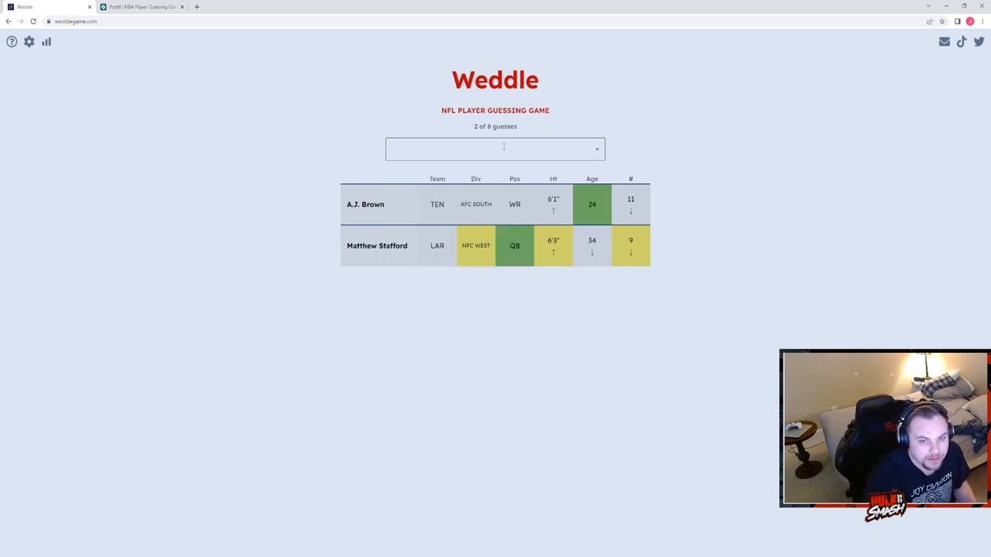
- Guess Kirk Cousins, then Daniel Jones to solve Weddle
left_click(496, 148)
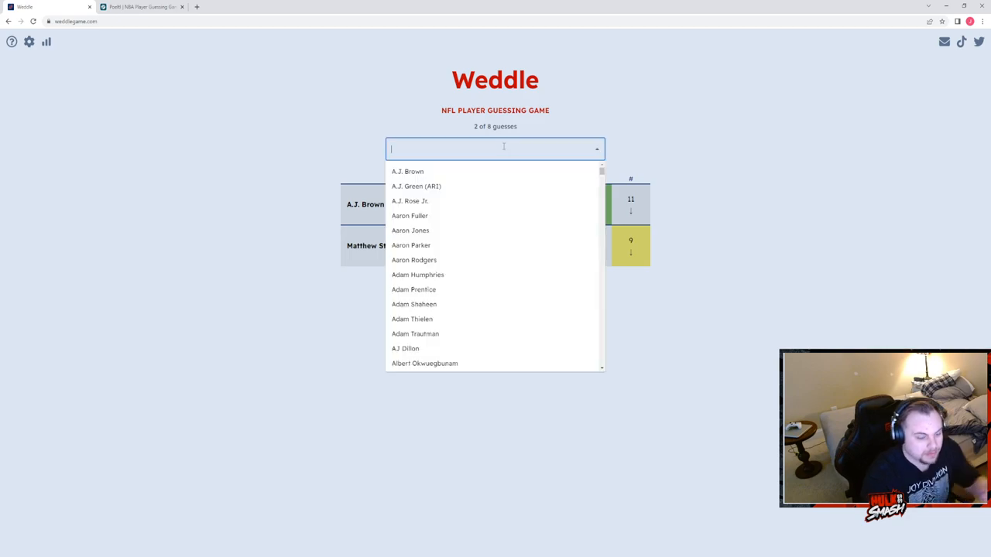
type("kirk")
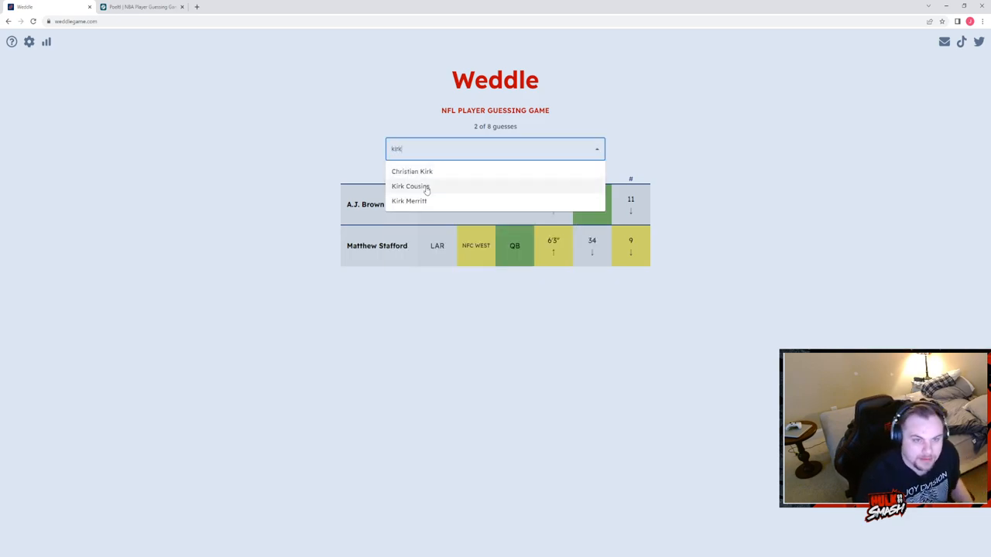
left_click(411, 186)
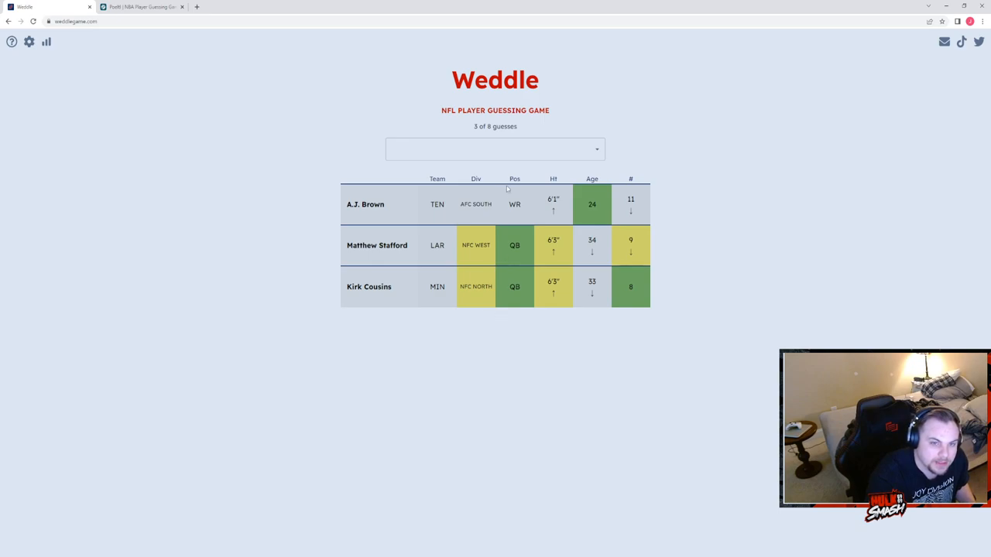
left_click(495, 149)
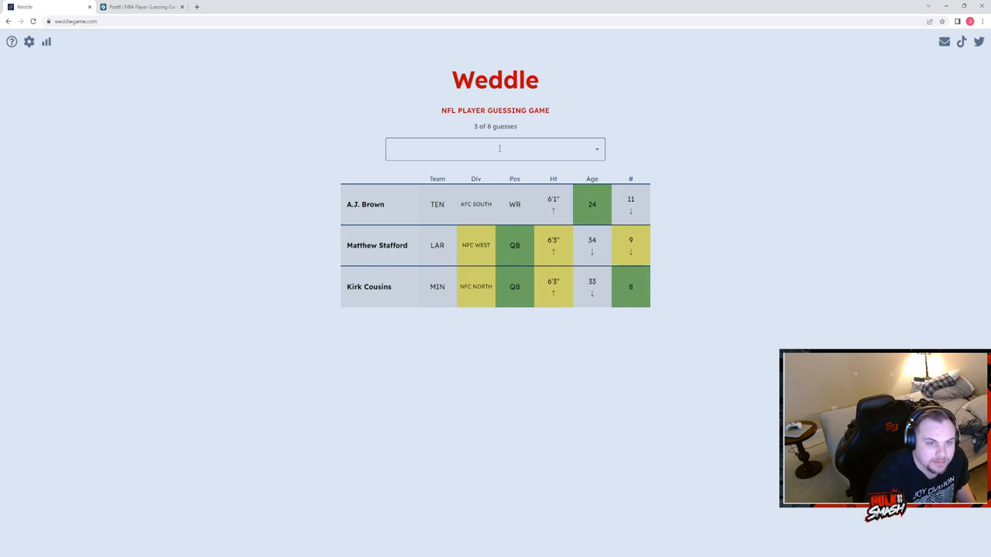
type("jon")
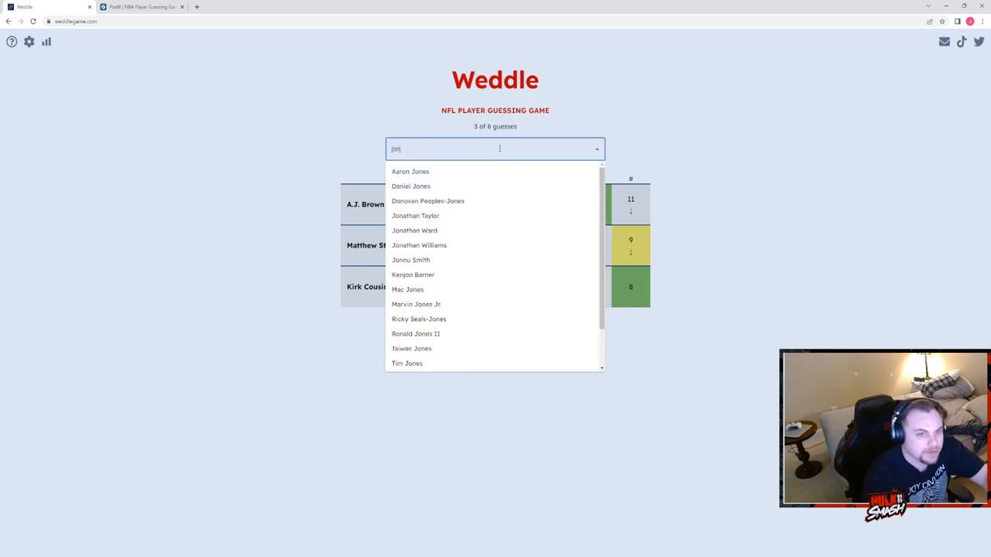
left_click(412, 185)
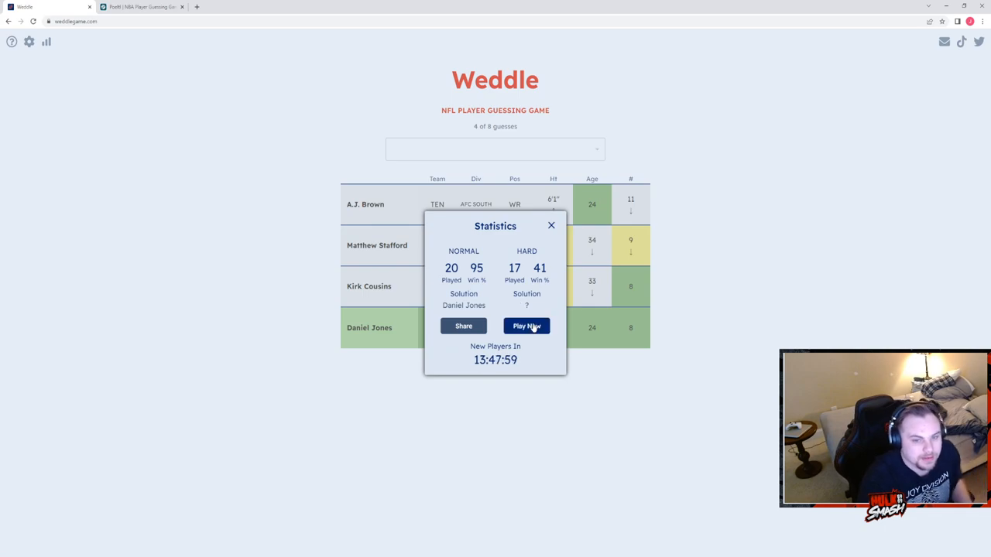
- Start Weddle's Hard Mode and guess Daniel Jones first
left_click(526, 325)
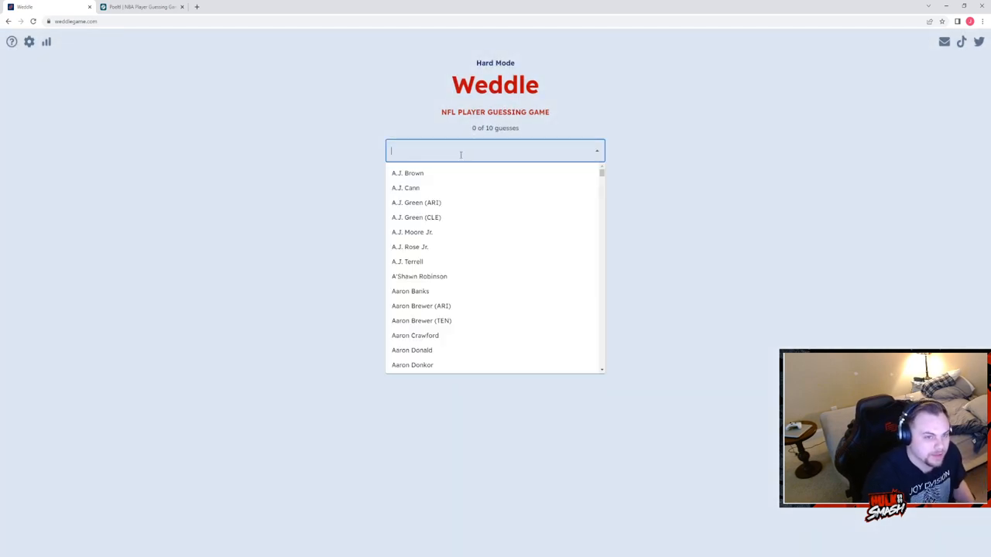
type("daniel")
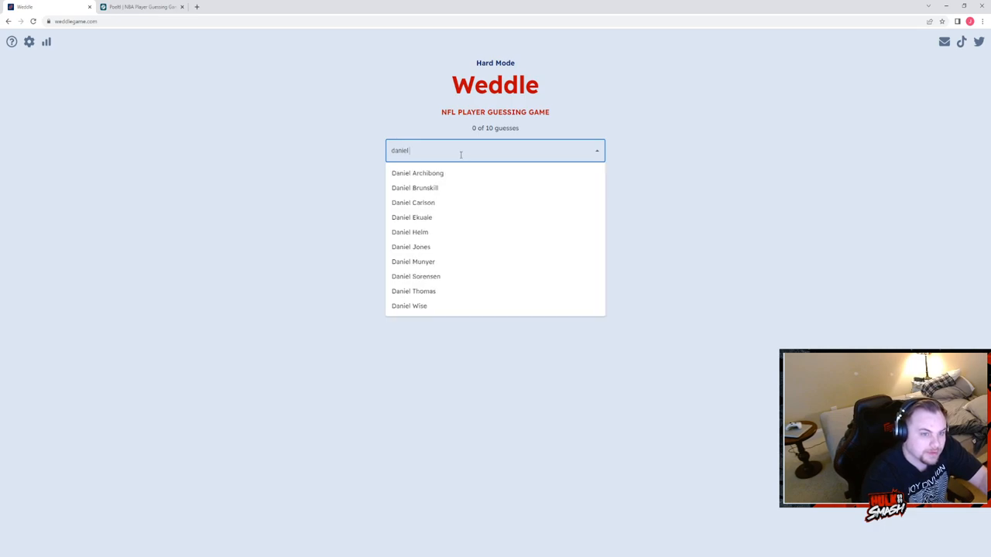
left_click(412, 246)
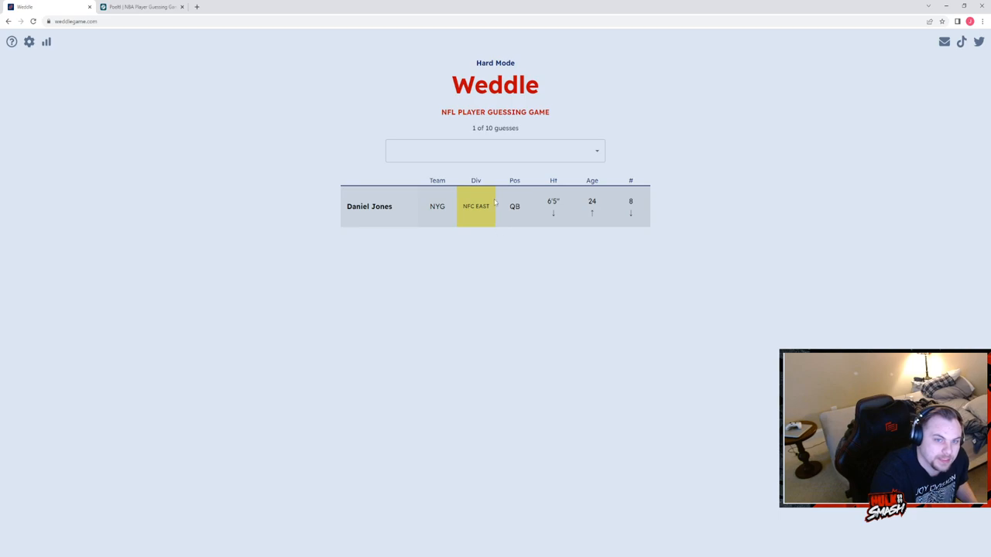
- Guess Cooper Kupp second after clearing a mistyped search
left_click(491, 149)
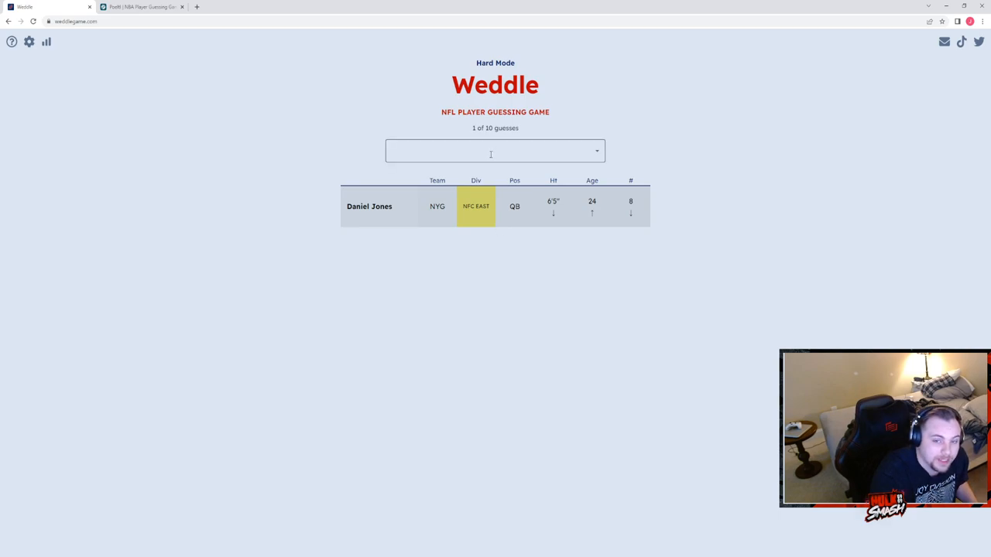
left_click(489, 151)
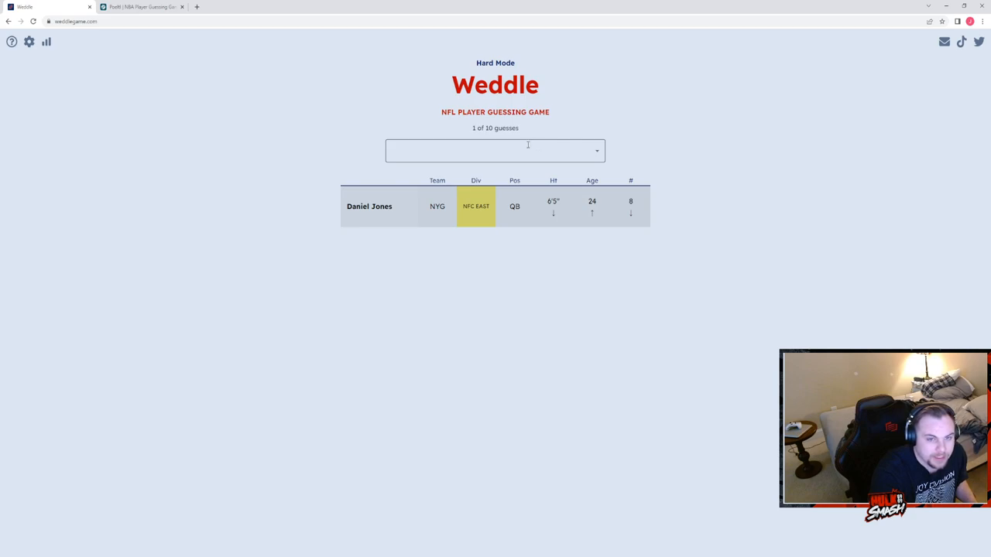
type("od")
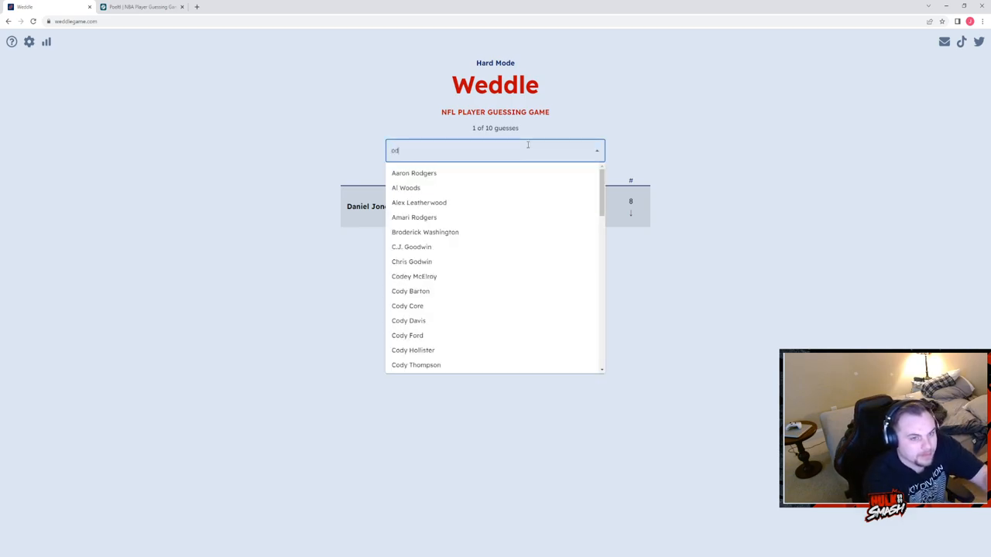
key("BackSpace")
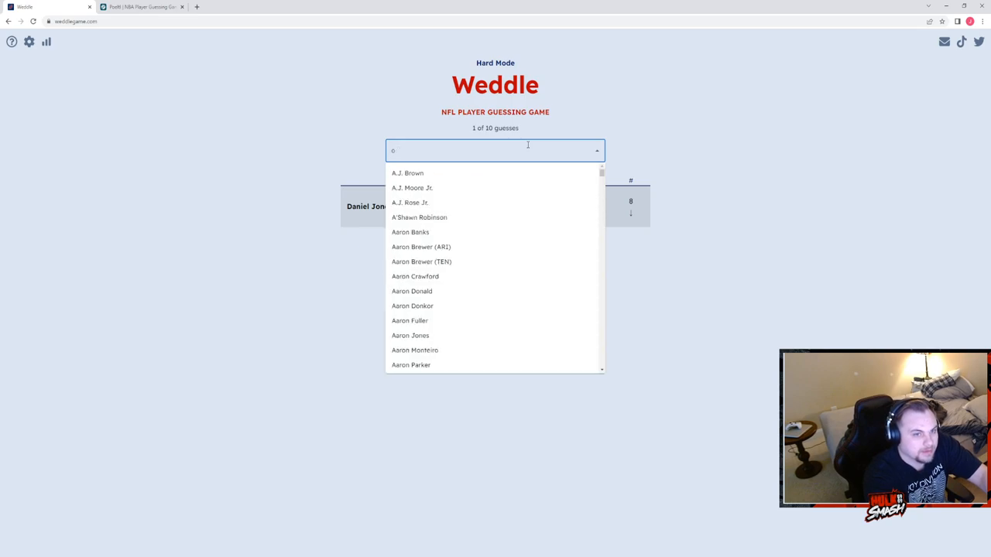
type("beckh")
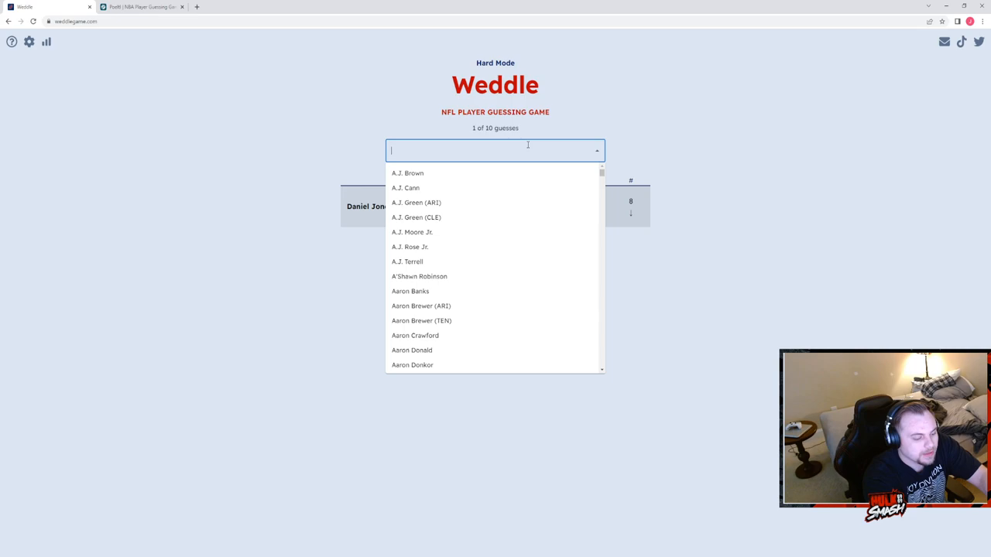
type("kupp")
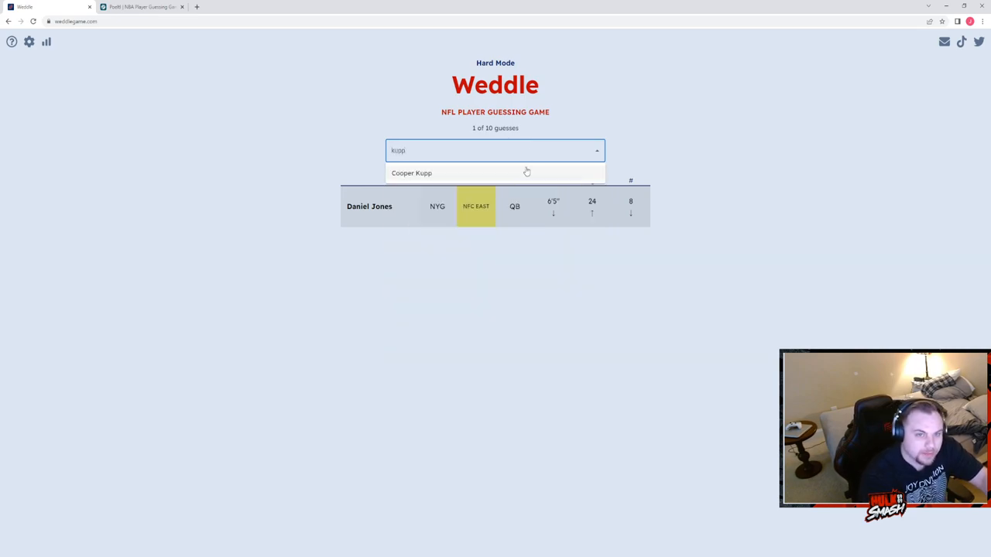
left_click(412, 173)
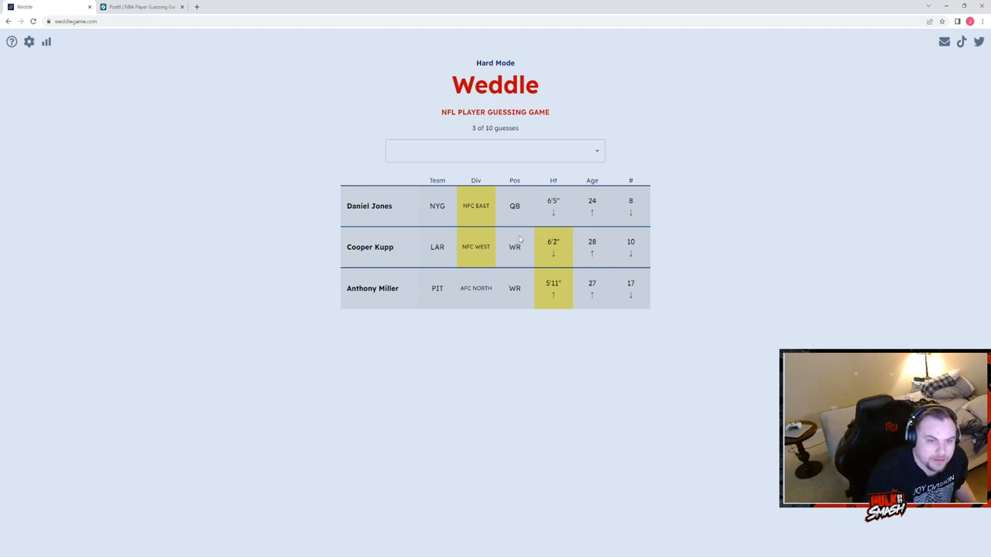
mouse_move(377, 302)
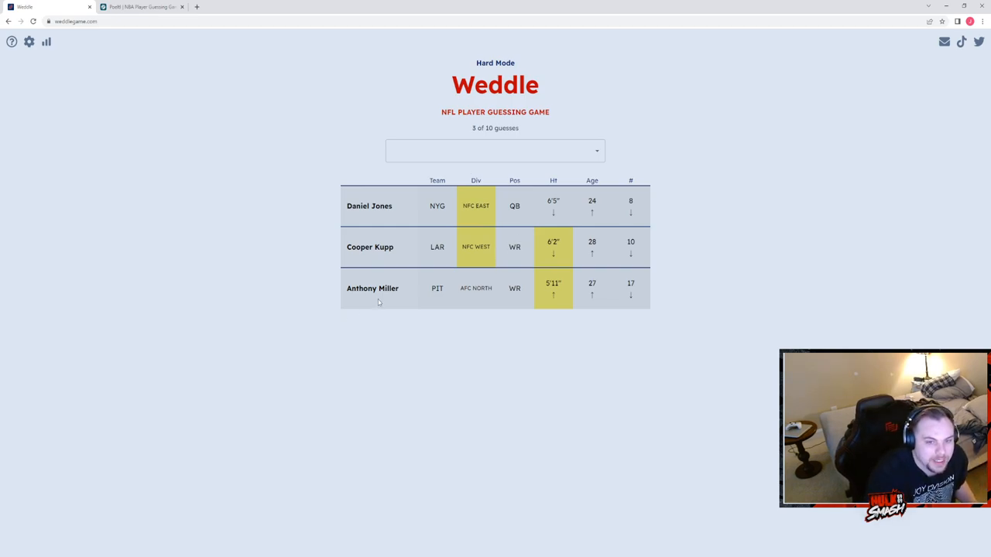
left_click(495, 151)
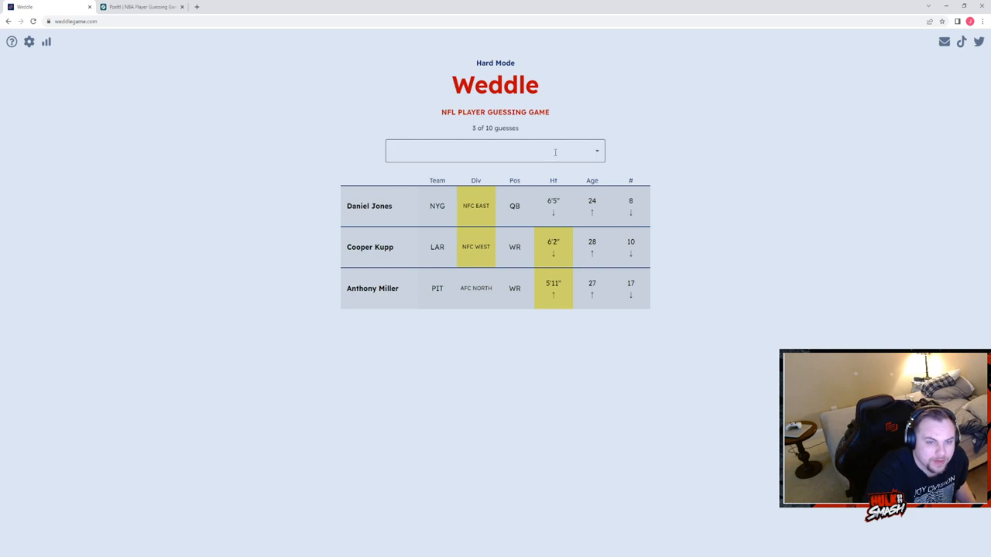
- Guess Tony Pollard and then Patrick Peterson in Weddle
left_click(495, 152)
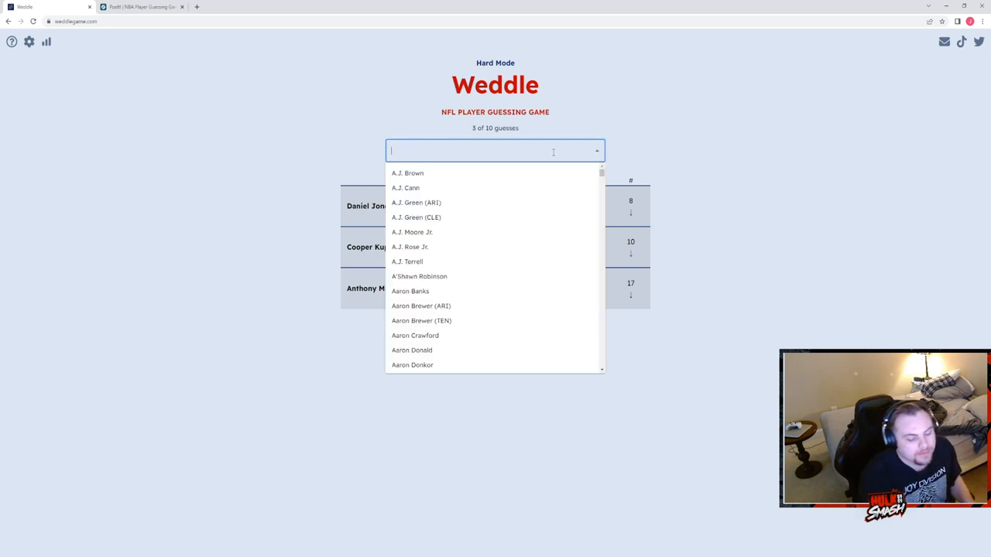
type("tony")
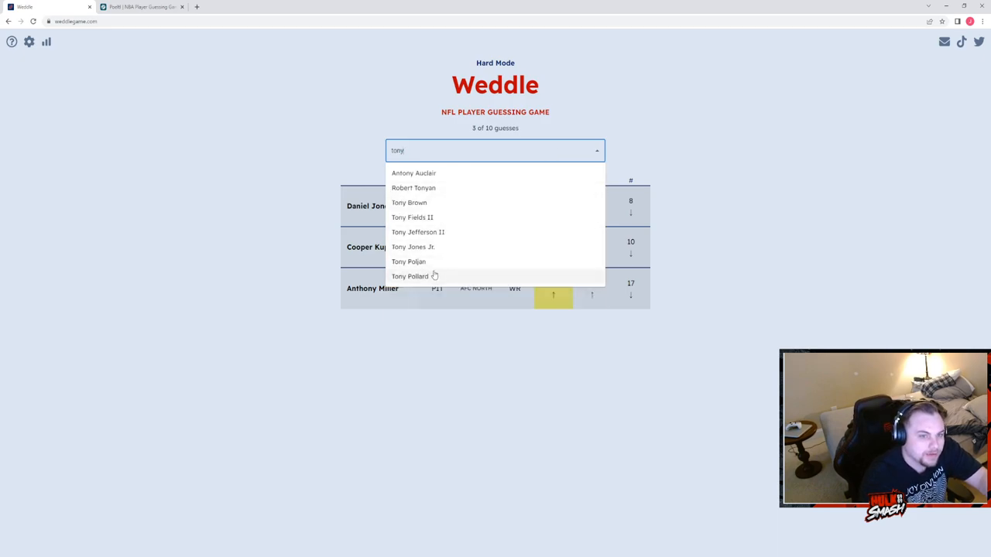
left_click(409, 275)
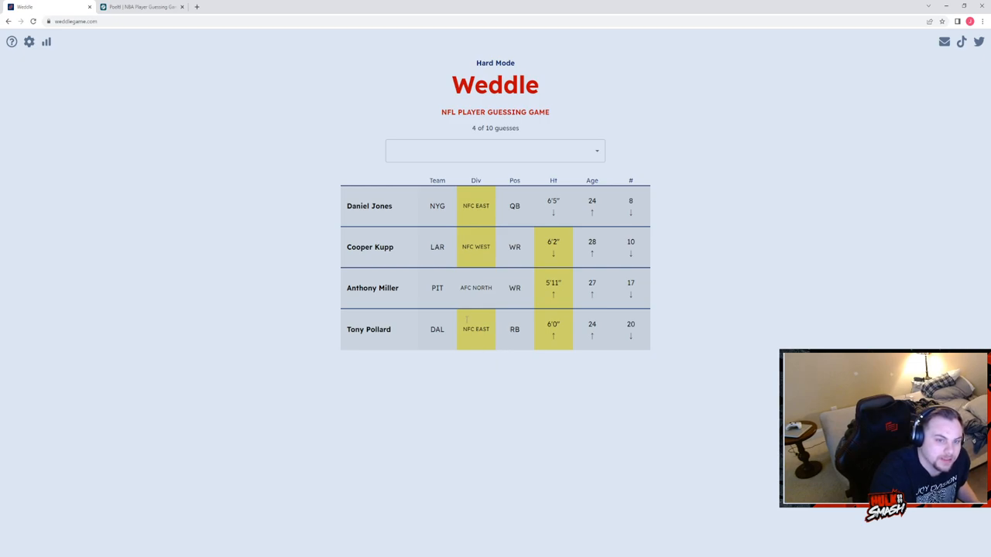
mouse_move(594, 384)
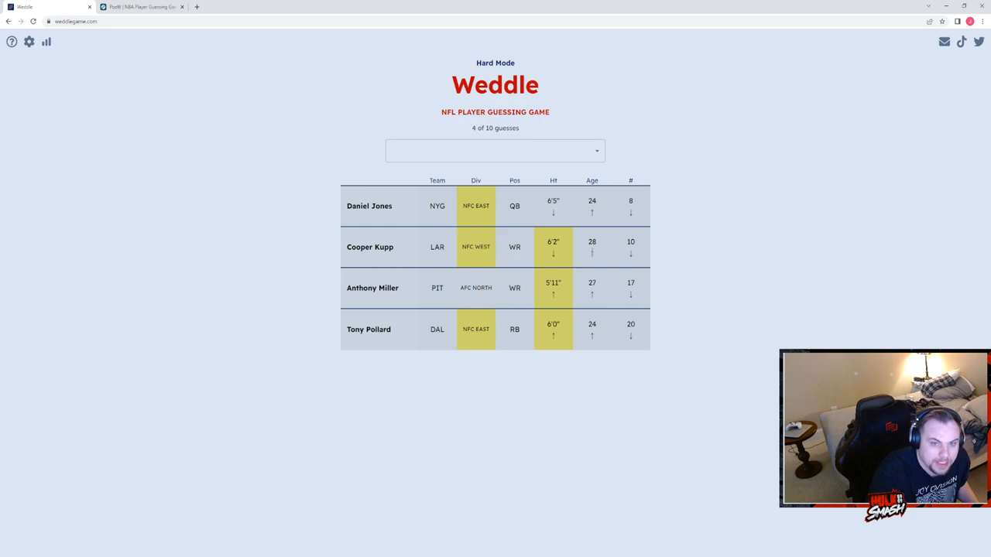
left_click(495, 151)
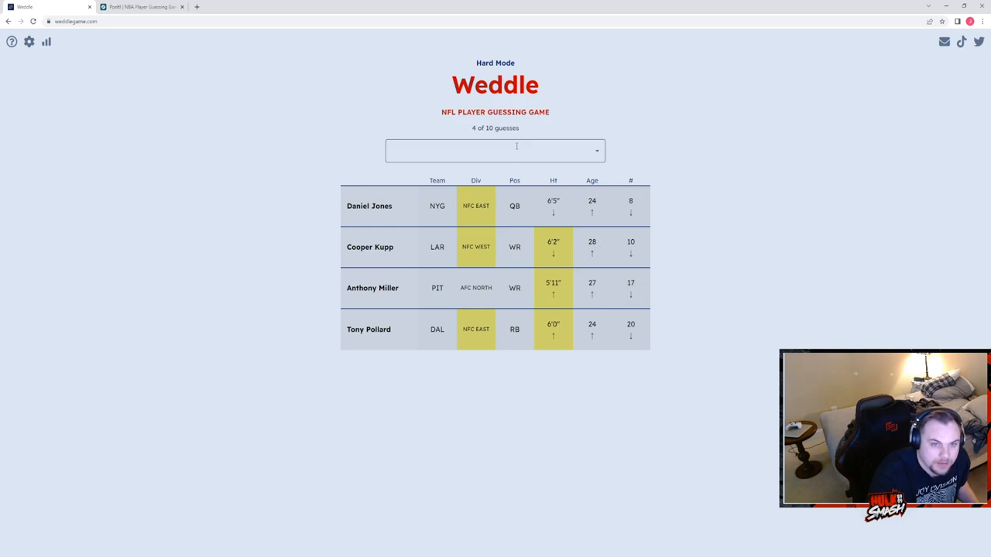
left_click(496, 151)
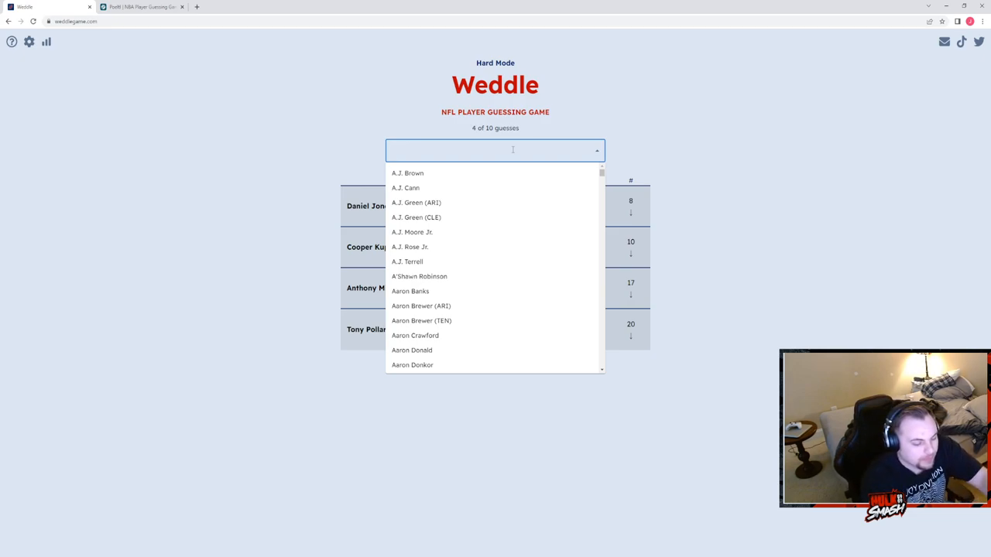
type("p")
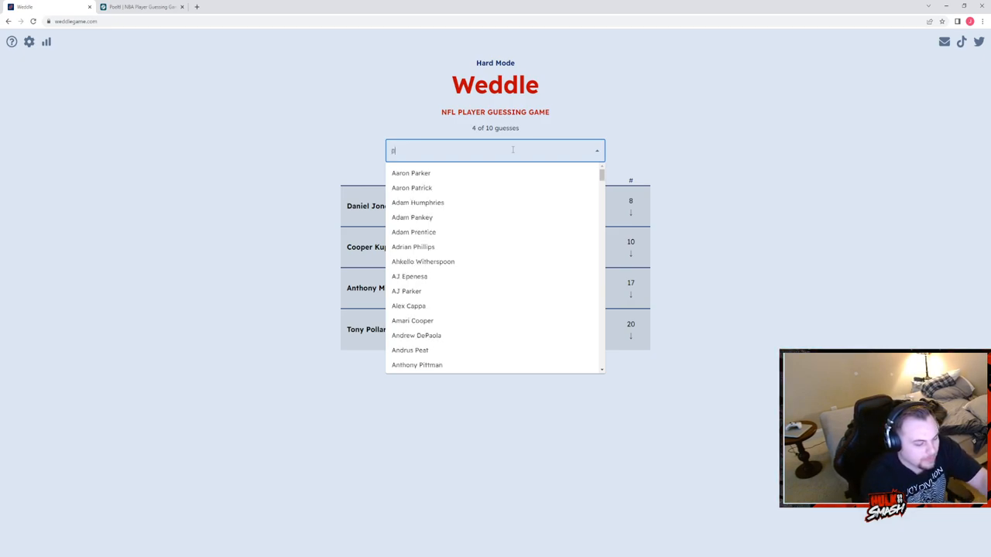
type("patrick p")
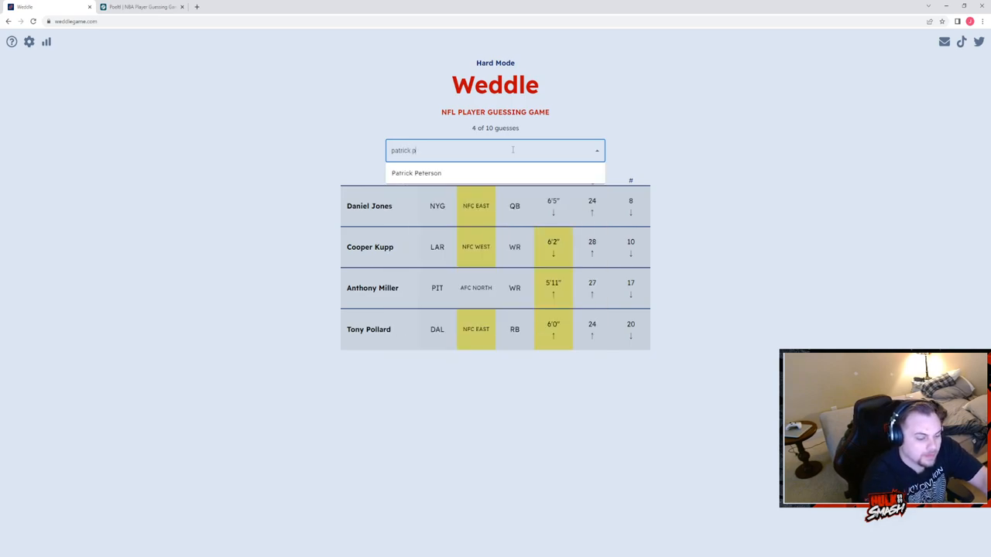
left_click(415, 174)
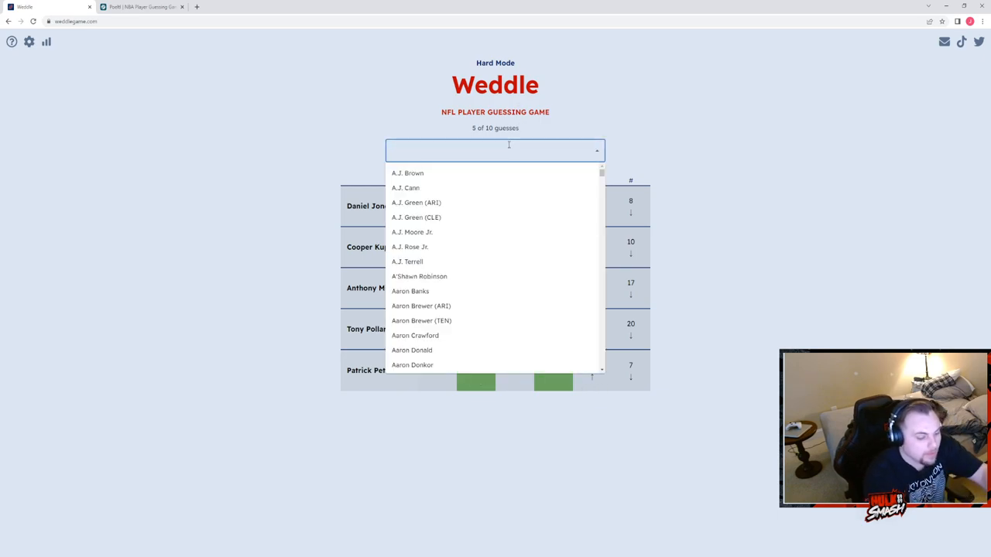
- Guess Mason Crosby, solving Weddle on the sixth guess
type("mason")
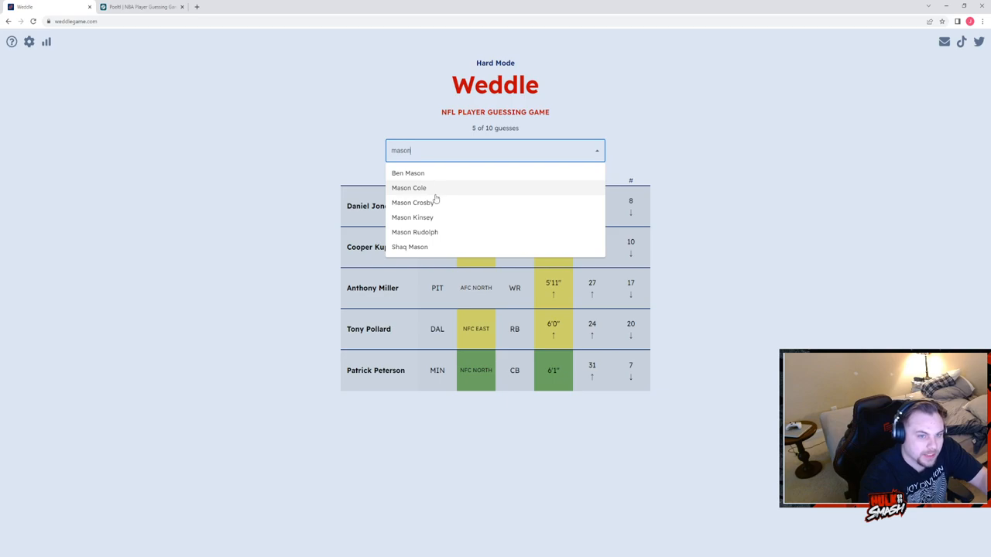
left_click(411, 201)
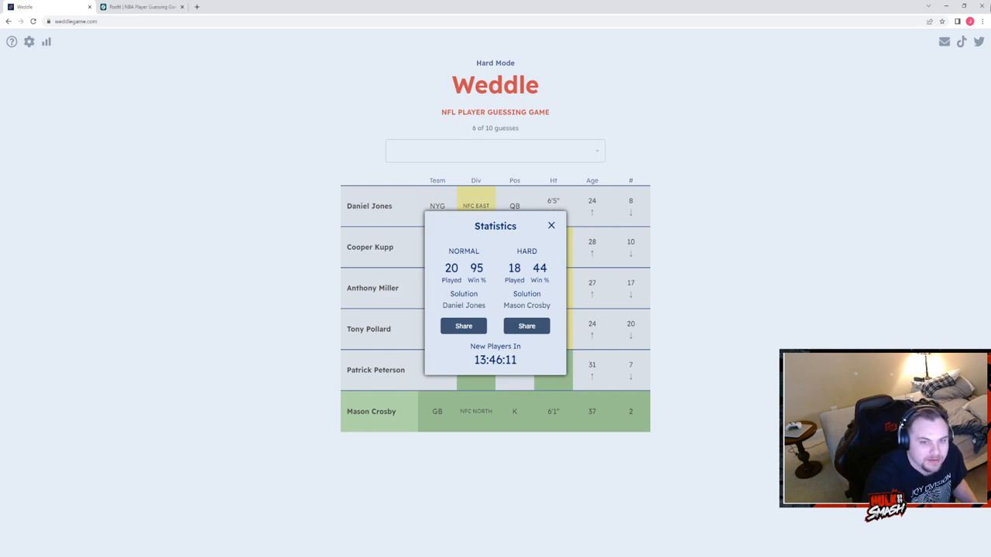
left_click(551, 226)
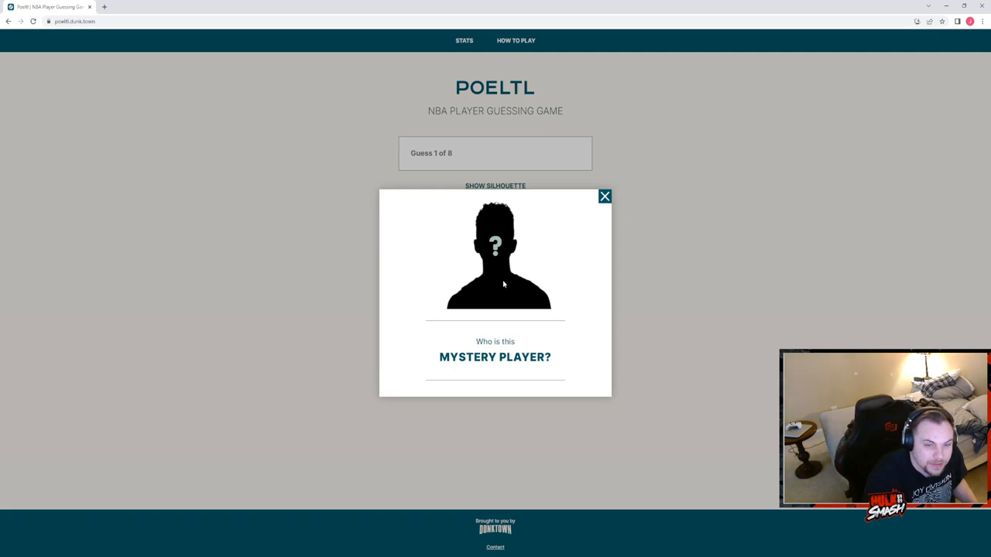
- Dismiss Poeltl's intro popup and guess Michael Porter Jr. first
left_click(604, 195)
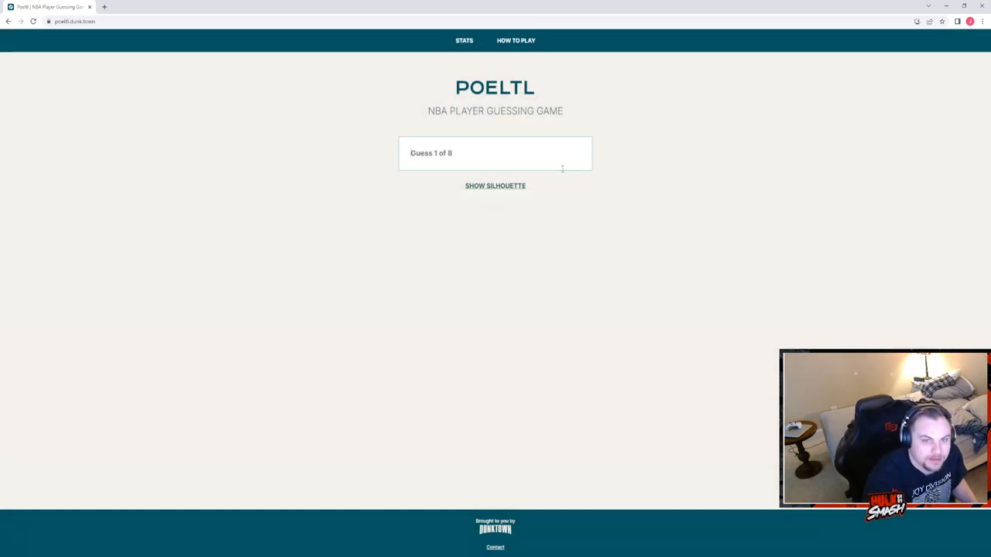
type("michael")
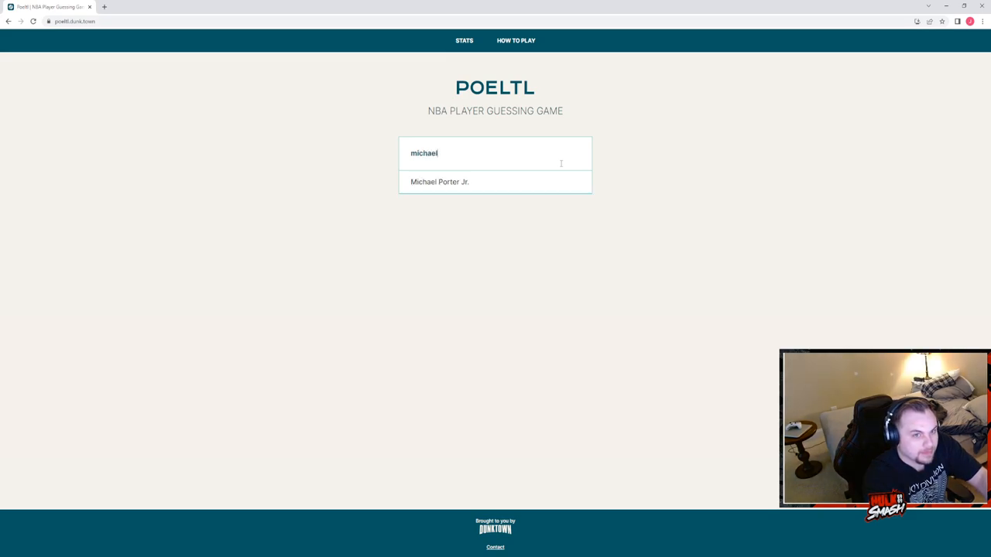
left_click(440, 181)
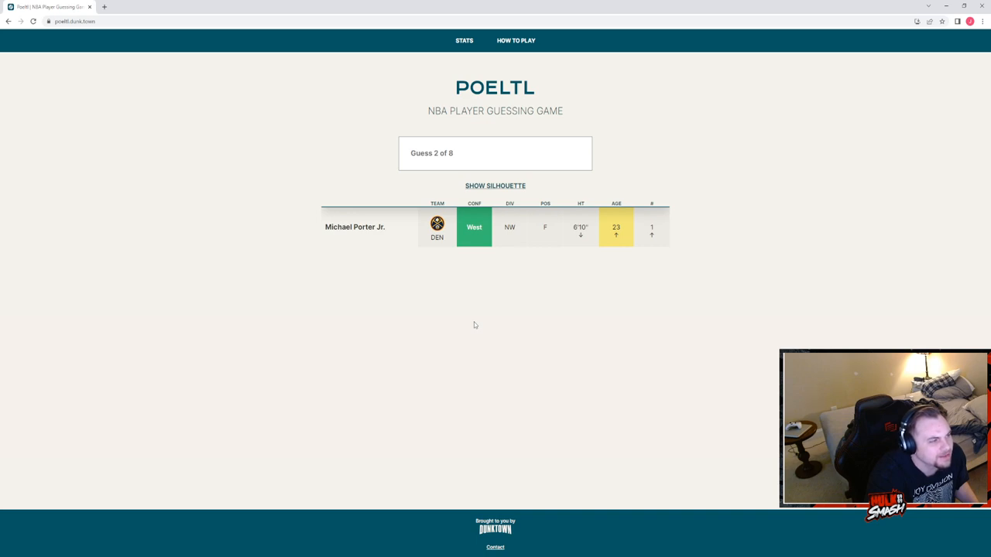
- Guess Klay Thompson as Poeltl's second player
left_click(495, 153)
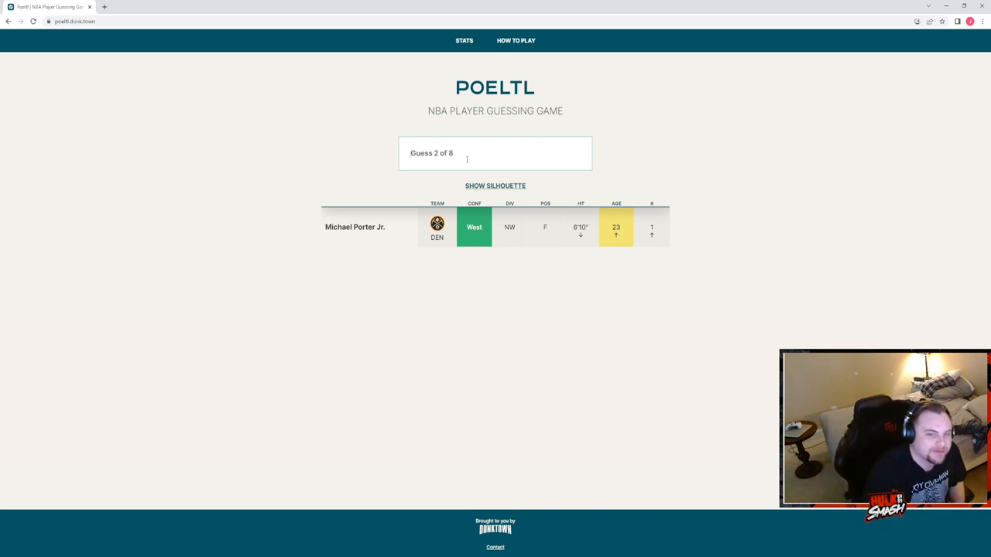
mouse_move(582, 285)
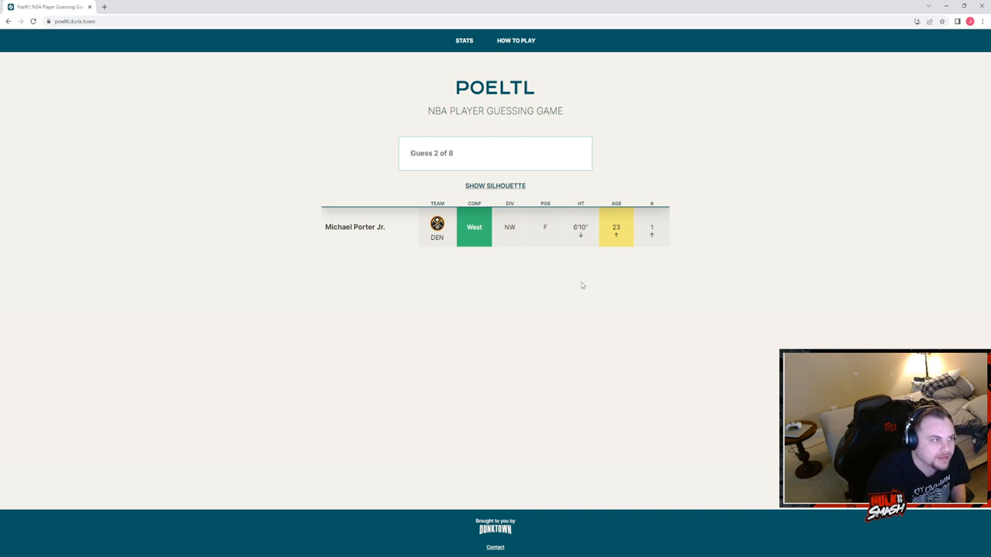
mouse_move(570, 317)
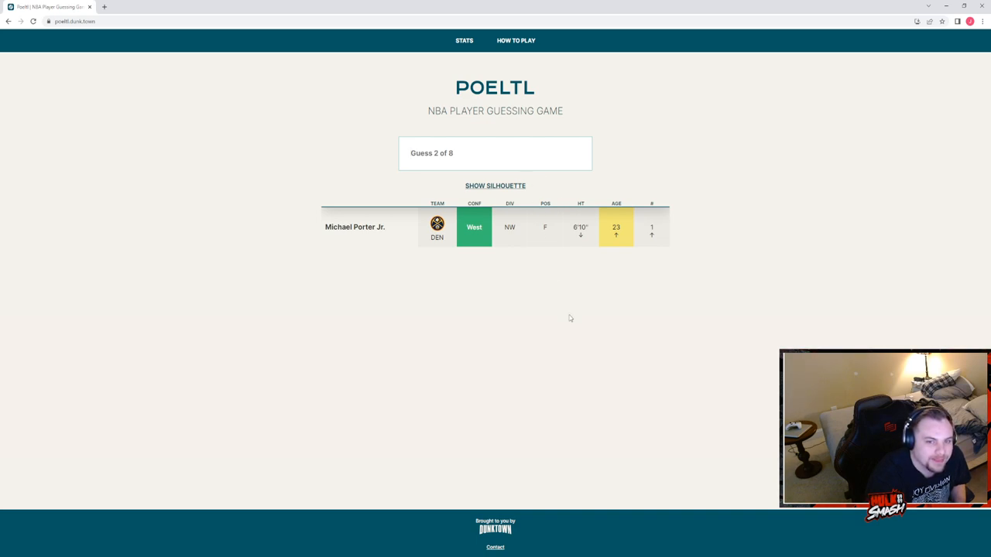
mouse_move(666, 234)
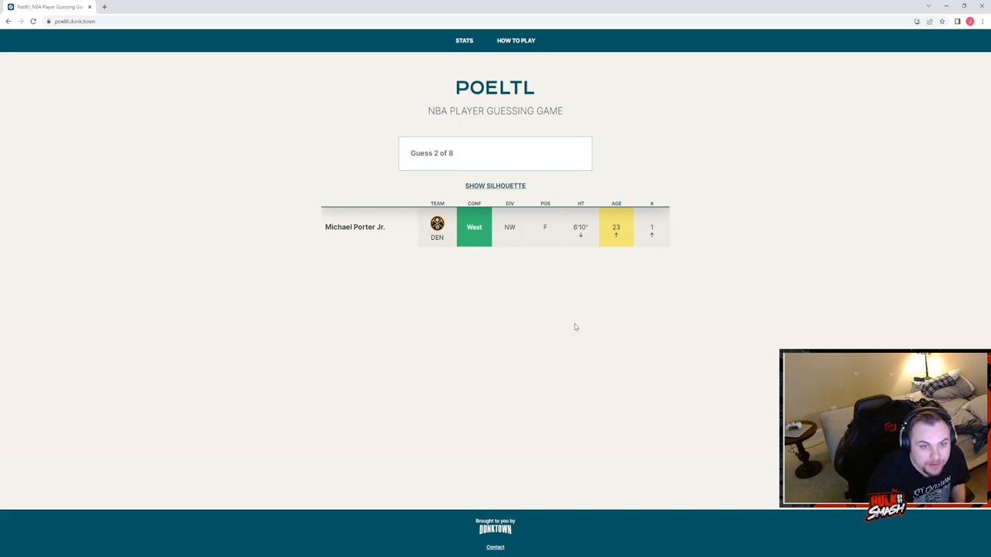
mouse_move(563, 324)
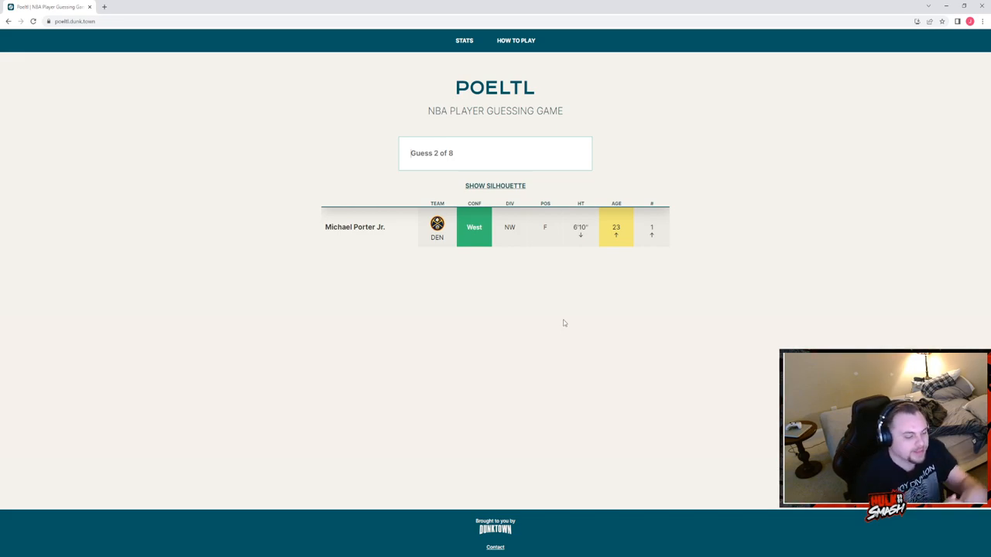
type("k")
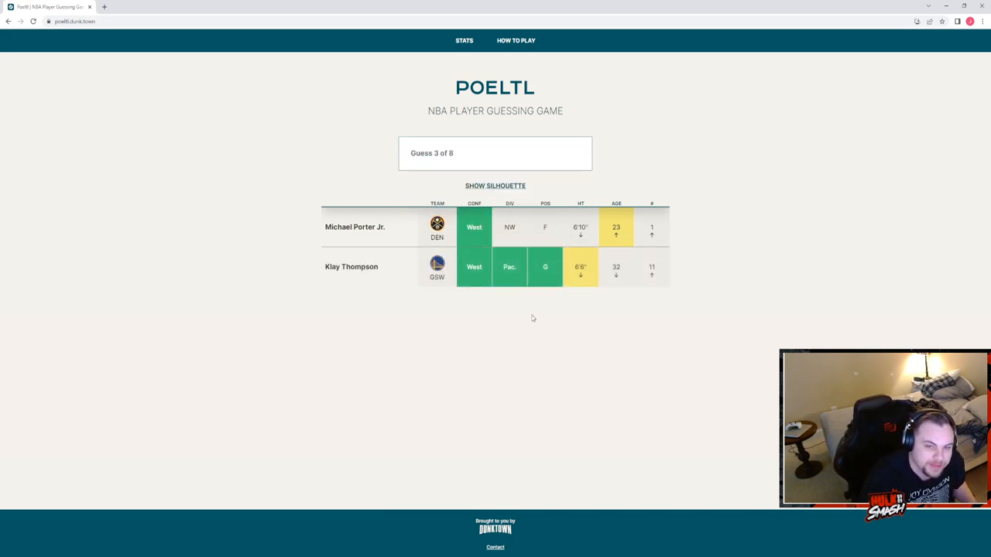
mouse_move(529, 319)
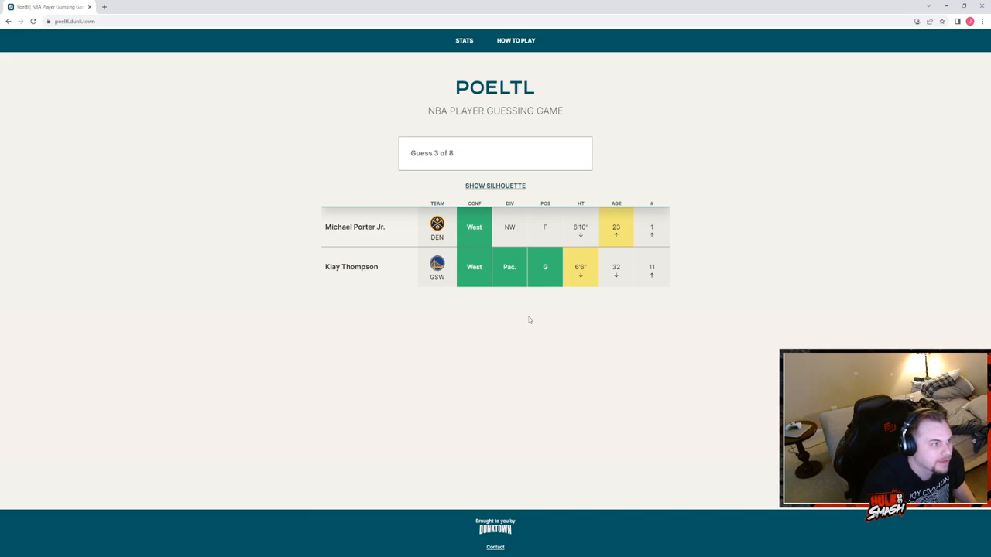
mouse_move(523, 324)
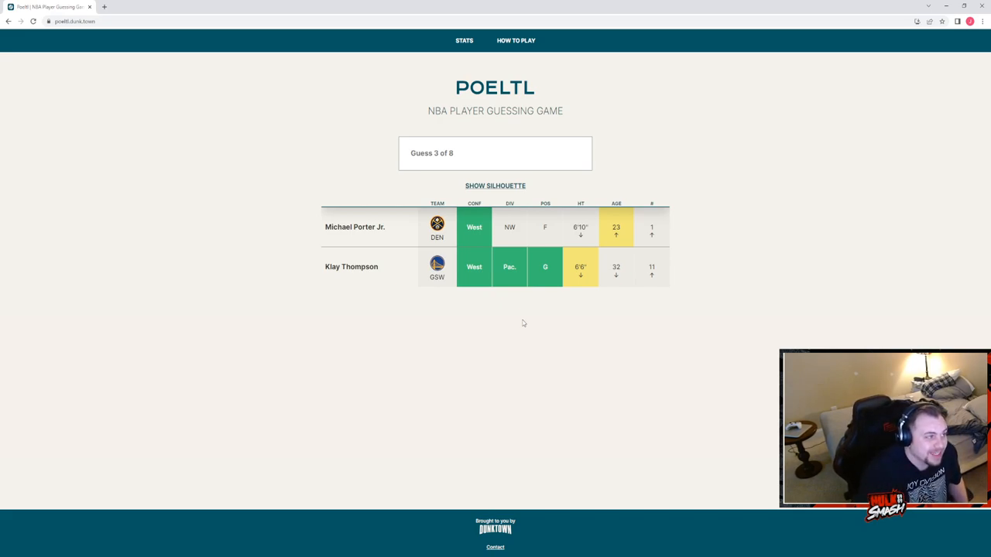
mouse_move(498, 325)
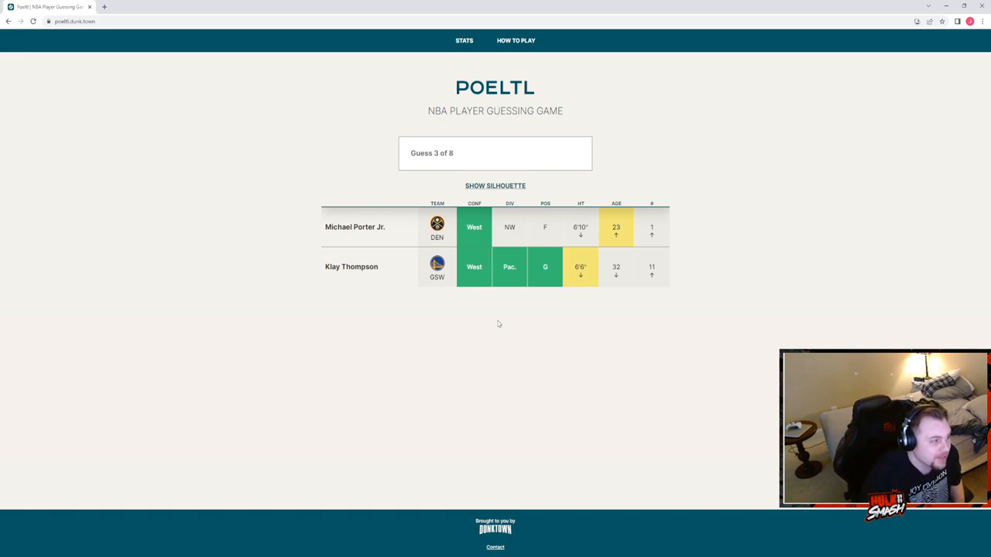
mouse_move(501, 298)
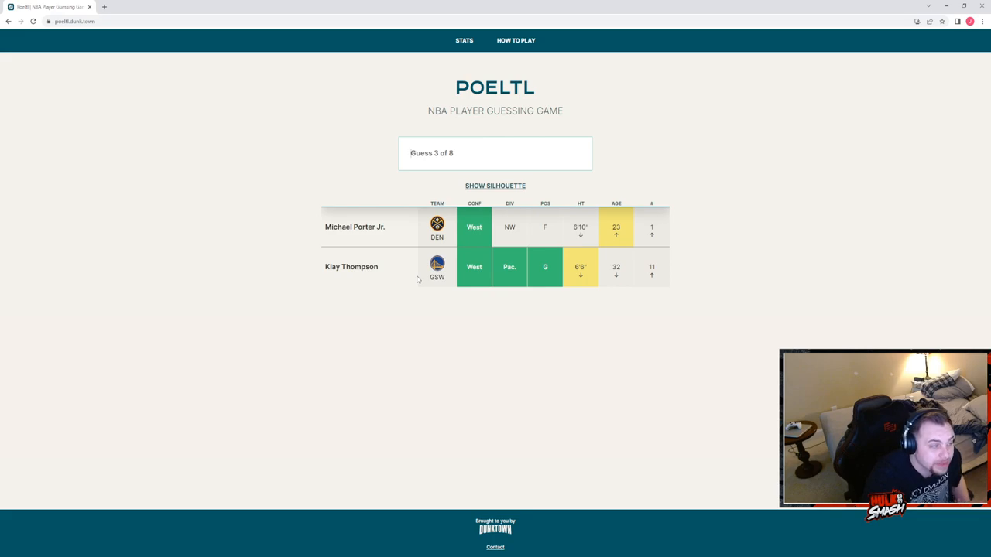
mouse_move(567, 277)
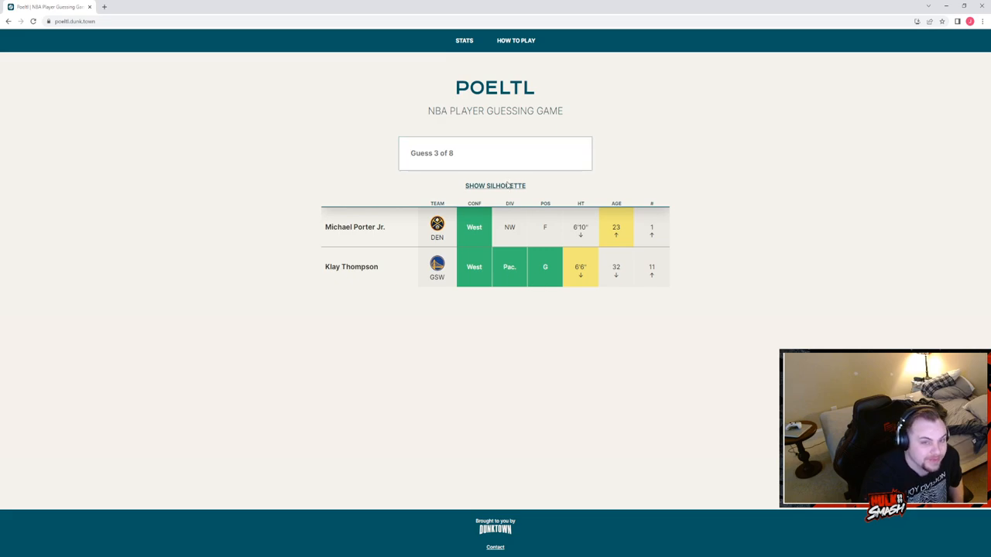
- View the silhouette, then guess Devin Booker, matching team PHX
left_click(495, 186)
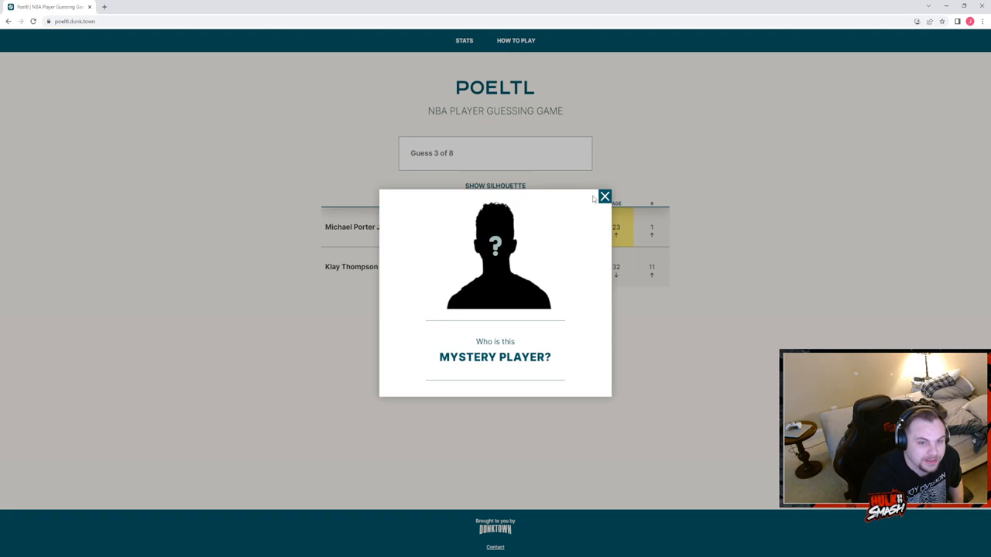
left_click(604, 195)
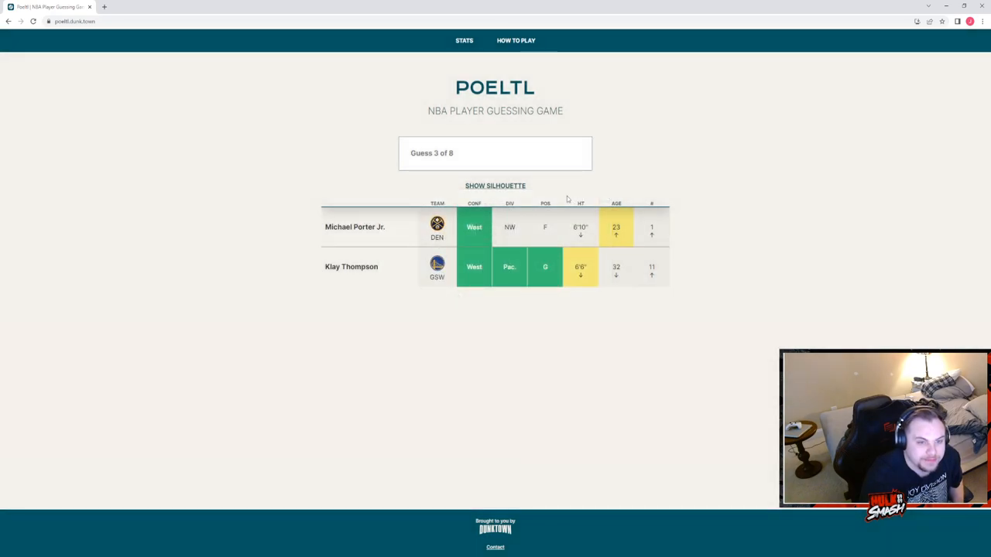
left_click(496, 153)
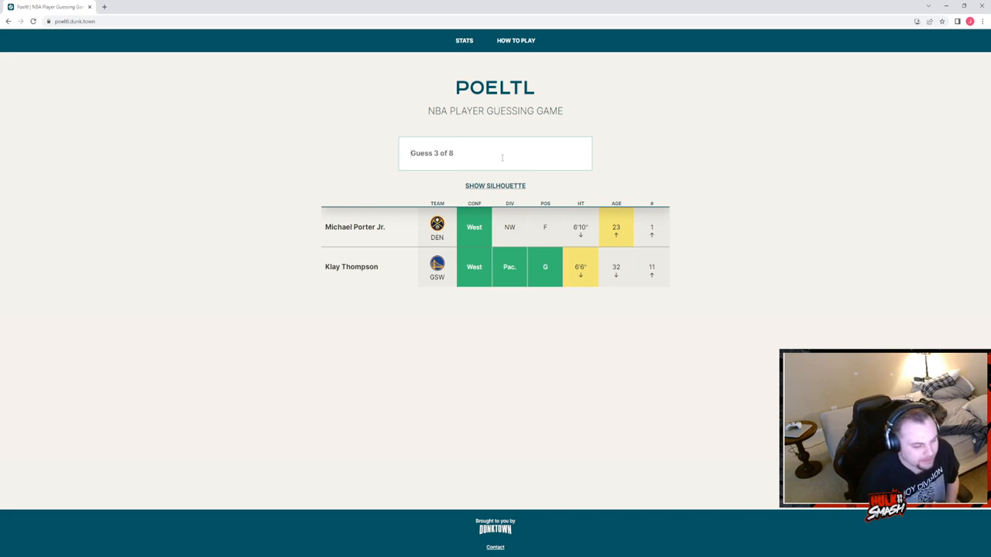
type("booker")
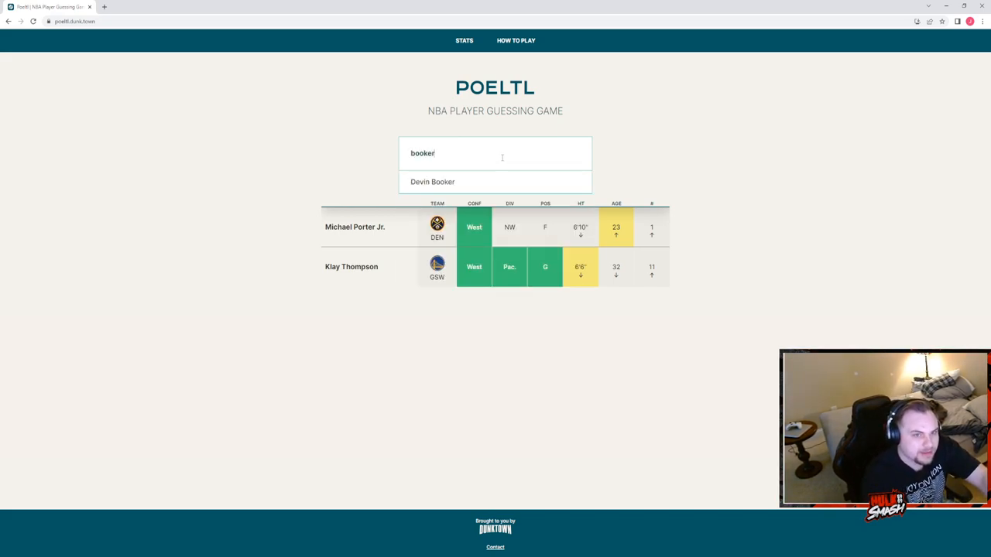
left_click(433, 181)
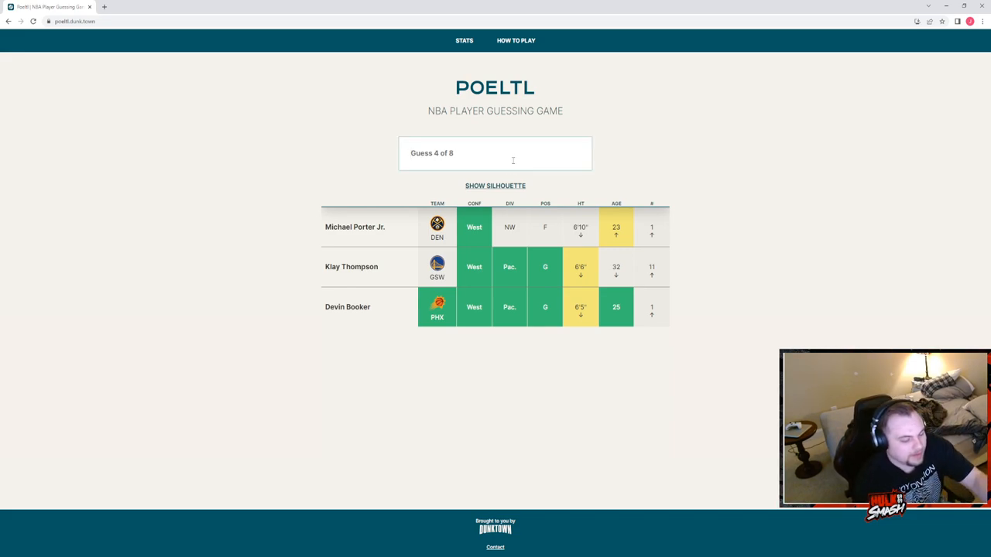
- Guess Cameron Payne and then Cameron Johnson, both Phoenix players
type("cam")
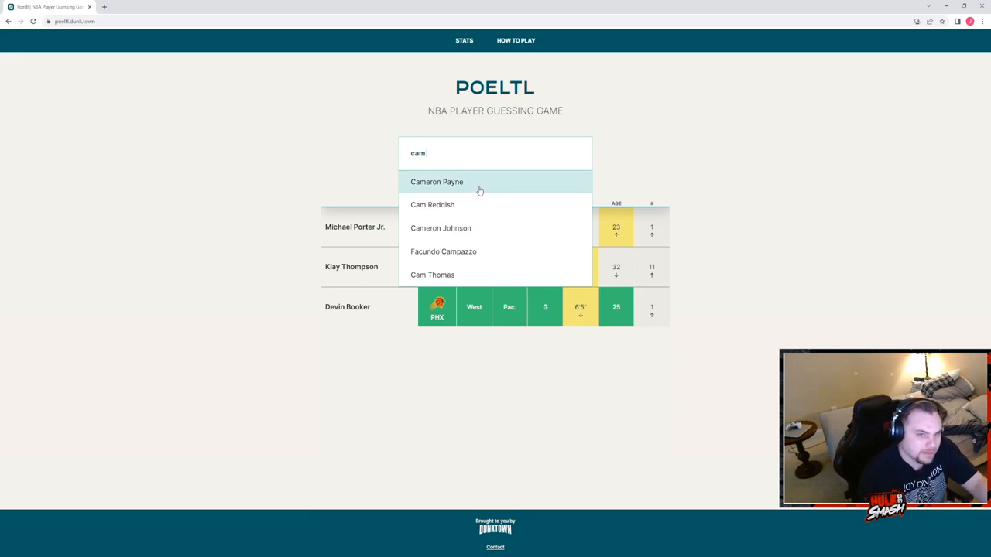
left_click(436, 181)
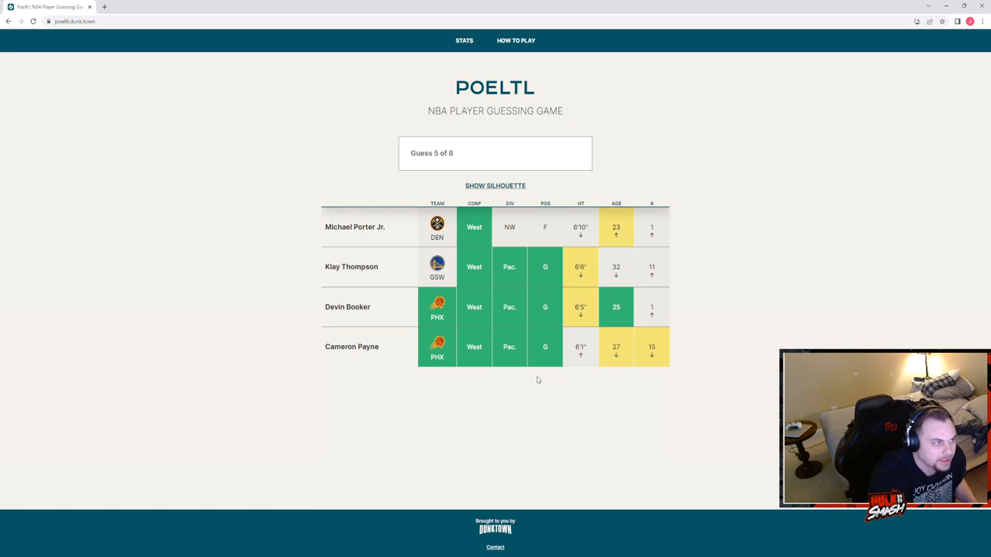
left_click(495, 153)
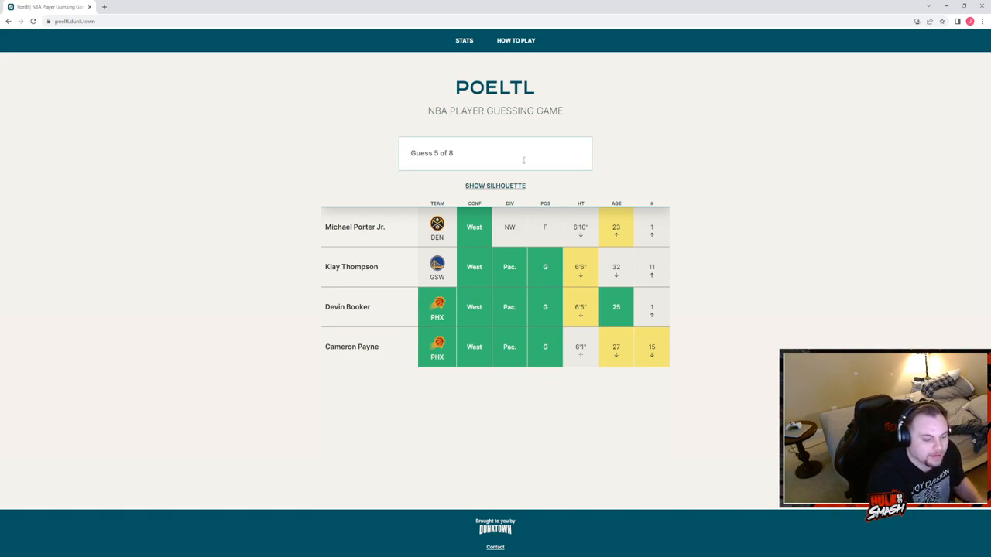
type("cam j")
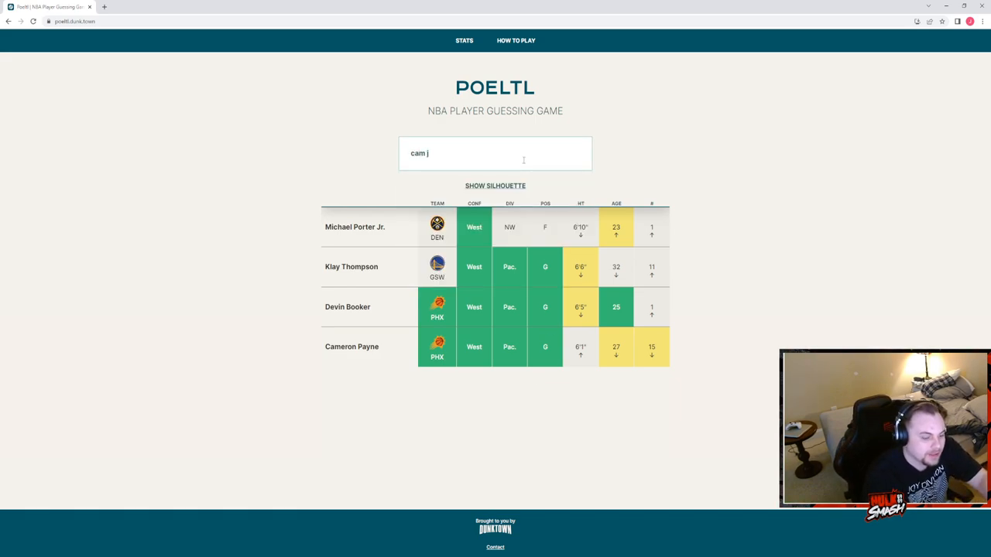
type("johns")
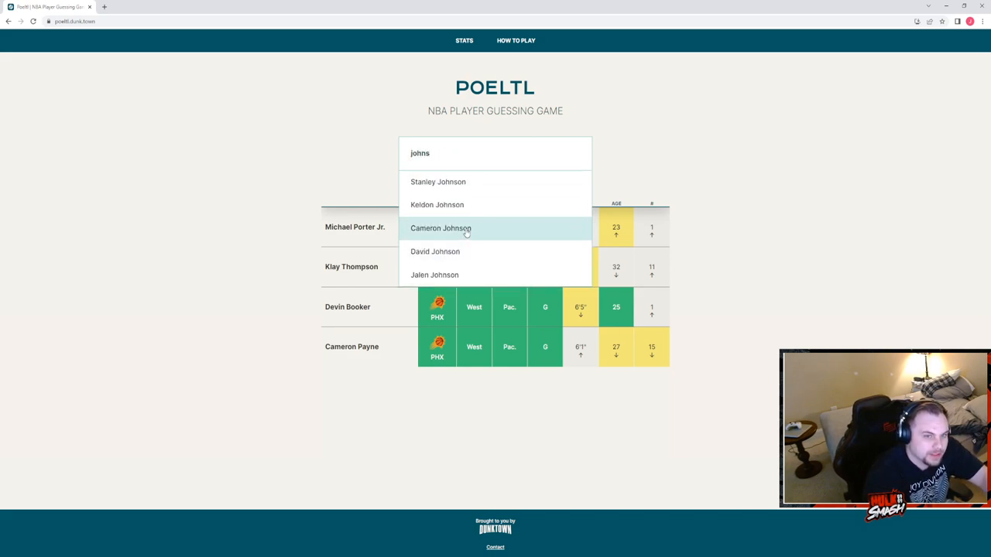
left_click(440, 227)
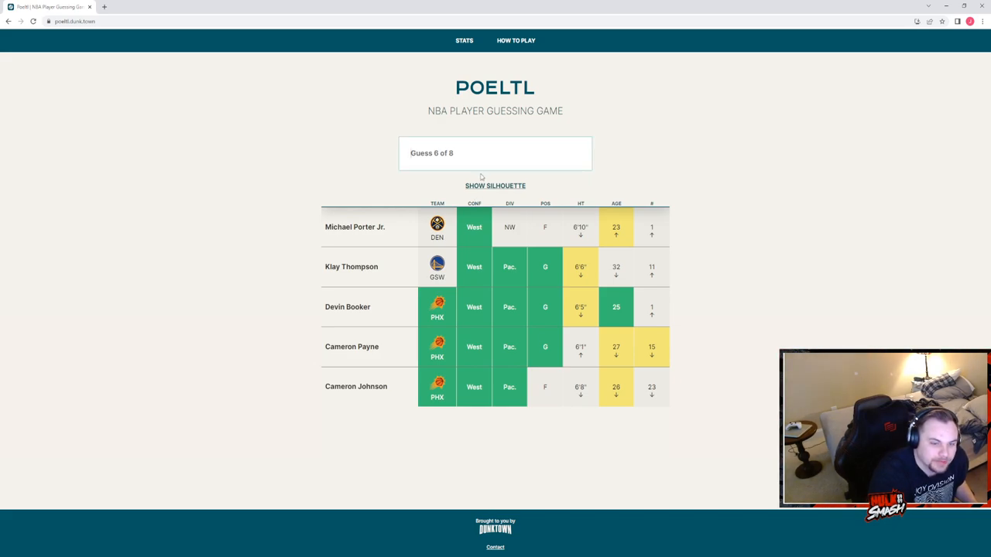
mouse_move(619, 319)
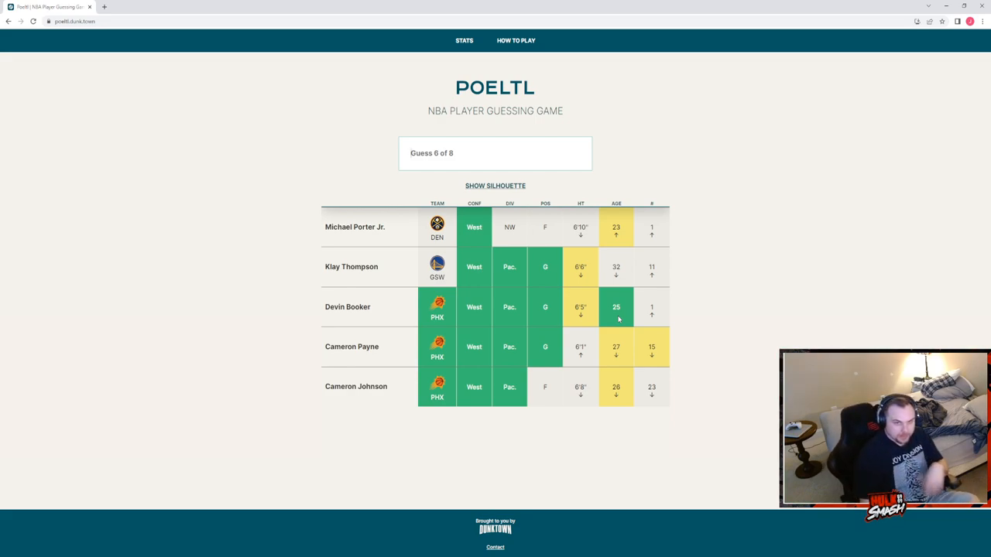
- Guess Chris Paul as the next Poeltl player
type("p")
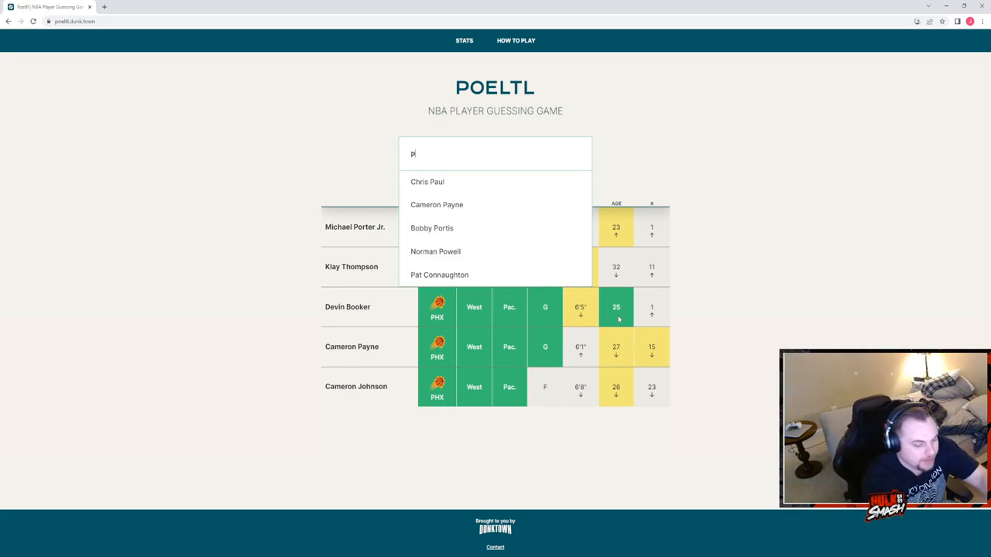
type("au")
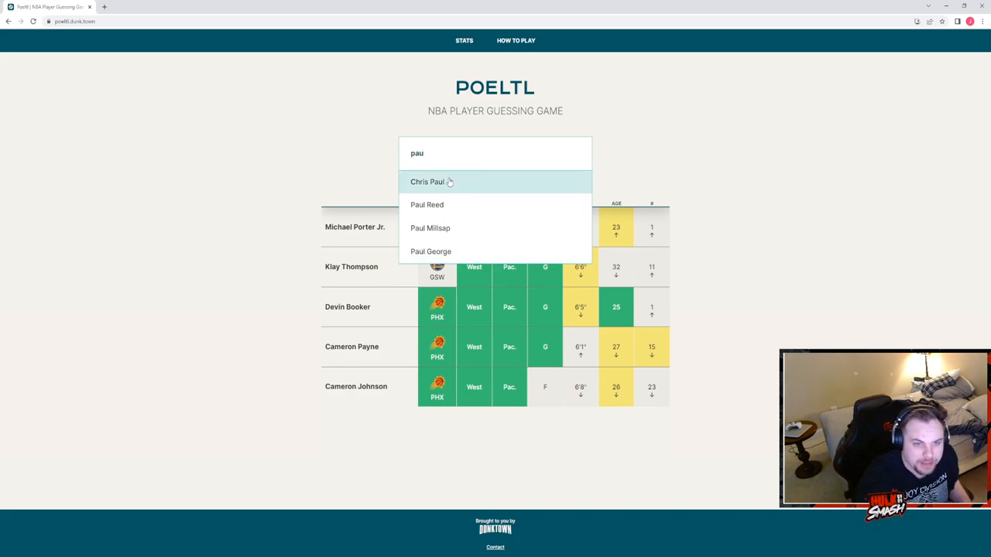
left_click(427, 181)
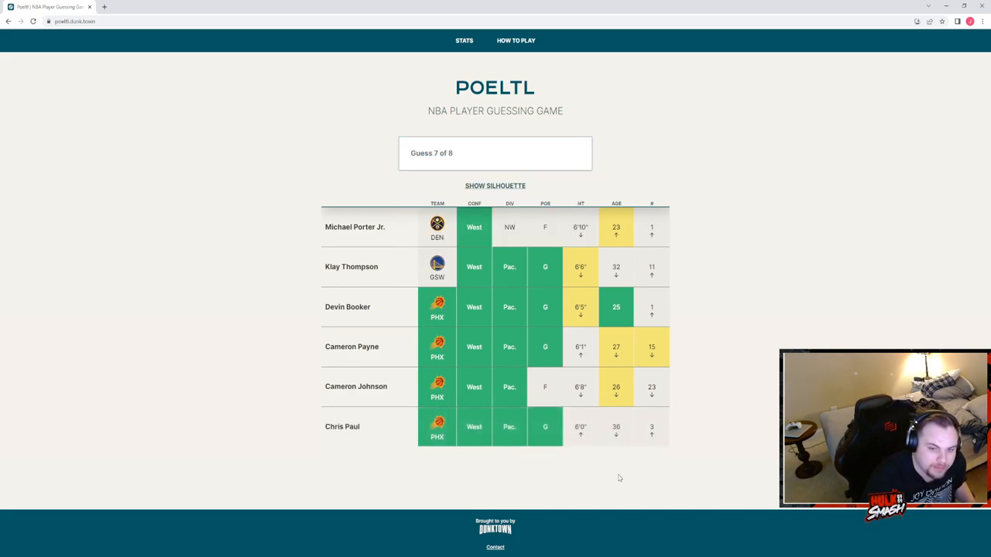
mouse_move(647, 331)
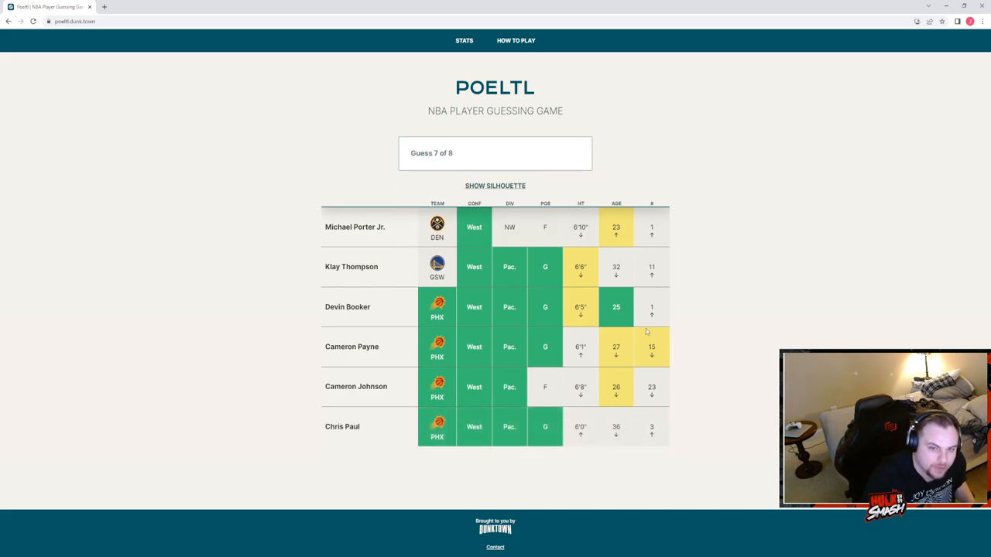
mouse_move(665, 366)
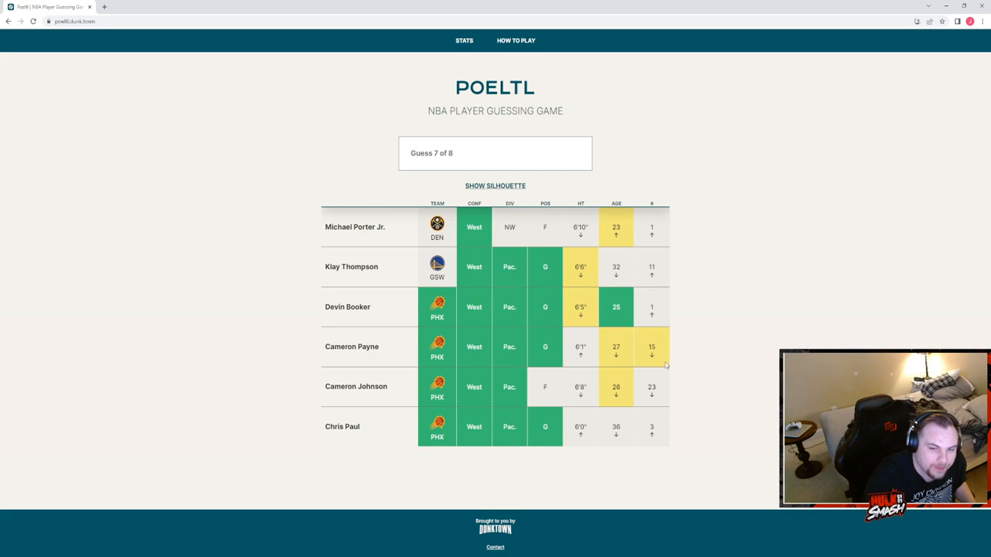
mouse_move(635, 317)
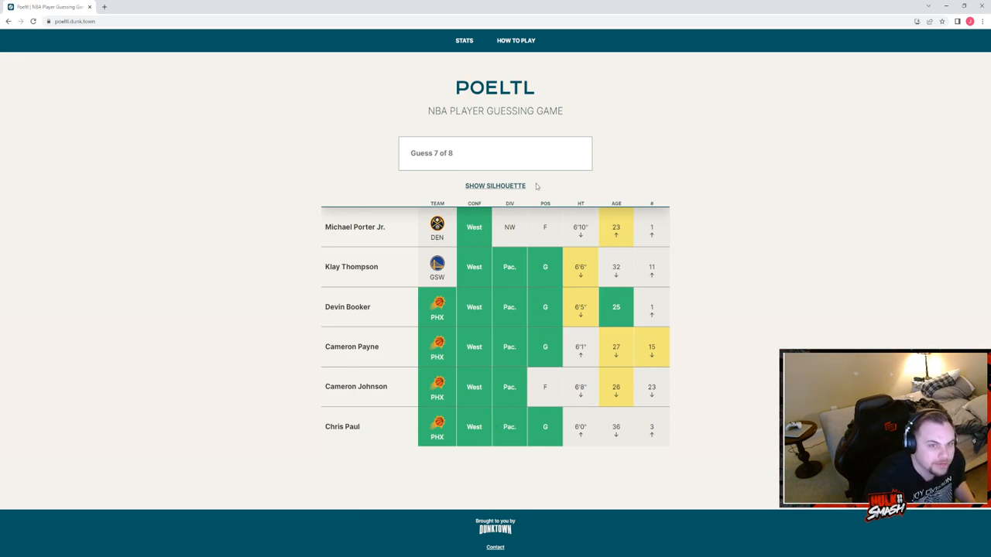
- Check the silhouette, then guess Miles Bridges and Mikal Bridges, ending the game
left_click(495, 185)
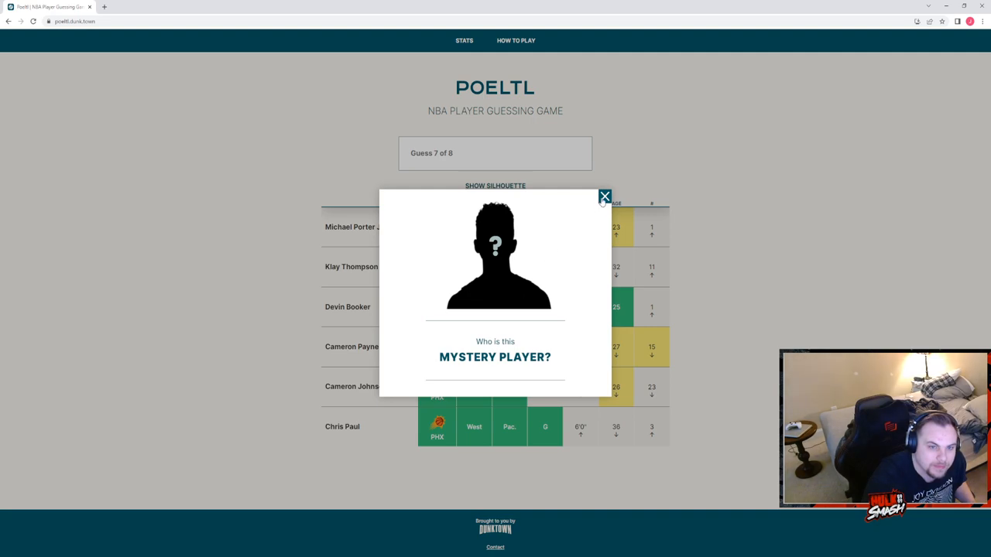
left_click(604, 195)
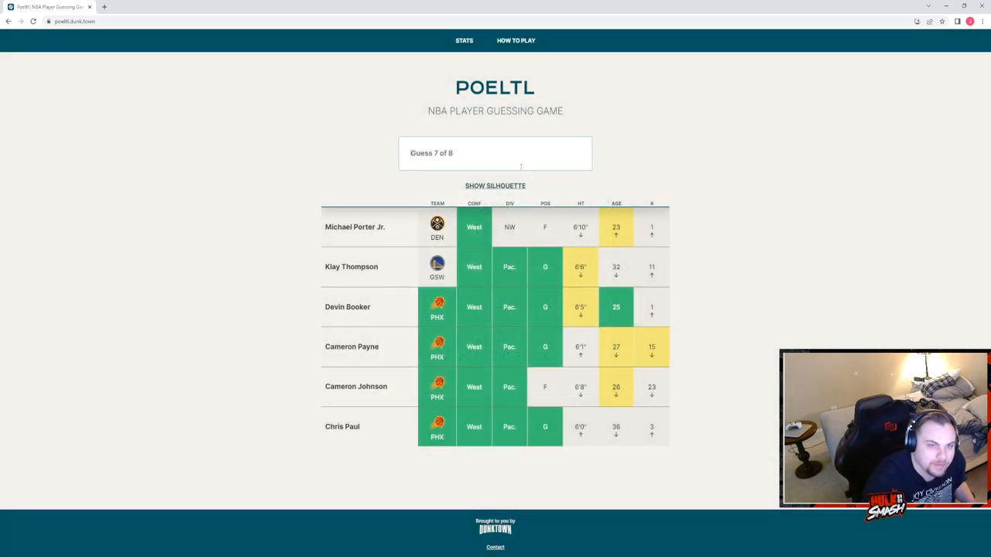
type("b")
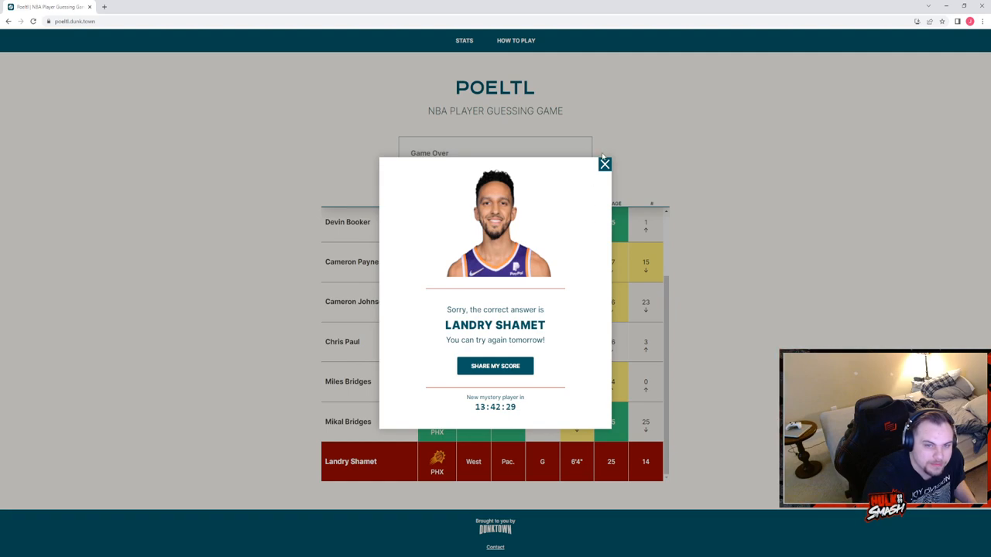
- Close the game-over popup revealing Landry Shamet as the answer
left_click(604, 165)
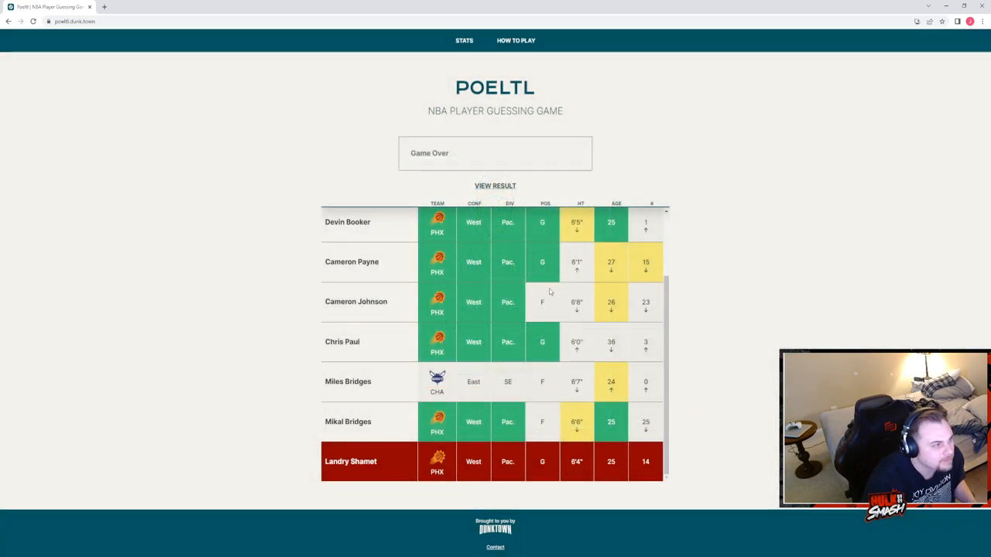
mouse_move(263, 70)
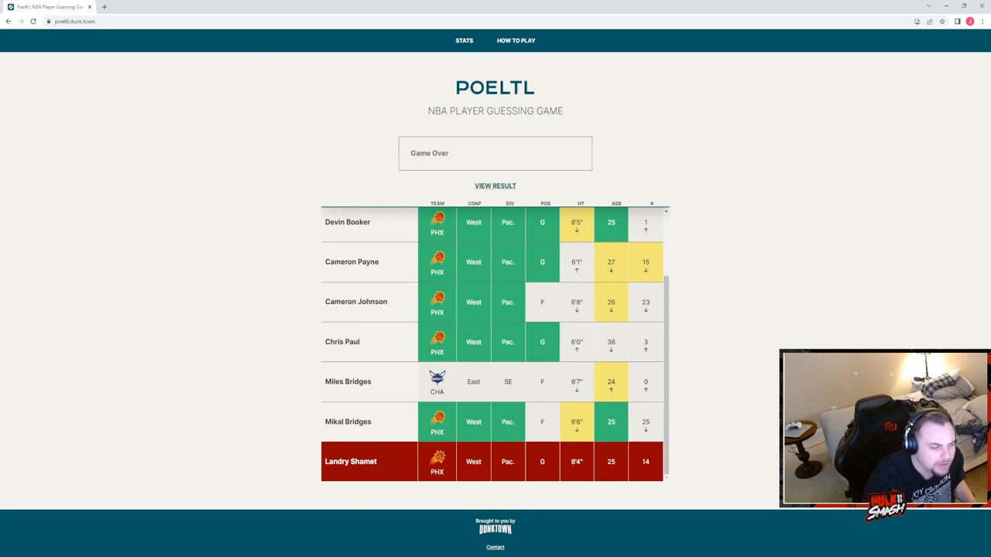
mouse_move(337, 483)
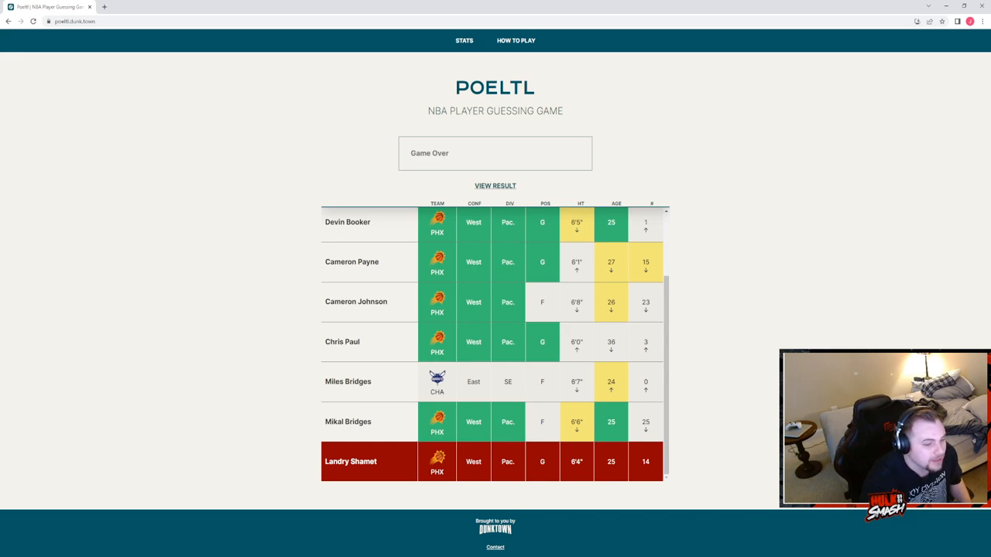
mouse_move(174, 477)
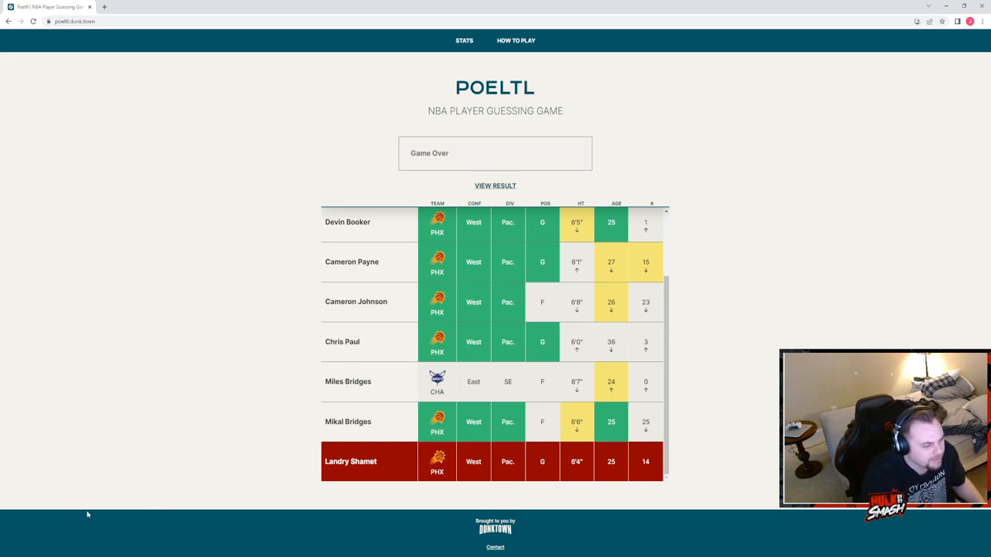
mouse_move(76, 517)
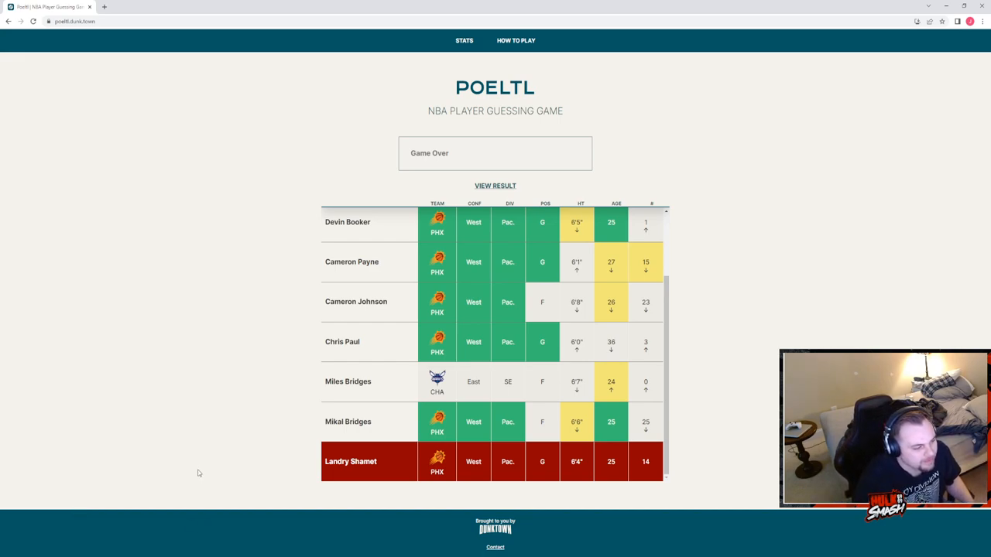
mouse_move(170, 500)
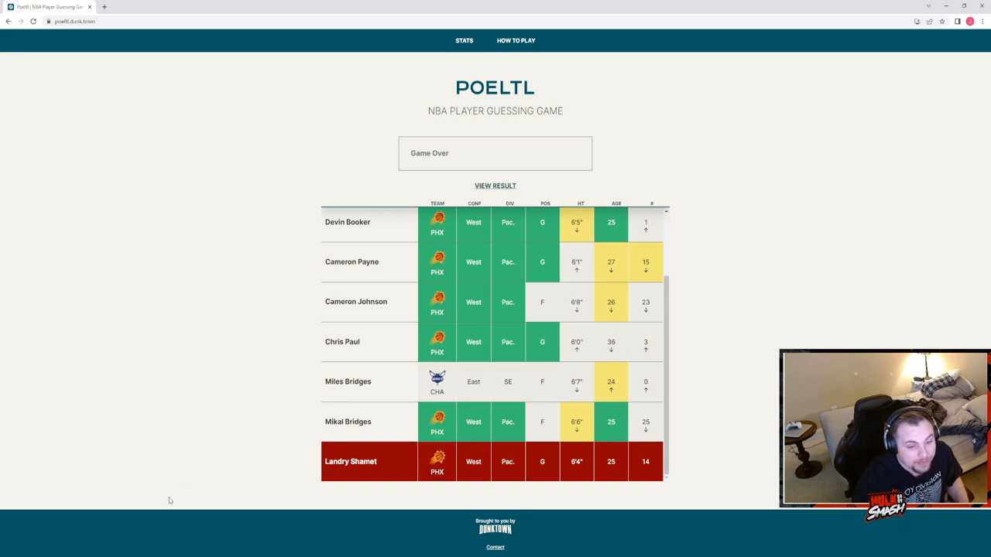